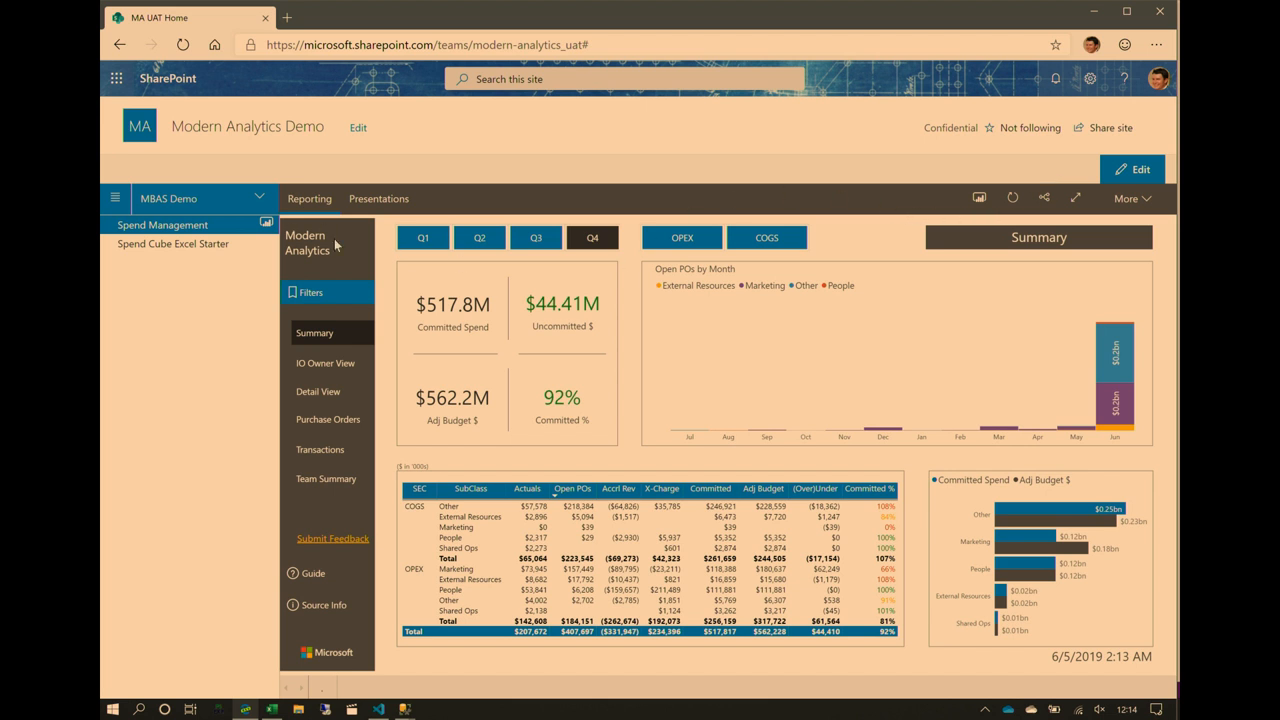
Step: Open Spend Cube Excel Starter, then switch to Presentations to view MBAS Presentation Part 1
left_click(172, 244)
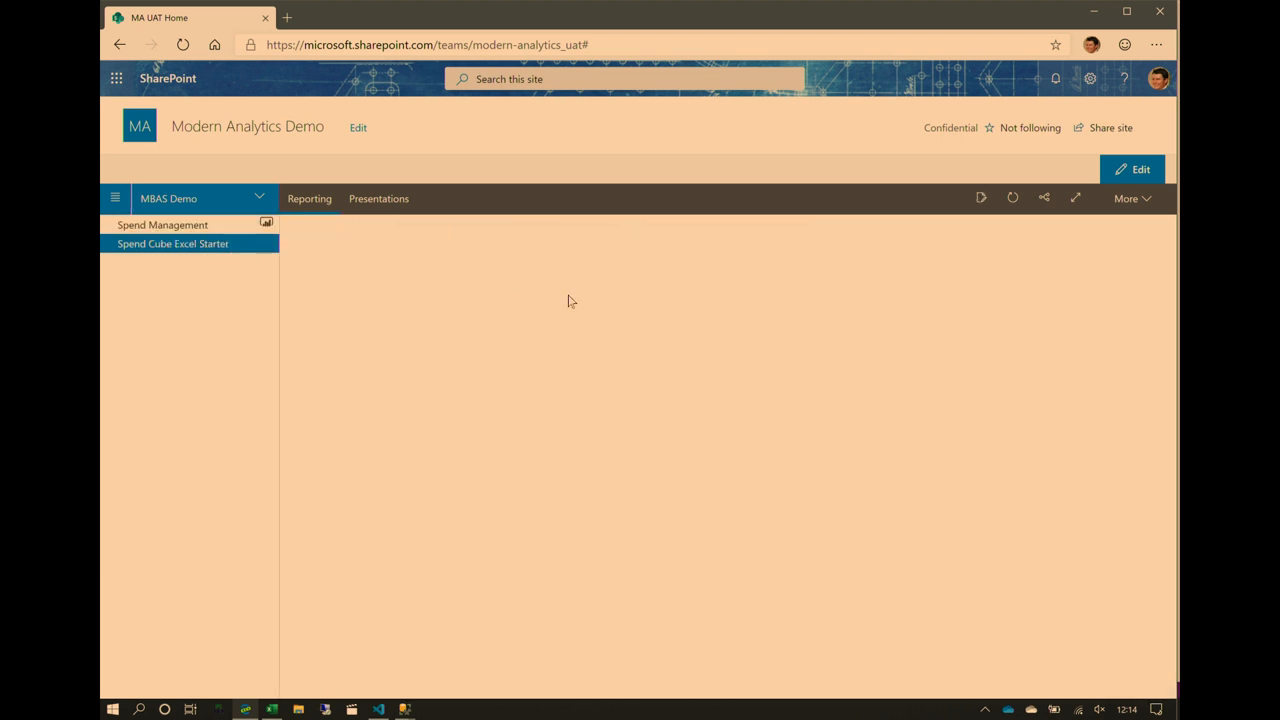
left_click(173, 243)
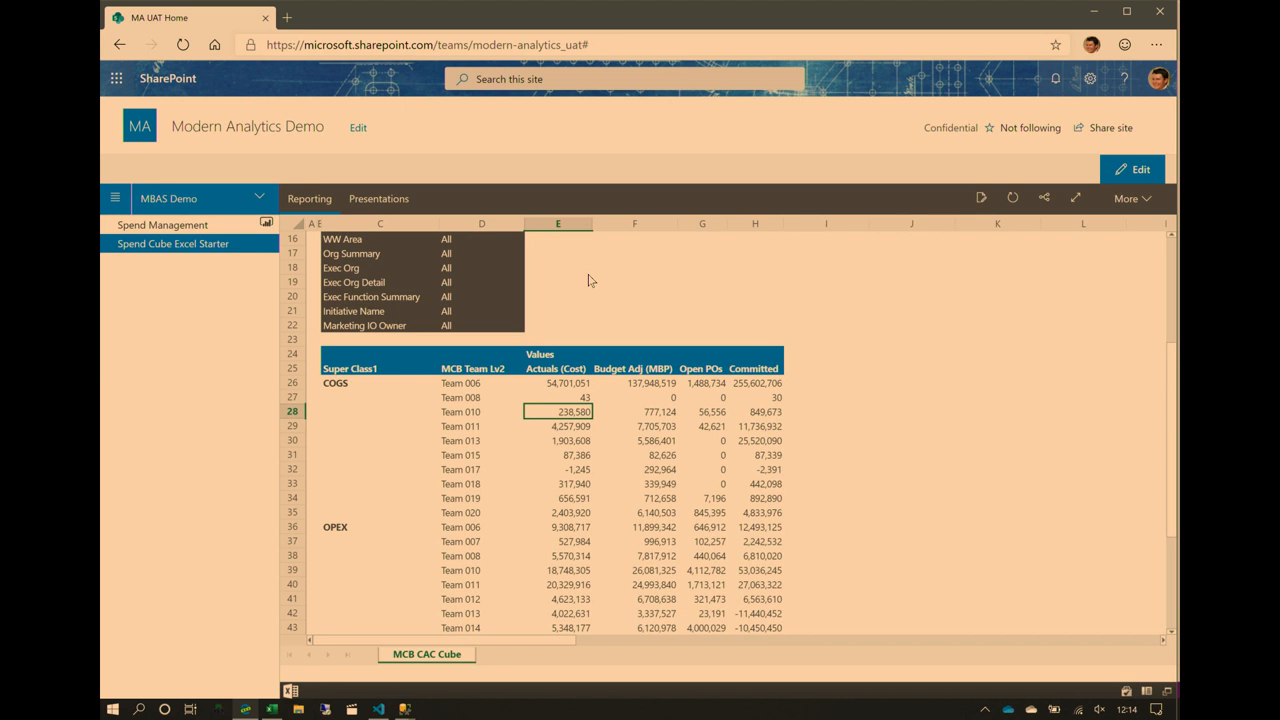
mouse_move(763, 198)
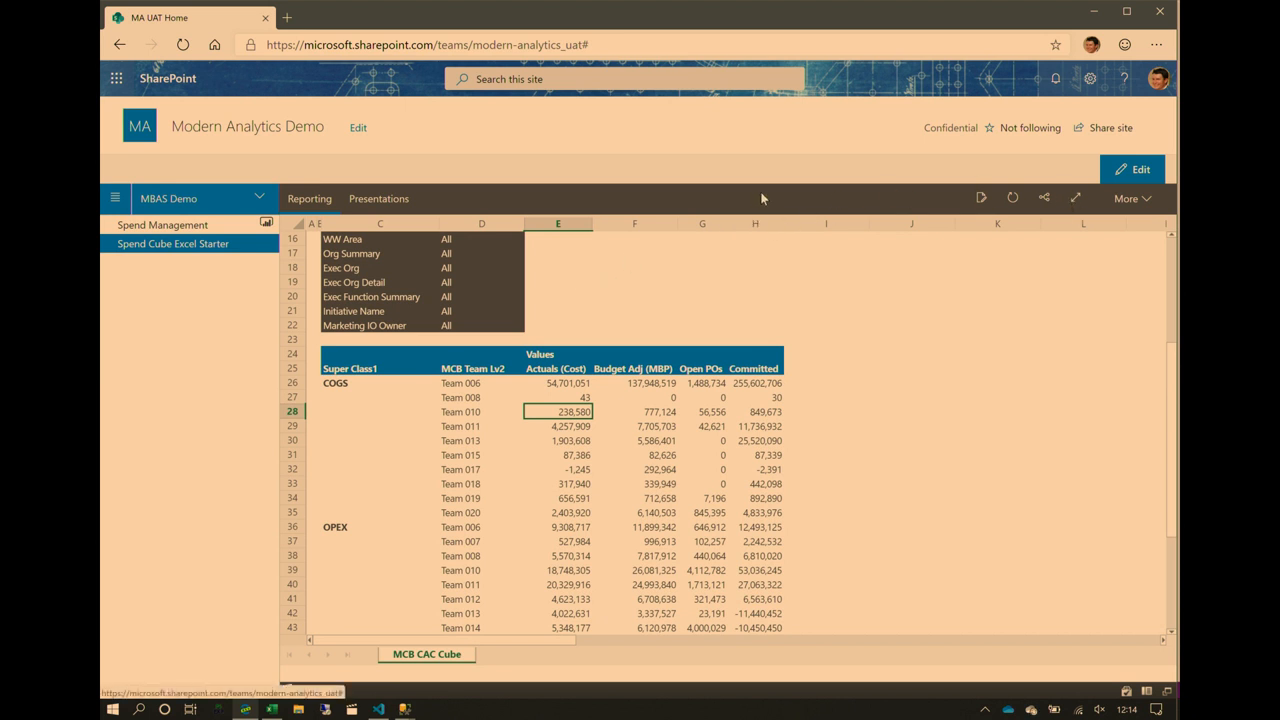
left_click(378, 198)
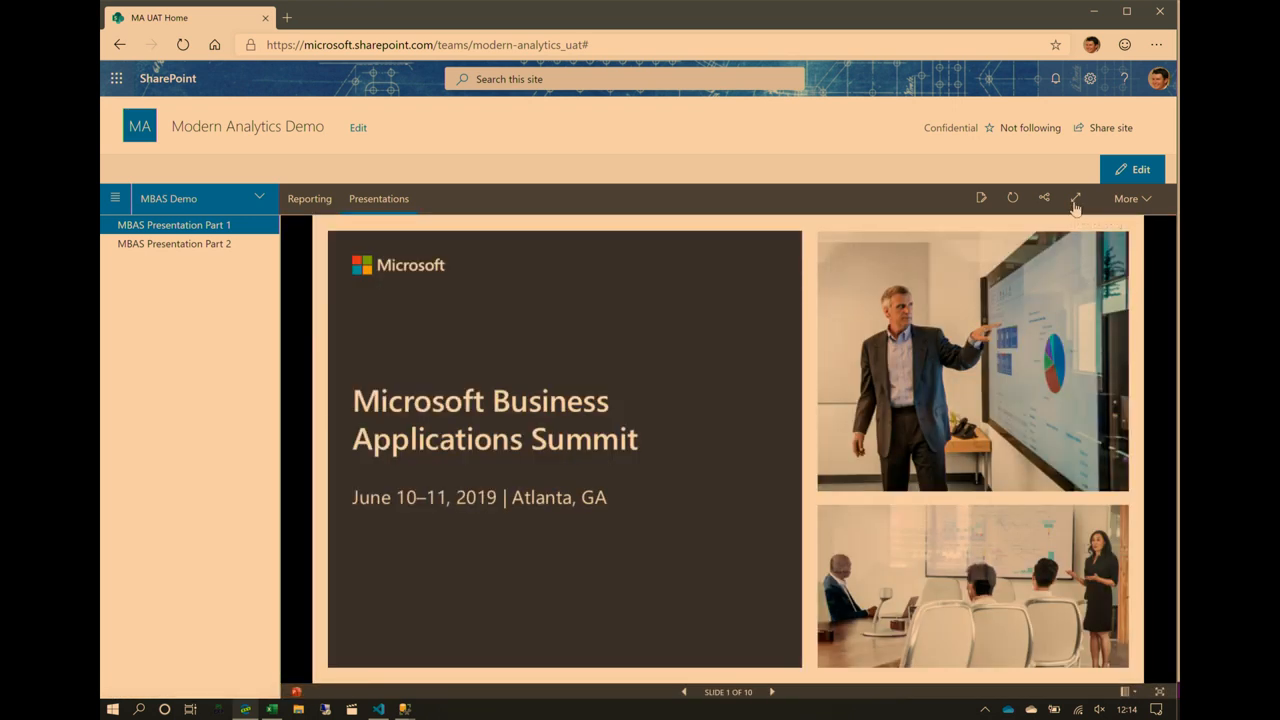
left_click(1076, 198)
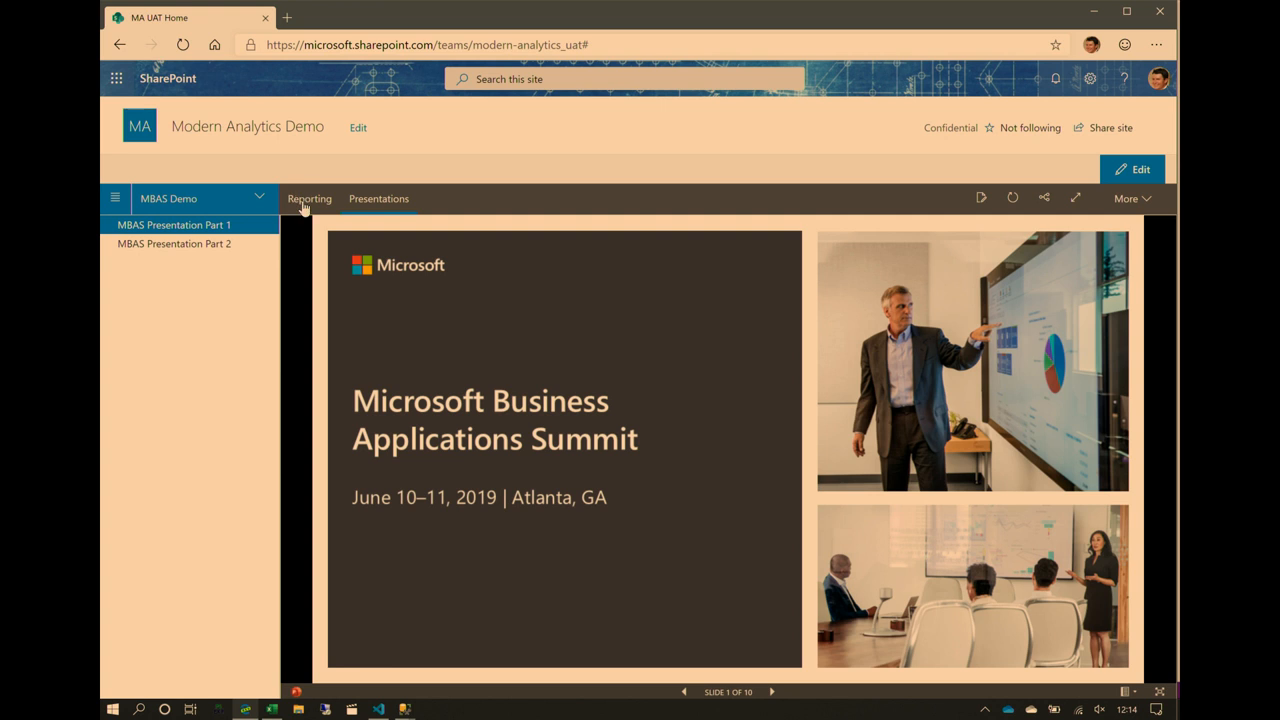
Step: Return to the Reporting tab and expand the Spend Management report to focus mode
left_click(309, 198)
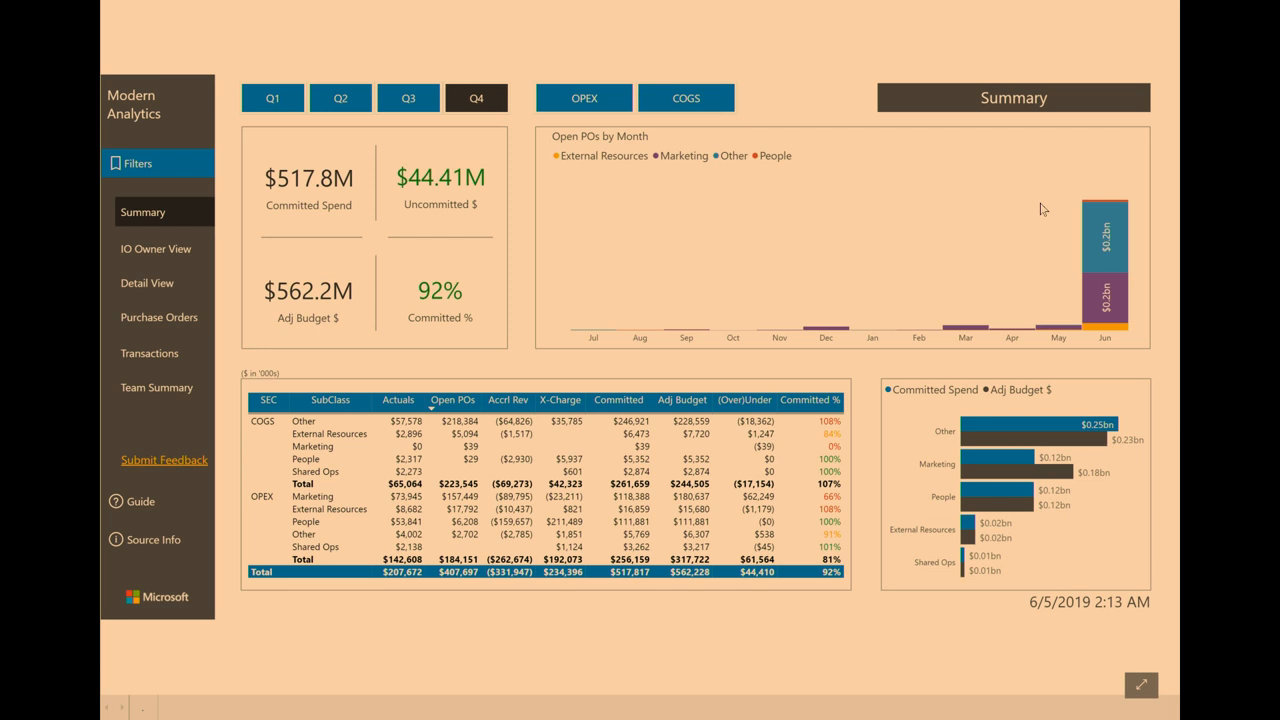
mouse_move(357, 243)
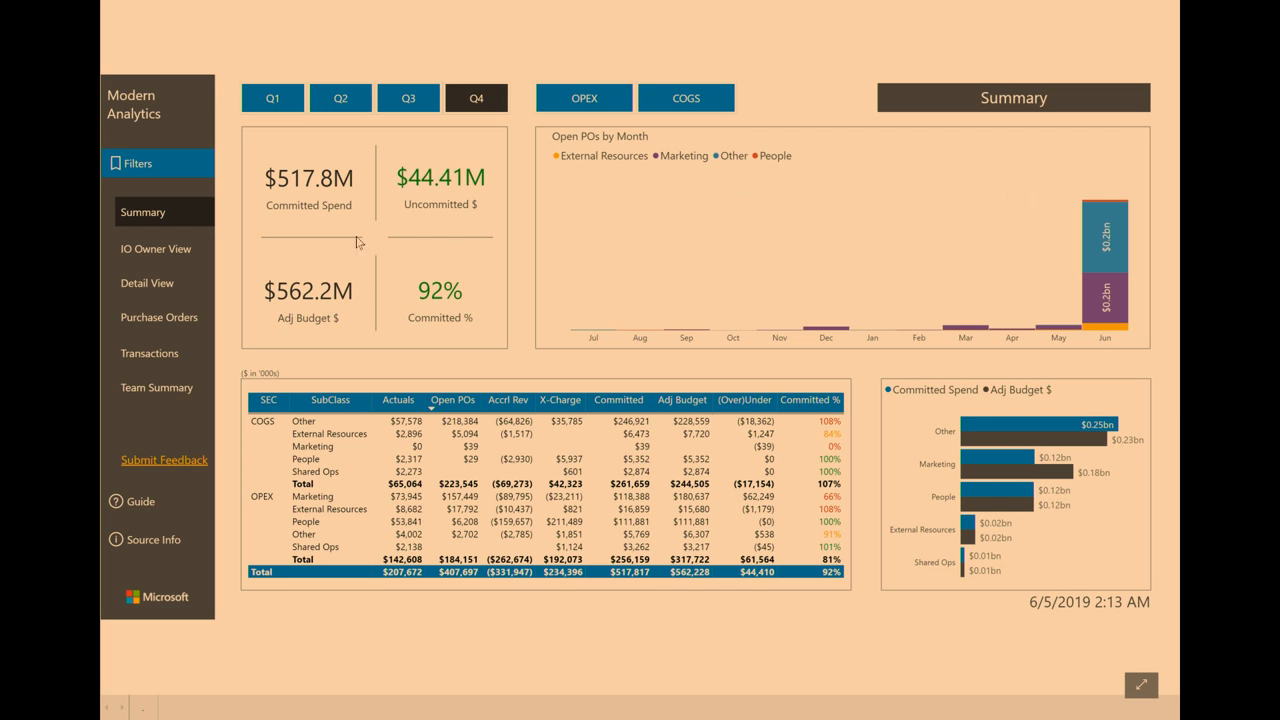
mouse_move(322, 237)
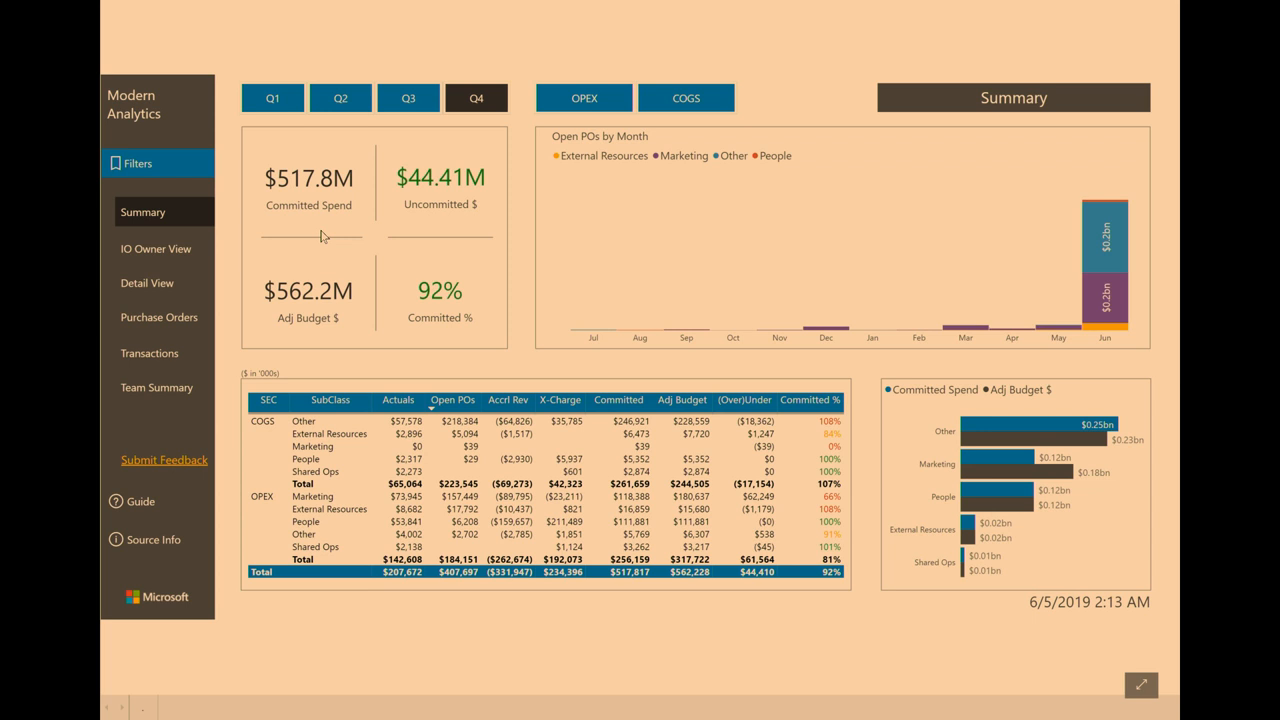
mouse_move(140, 501)
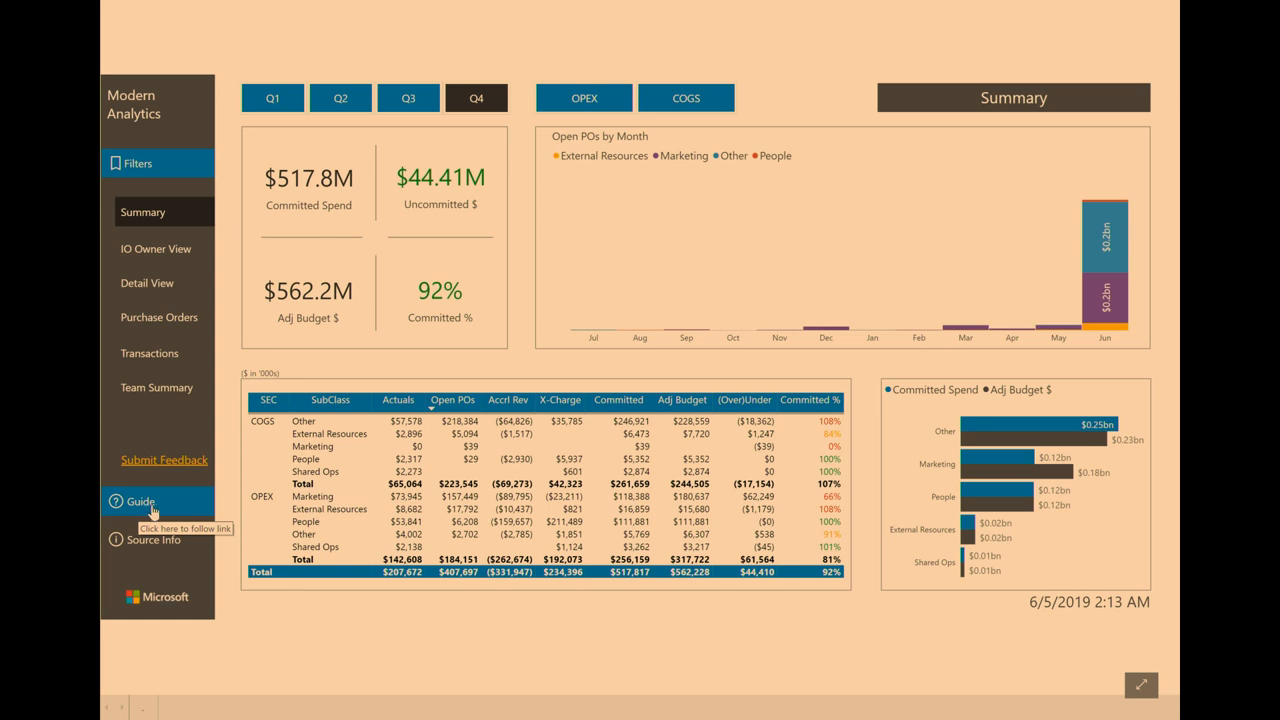
left_click(141, 501)
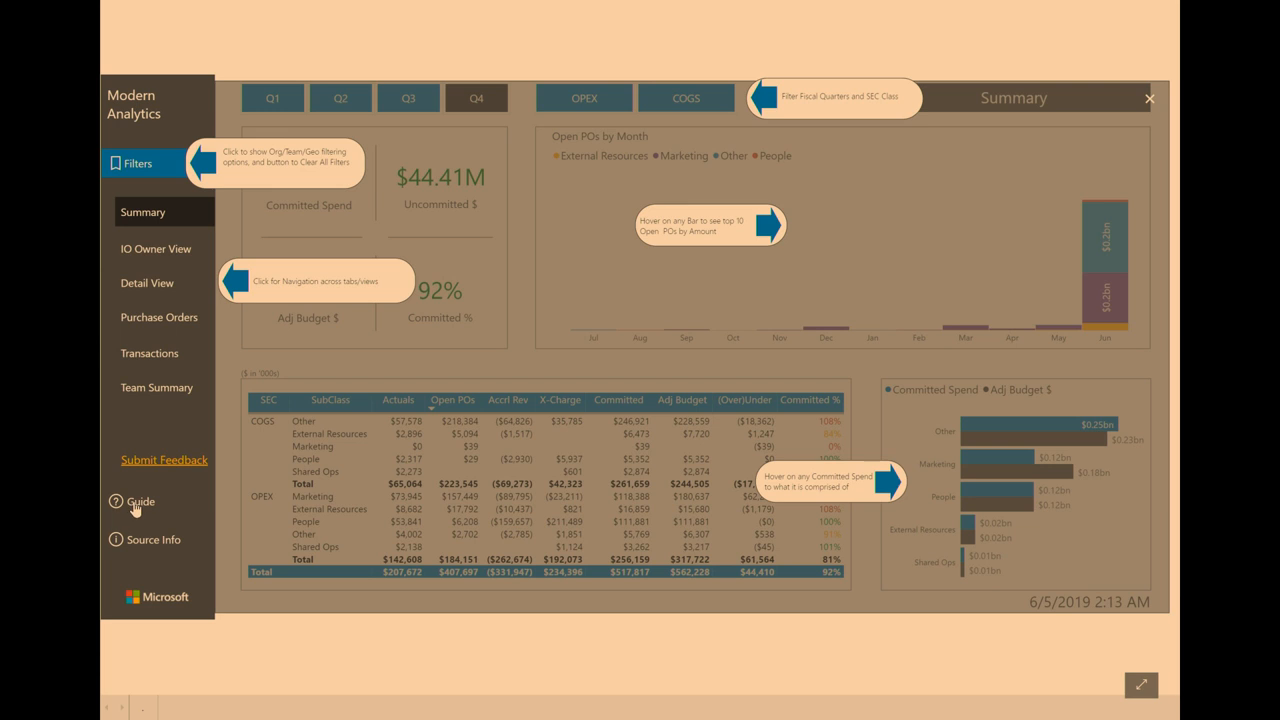
mouse_move(1087, 189)
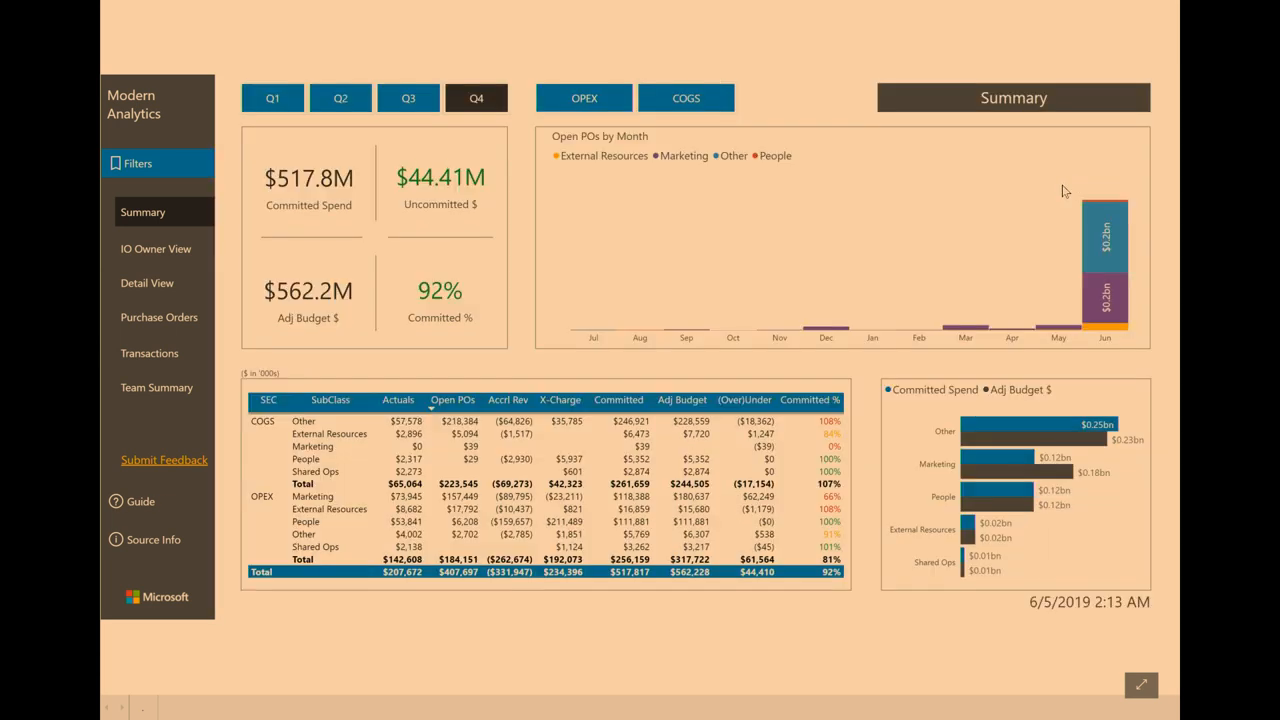
mouse_move(141, 501)
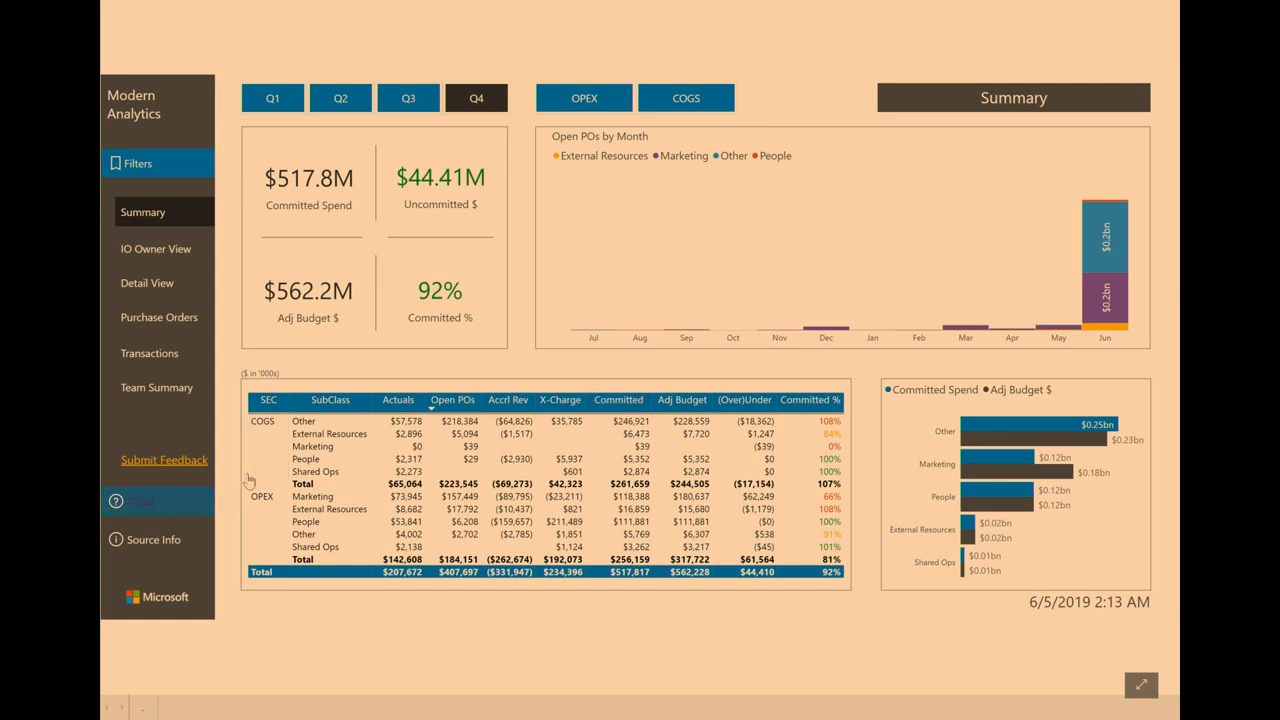
left_click(140, 501)
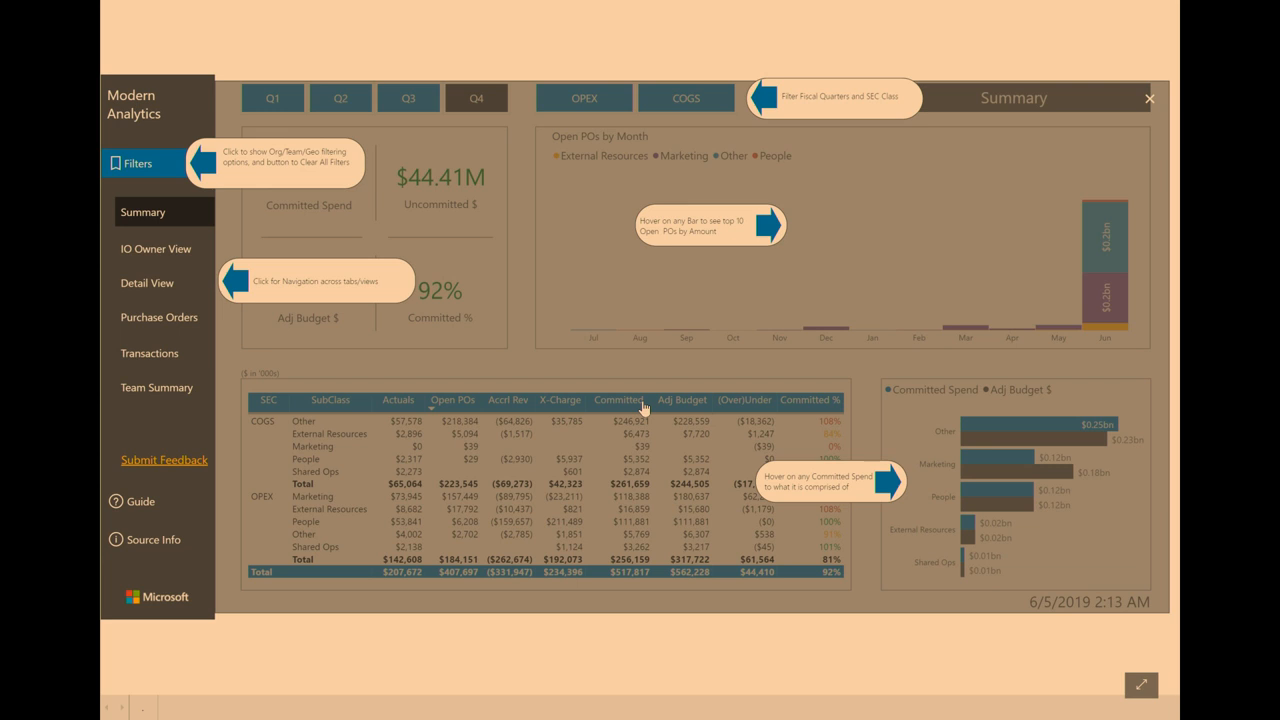
mouse_move(237, 480)
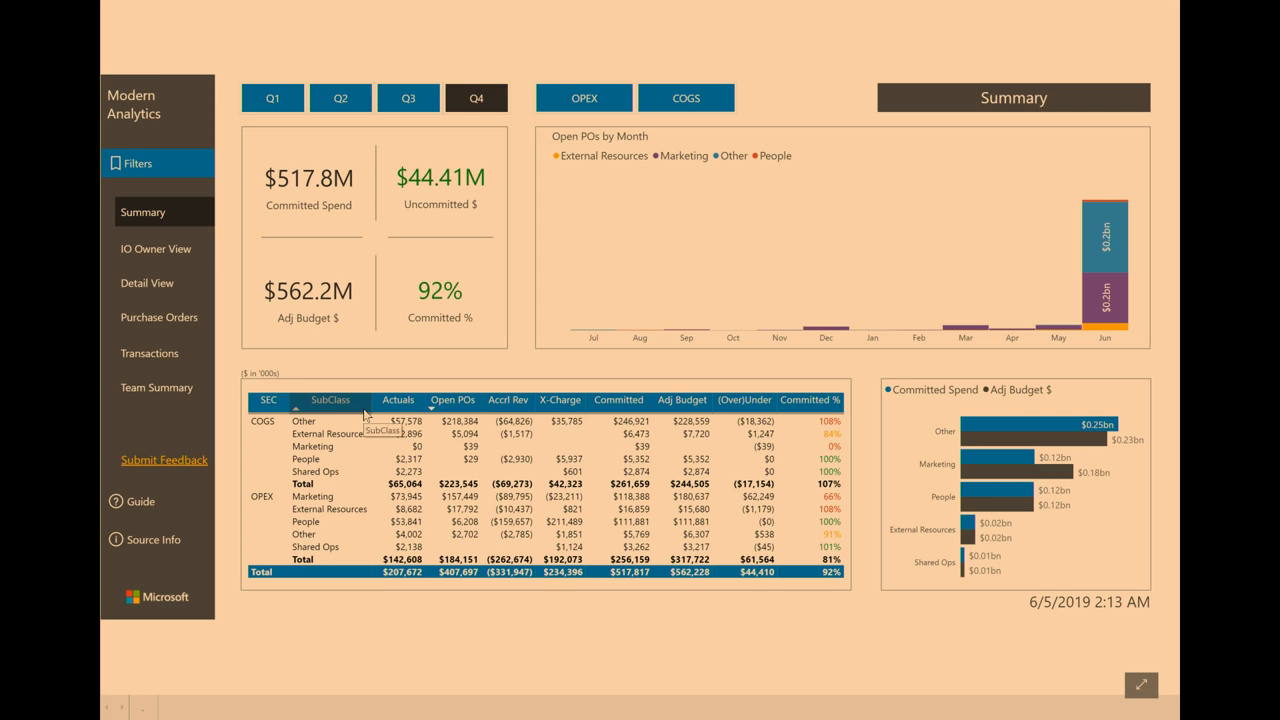
mouse_move(494, 286)
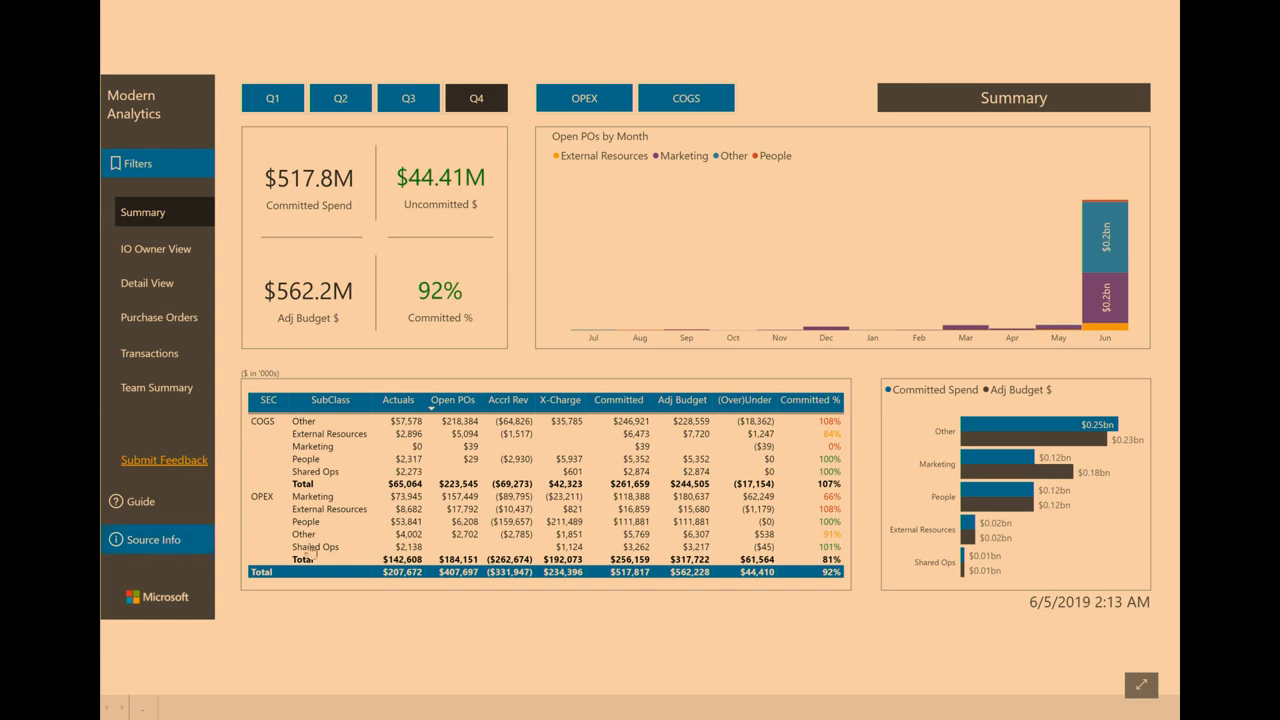
left_click(152, 539)
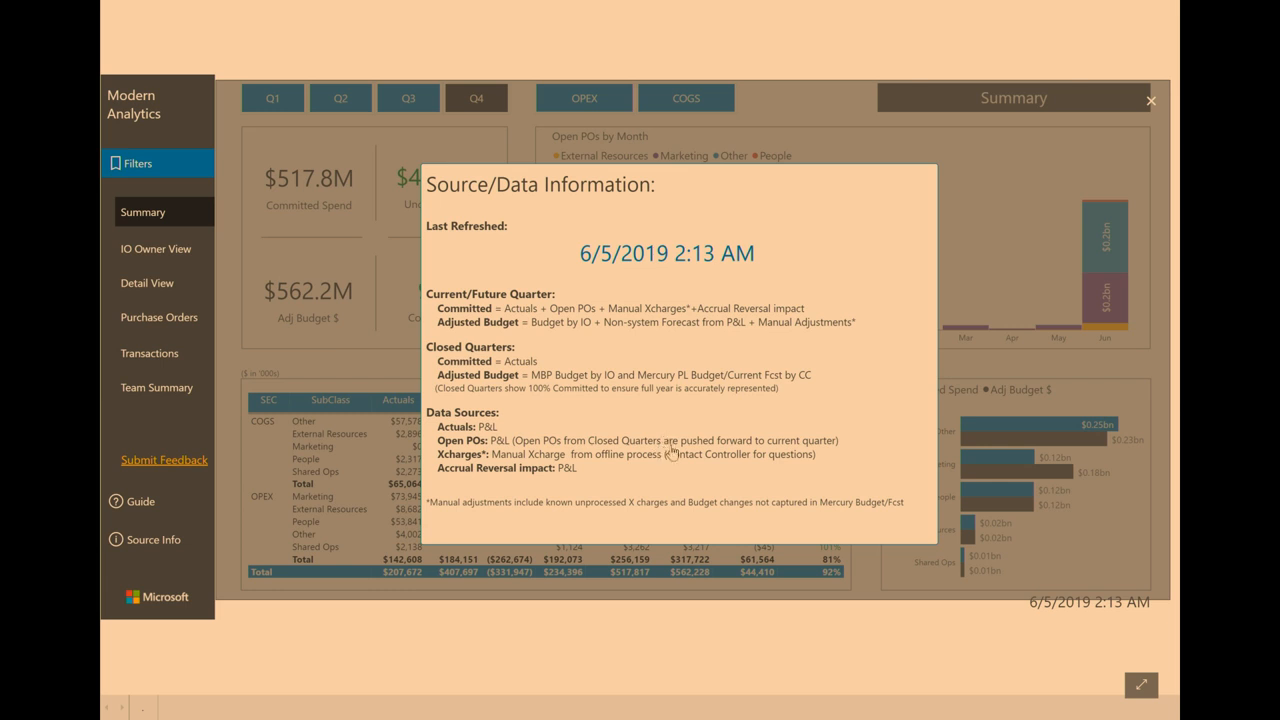
mouse_move(367, 393)
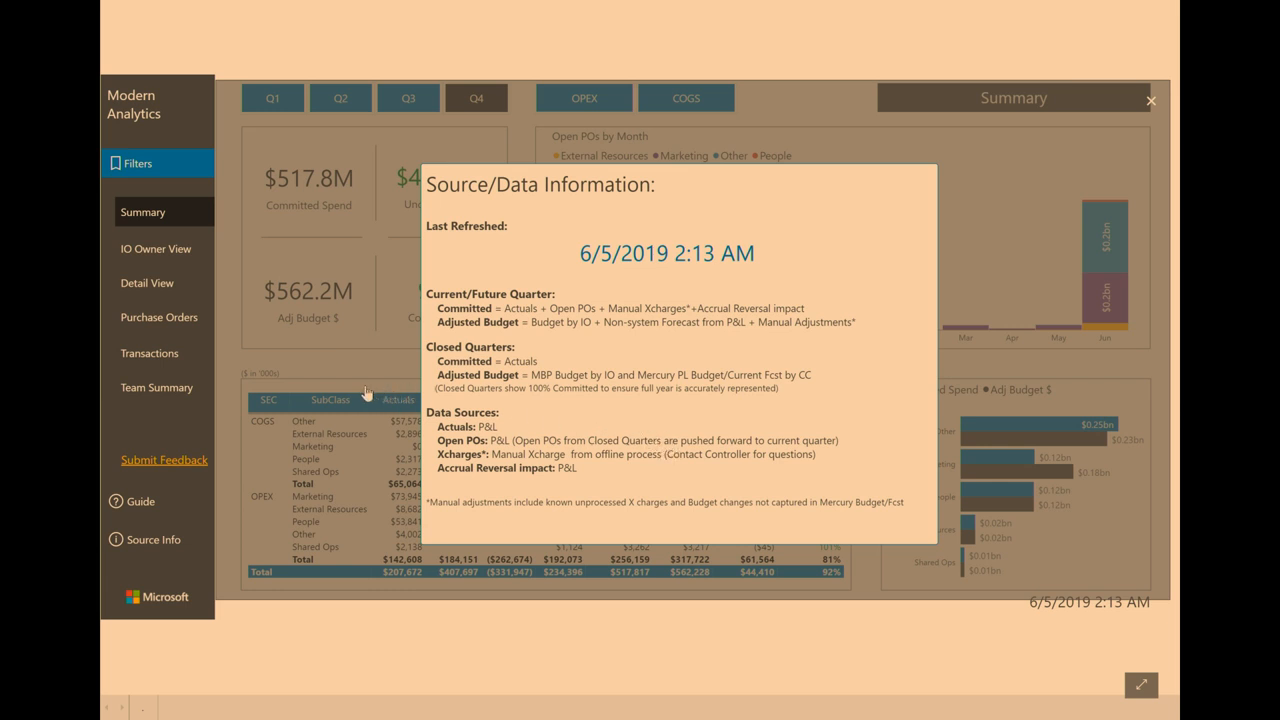
mouse_move(368, 389)
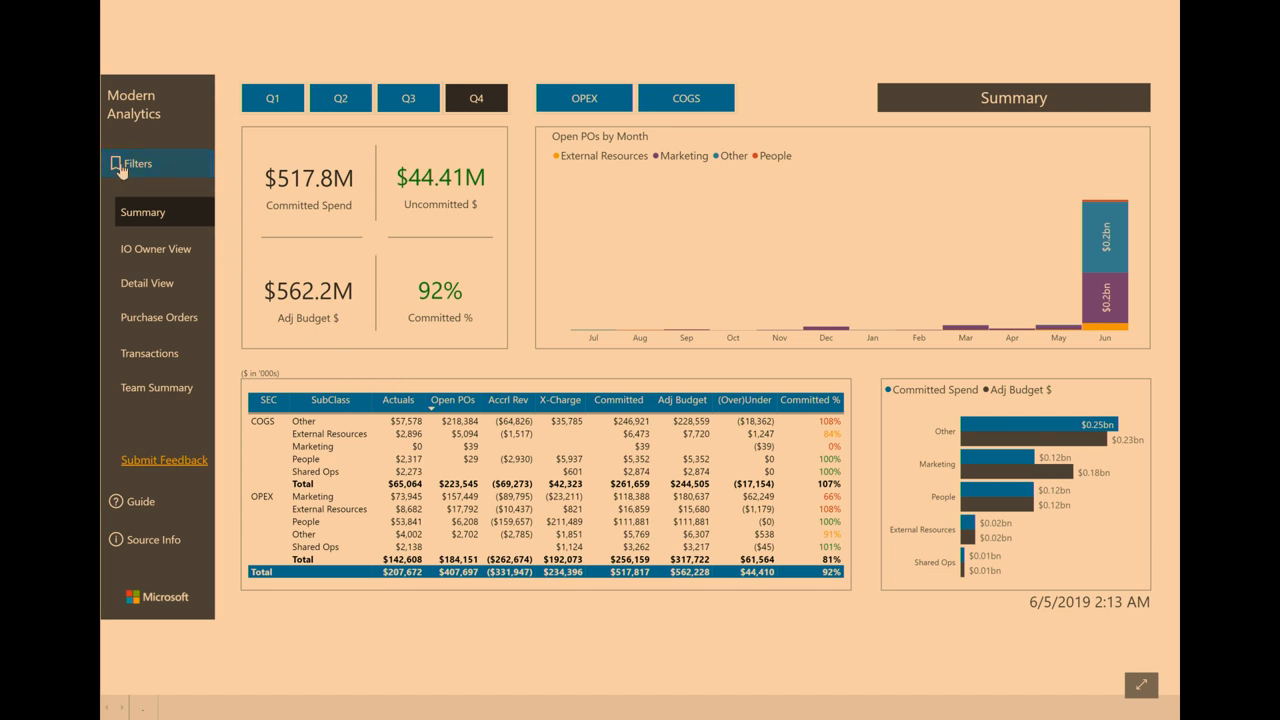
mouse_move(125, 168)
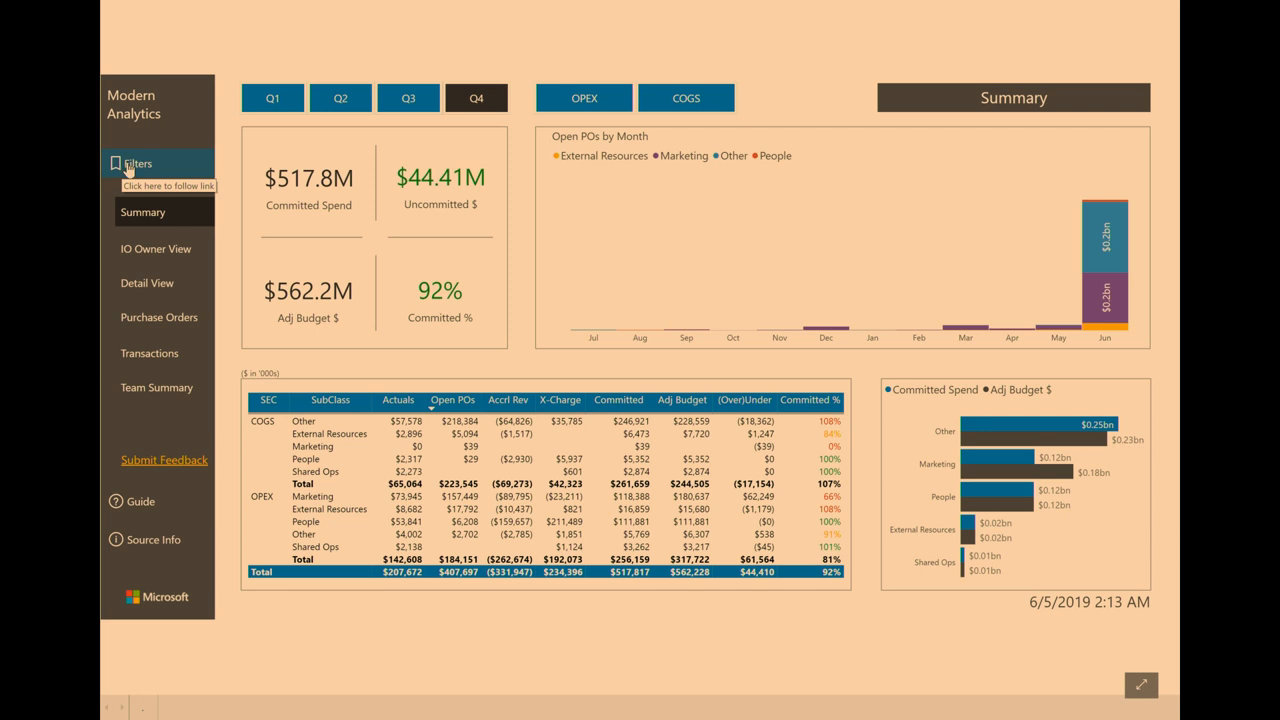
Step: Open the Filters pane and the Team lvl 2 slicer to filter by one team
left_click(137, 163)
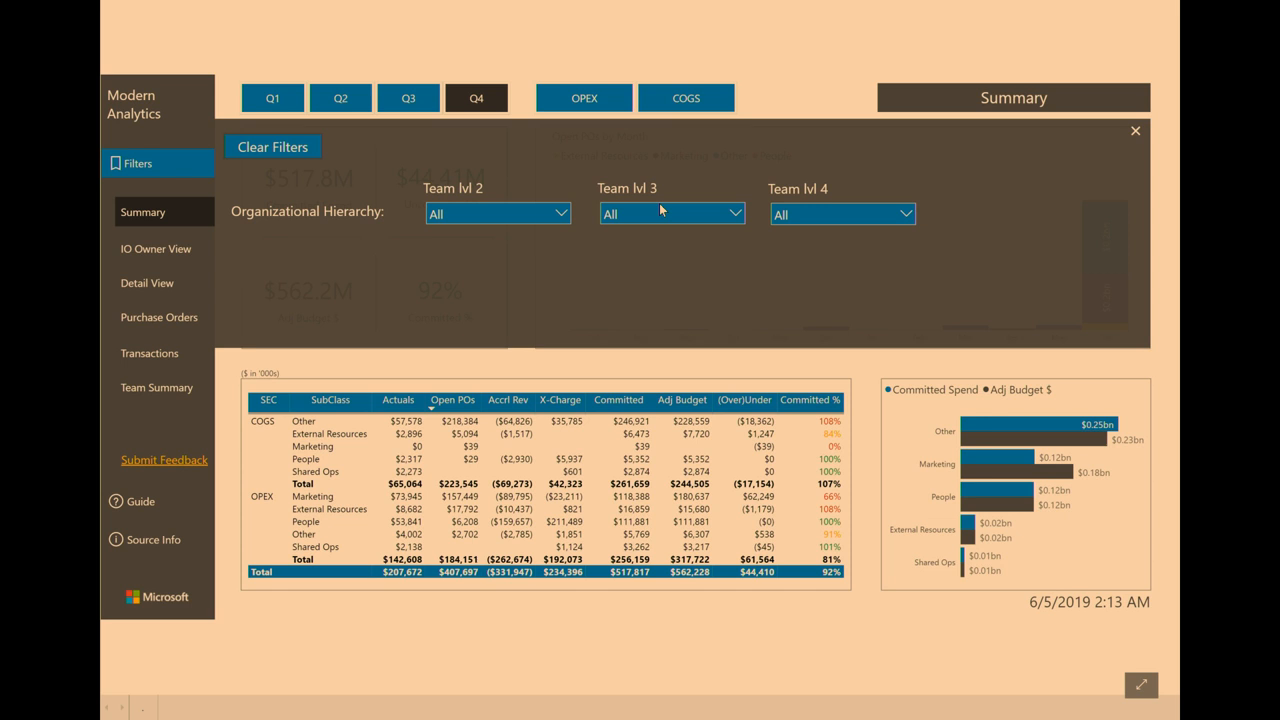
mouse_move(660, 213)
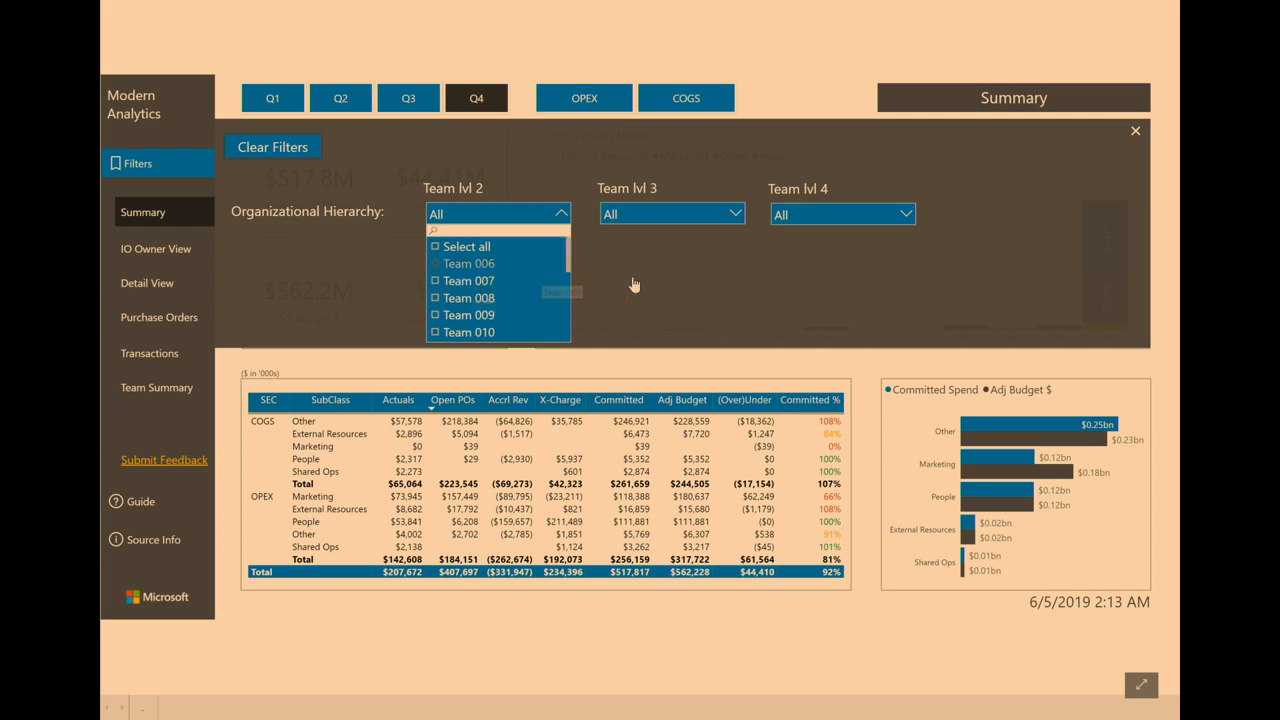
left_click(468, 263)
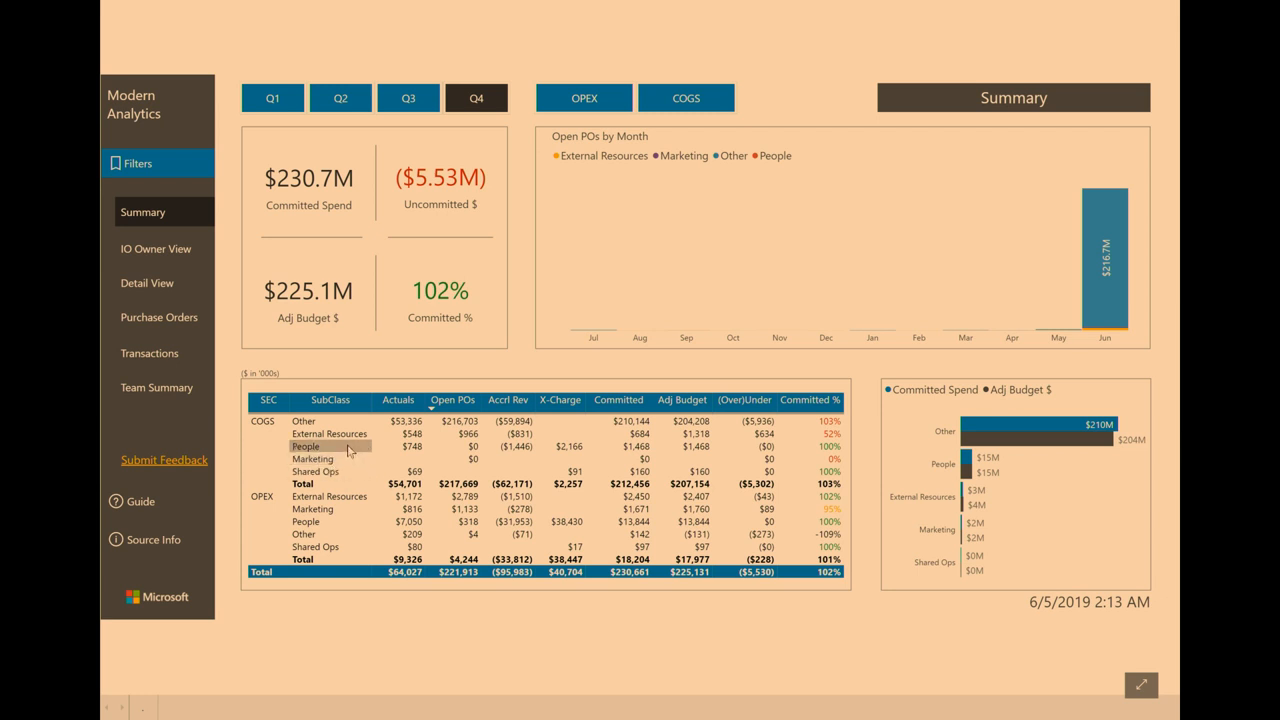
mouse_move(347, 448)
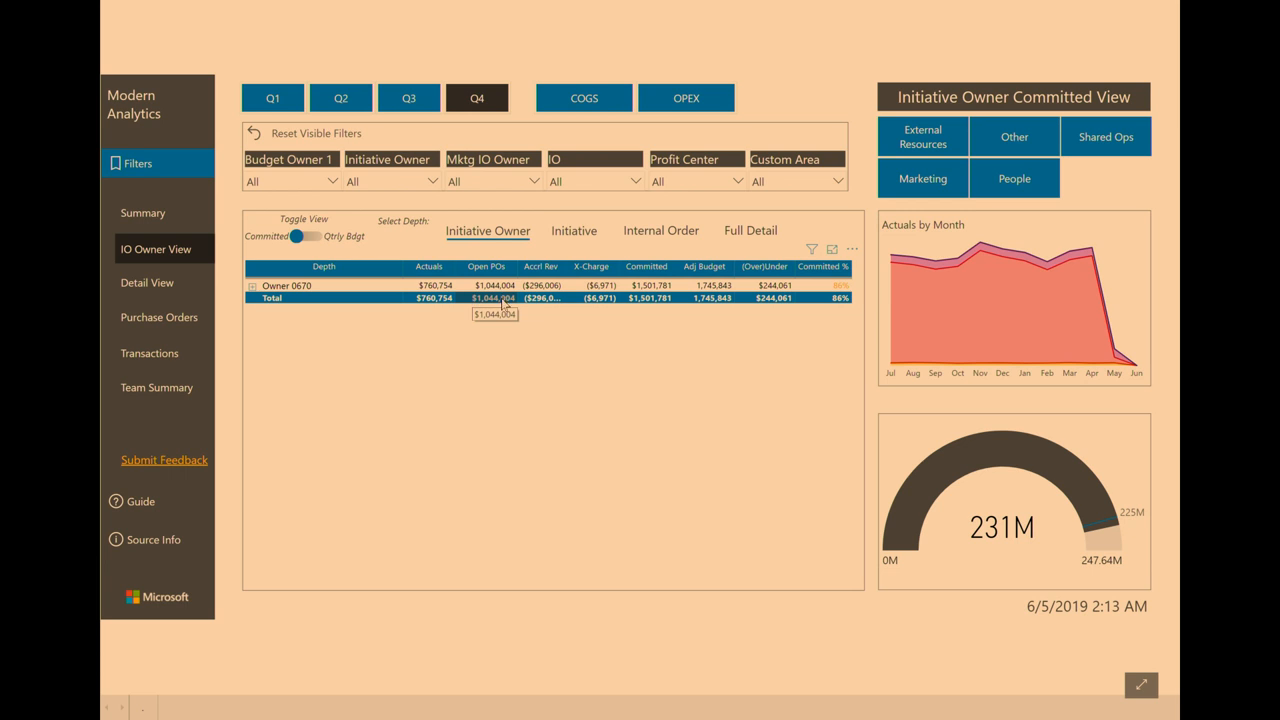
mouse_move(478, 349)
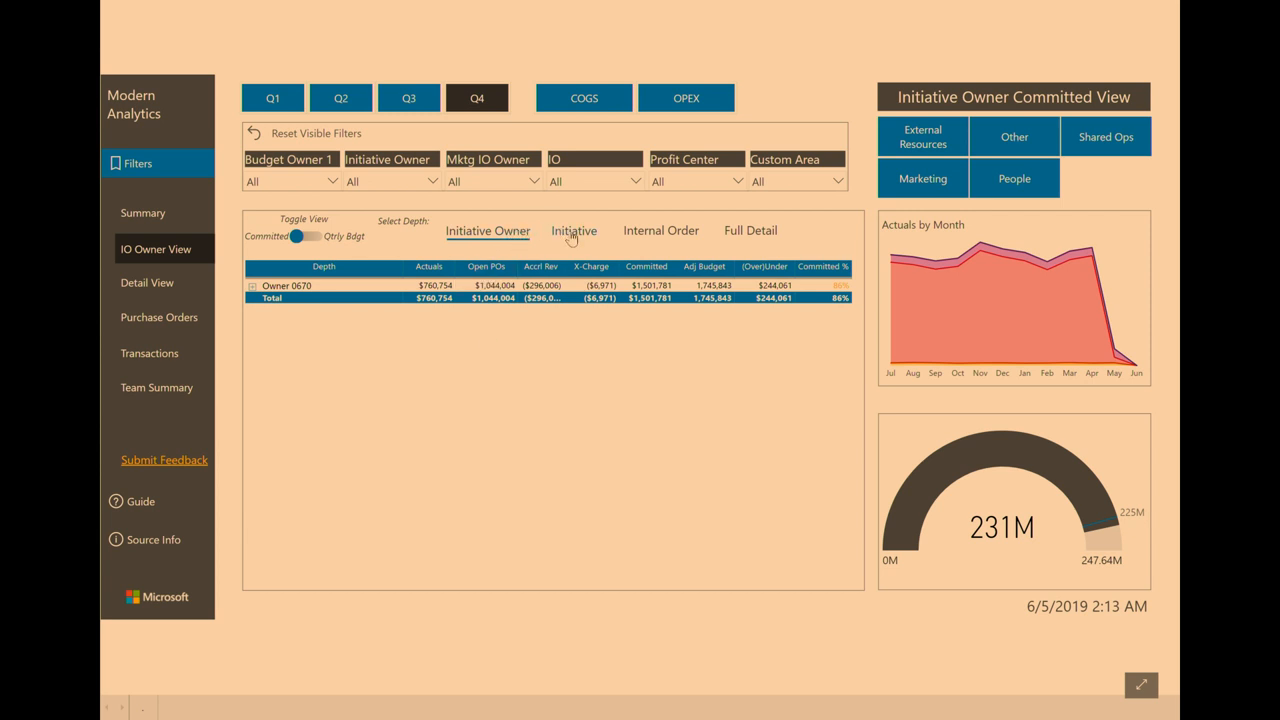
Step: Drill the IO Owner View matrix to Initiative, back to Initiative Owner, then Initiative again
left_click(574, 230)
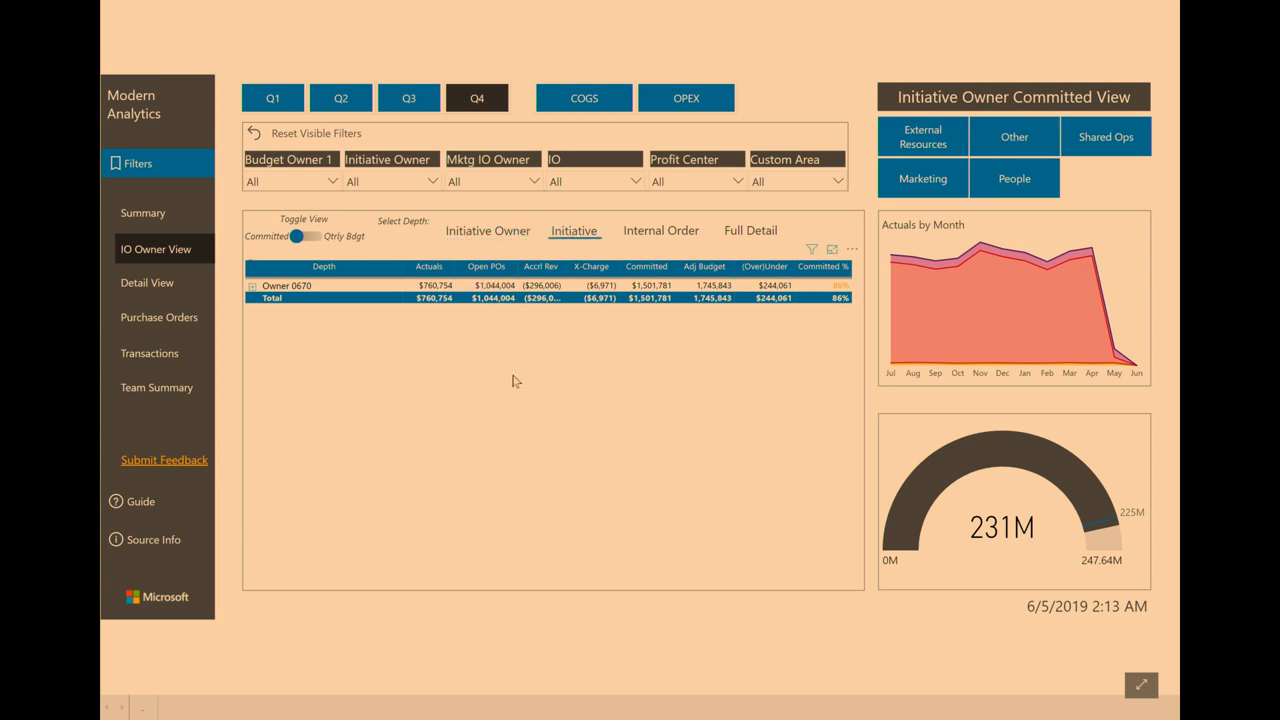
left_click(252, 285)
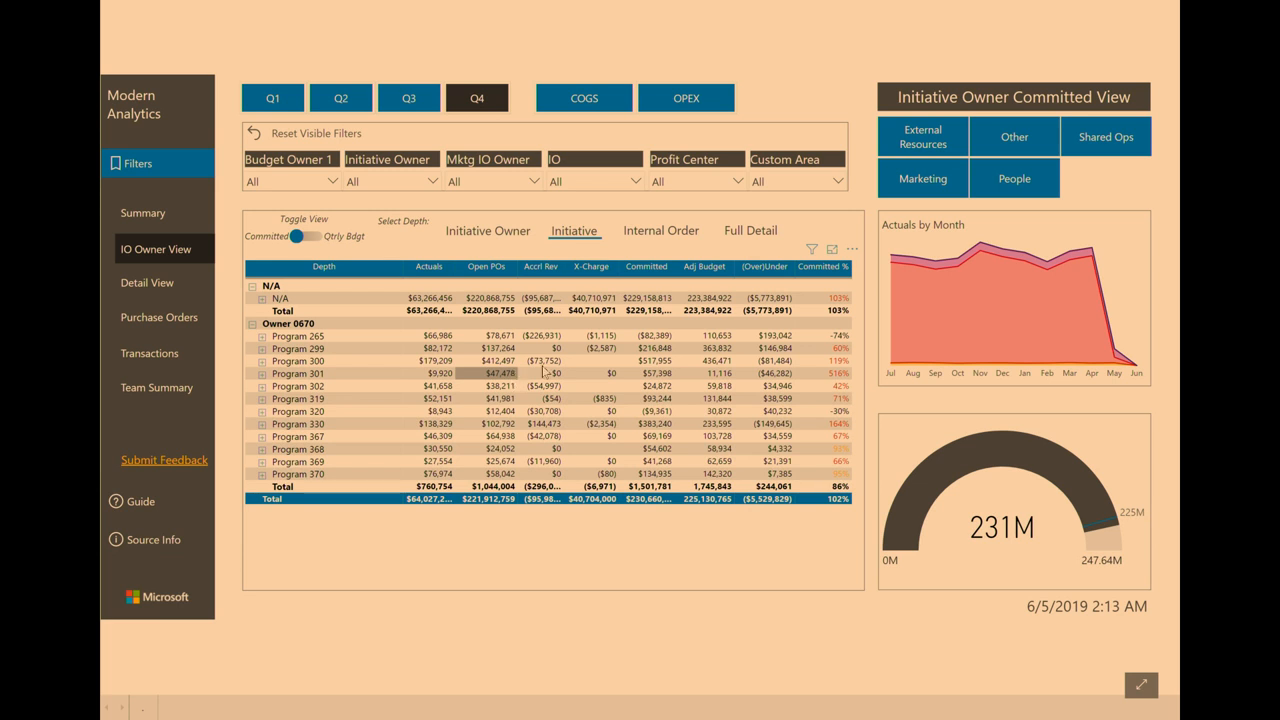
left_click(660, 230)
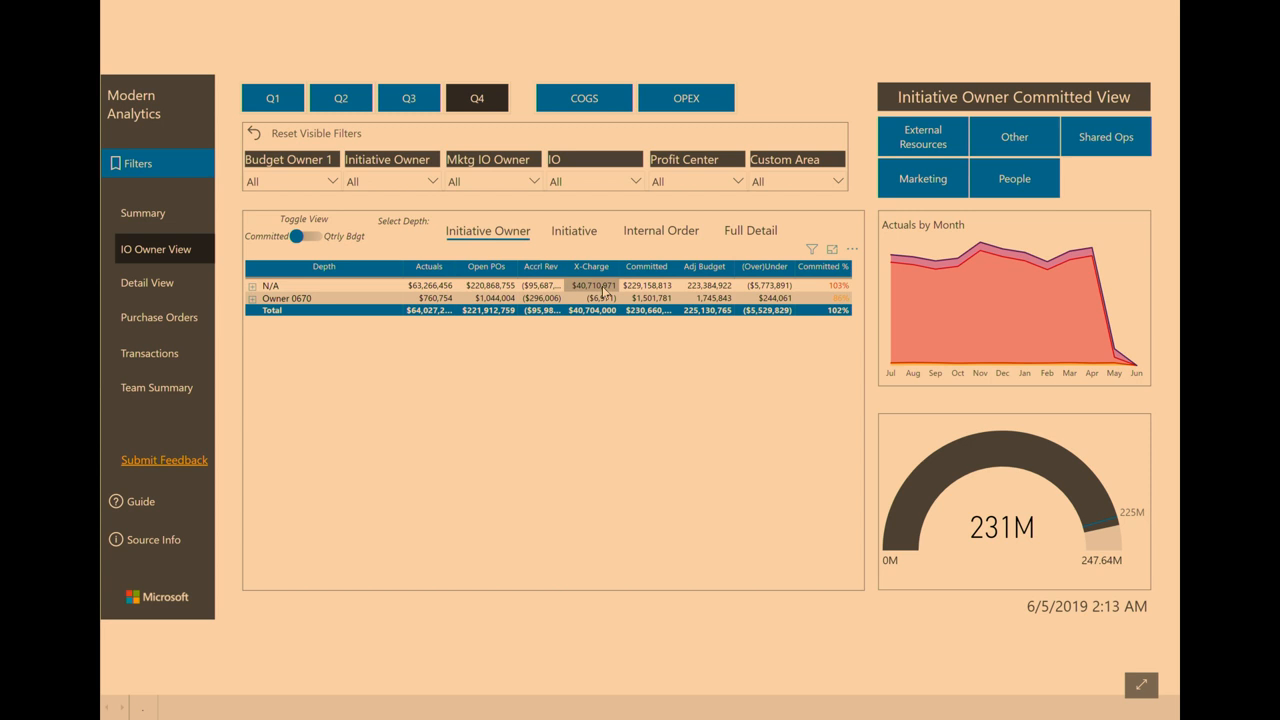
mouse_move(646, 266)
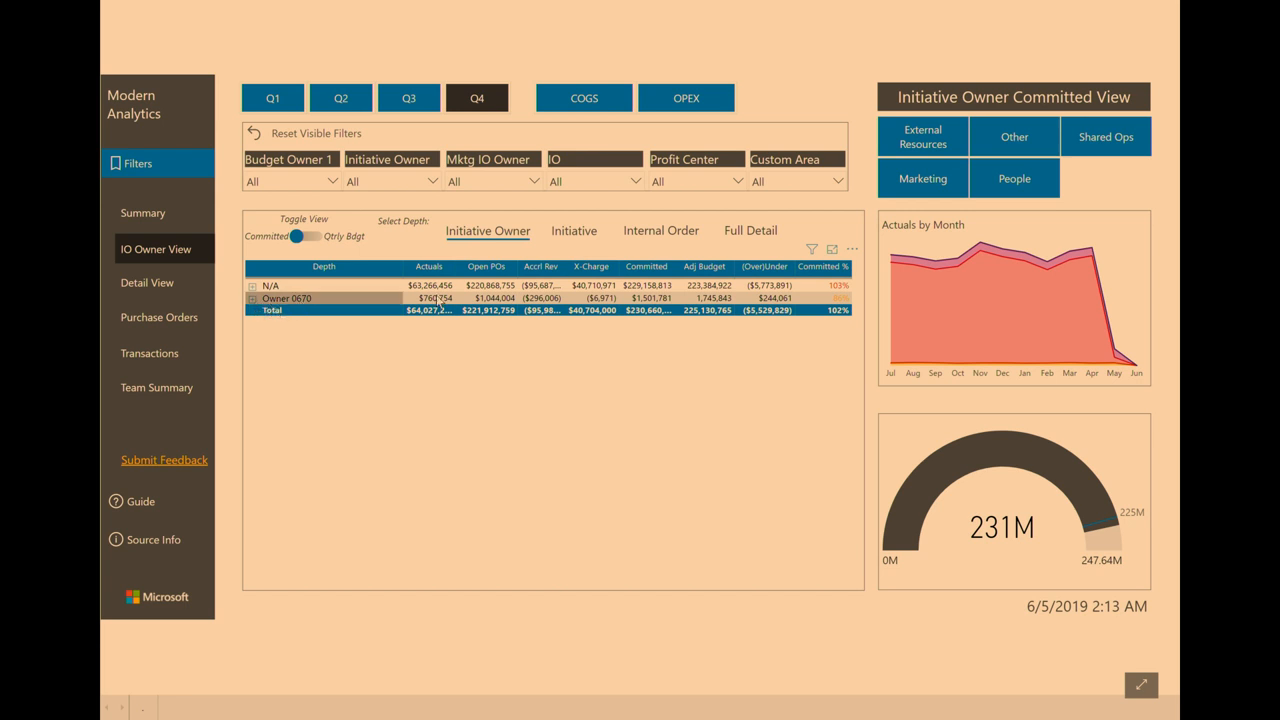
left_click(574, 230)
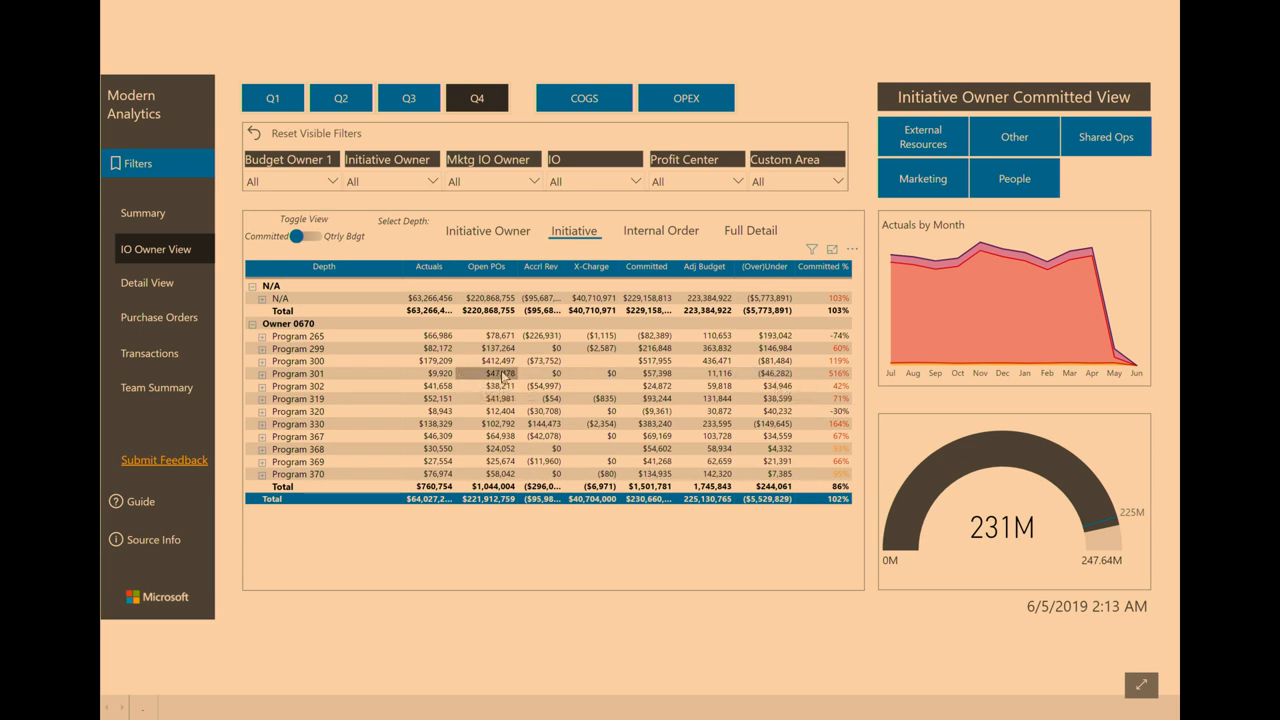
Step: Drill through from Program 301's Open POs value to the Transaction Detail page
right_click(500, 373)
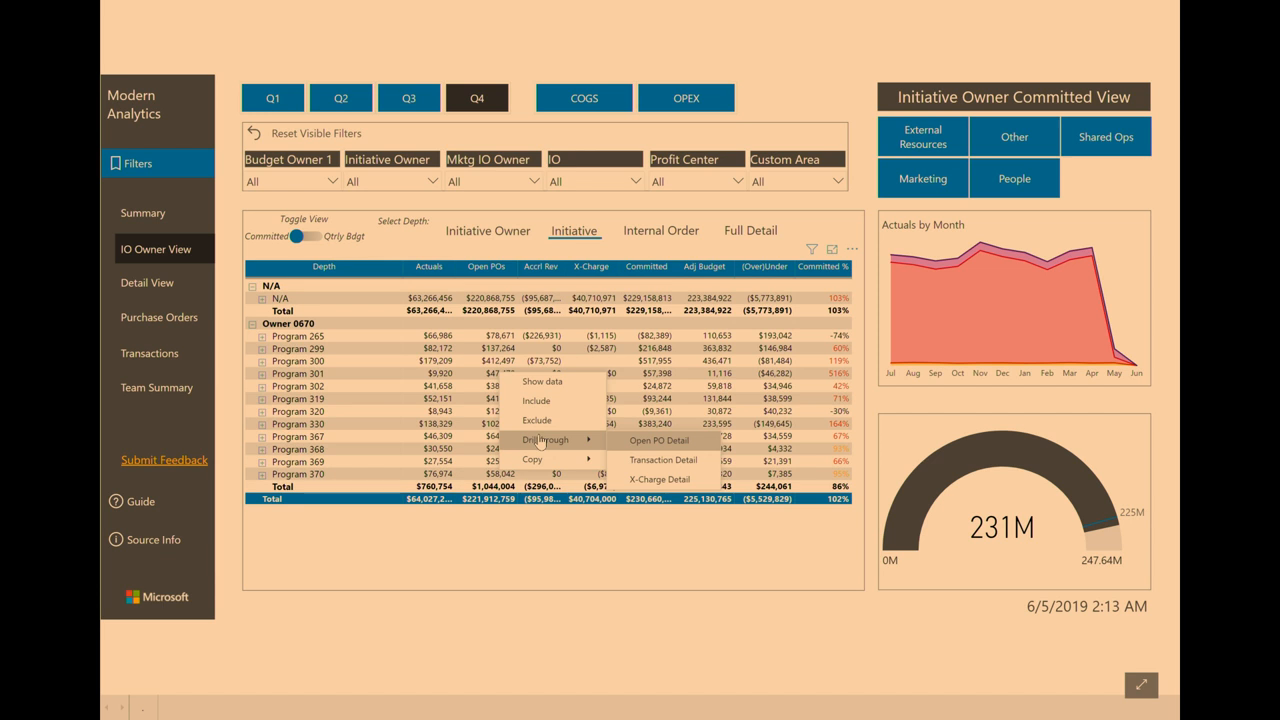
left_click(663, 459)
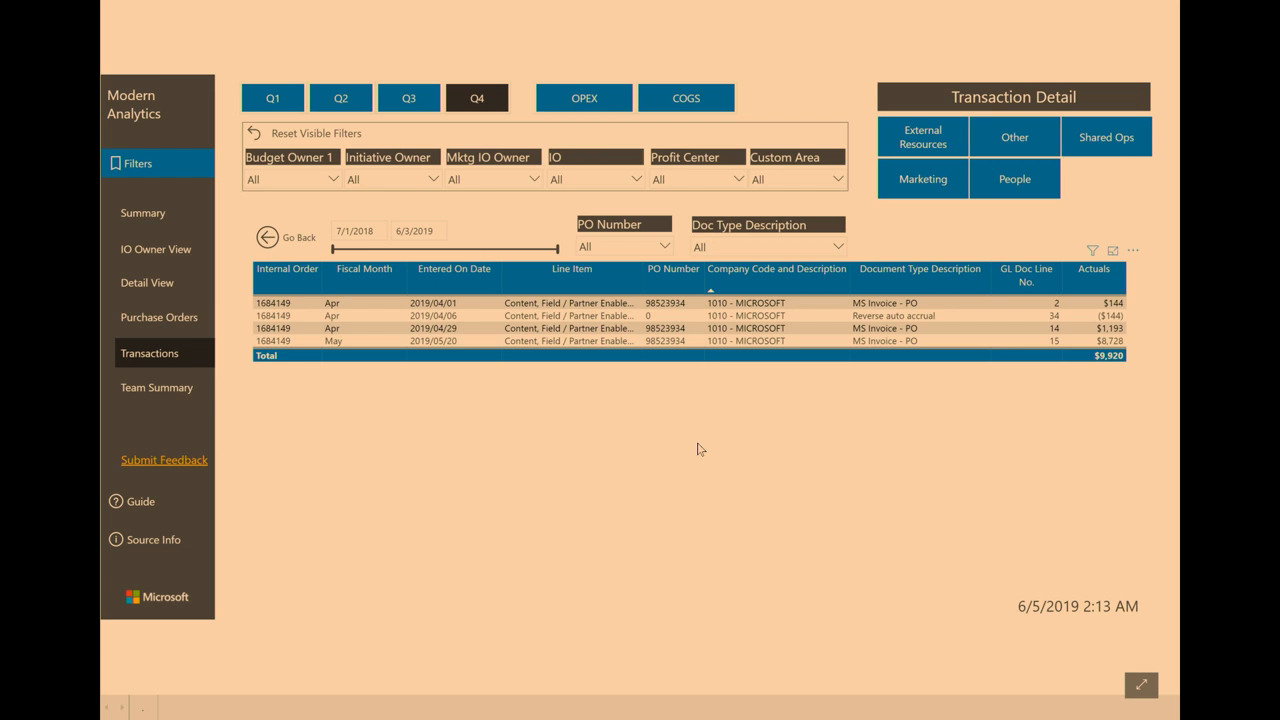
mouse_move(200, 169)
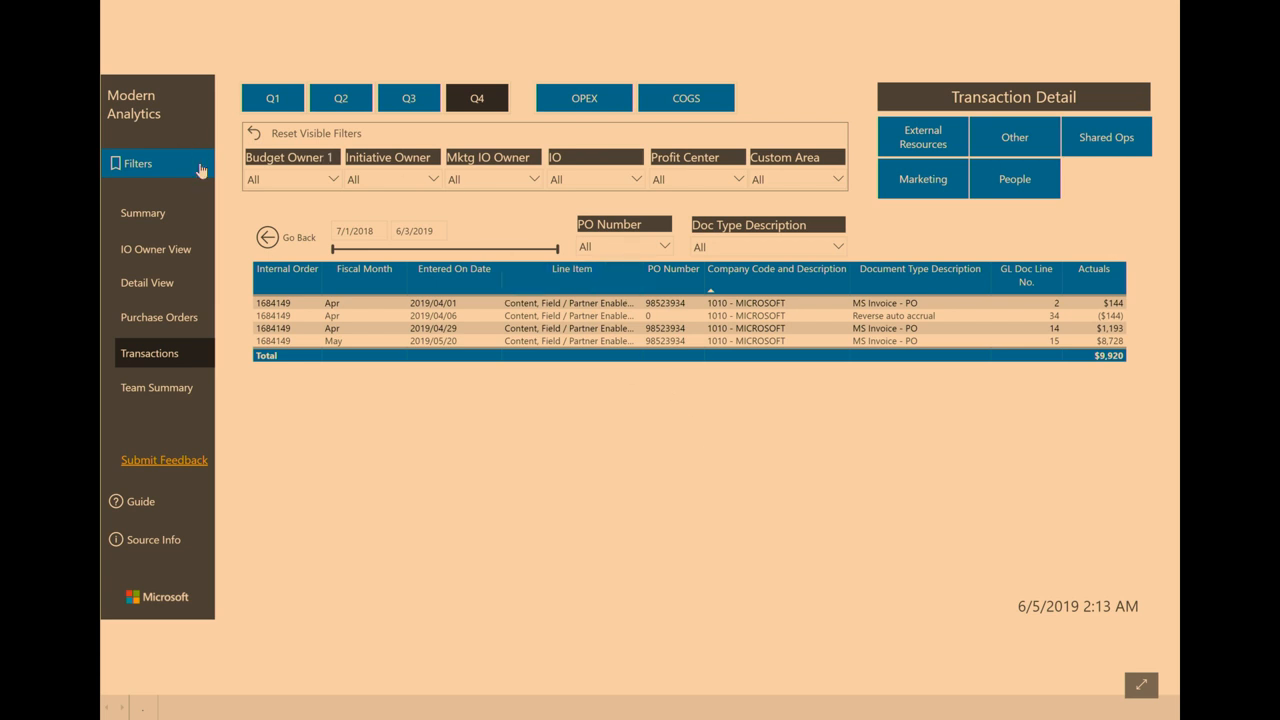
mouse_move(189, 396)
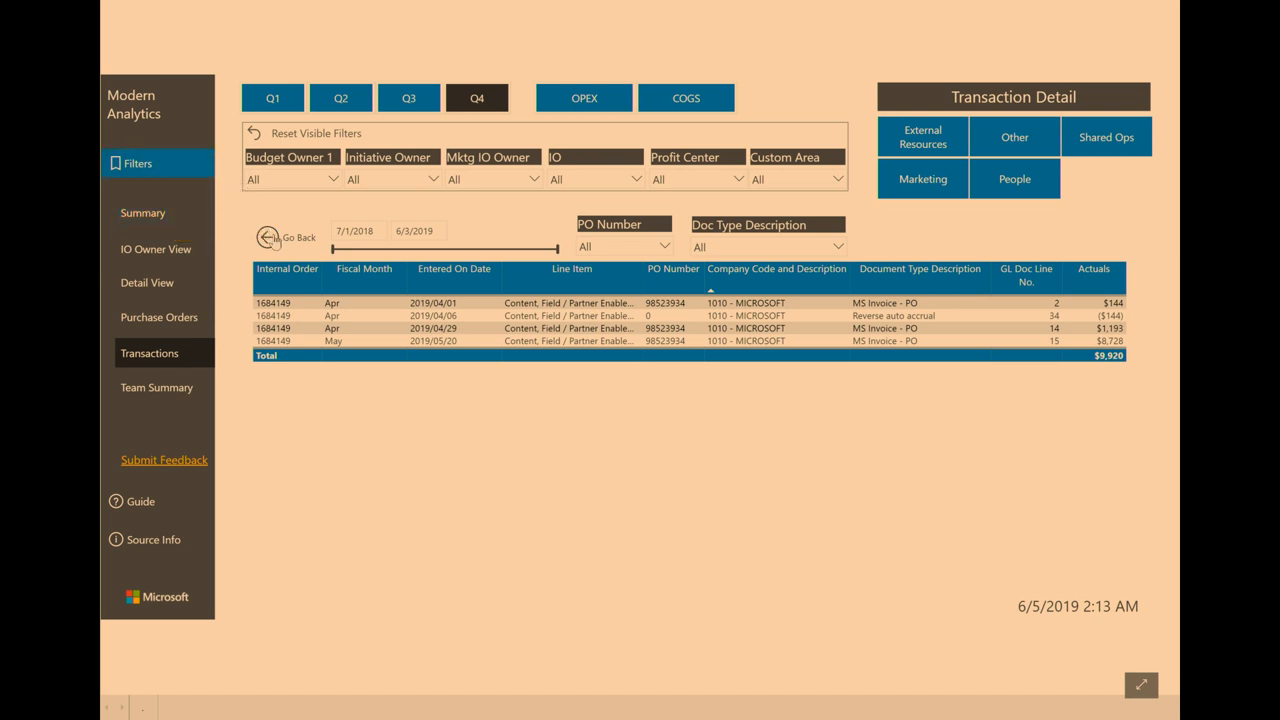
Step: Go back to the IO Owner View matrix and drill through a program to Open PO Detail
left_click(156, 249)
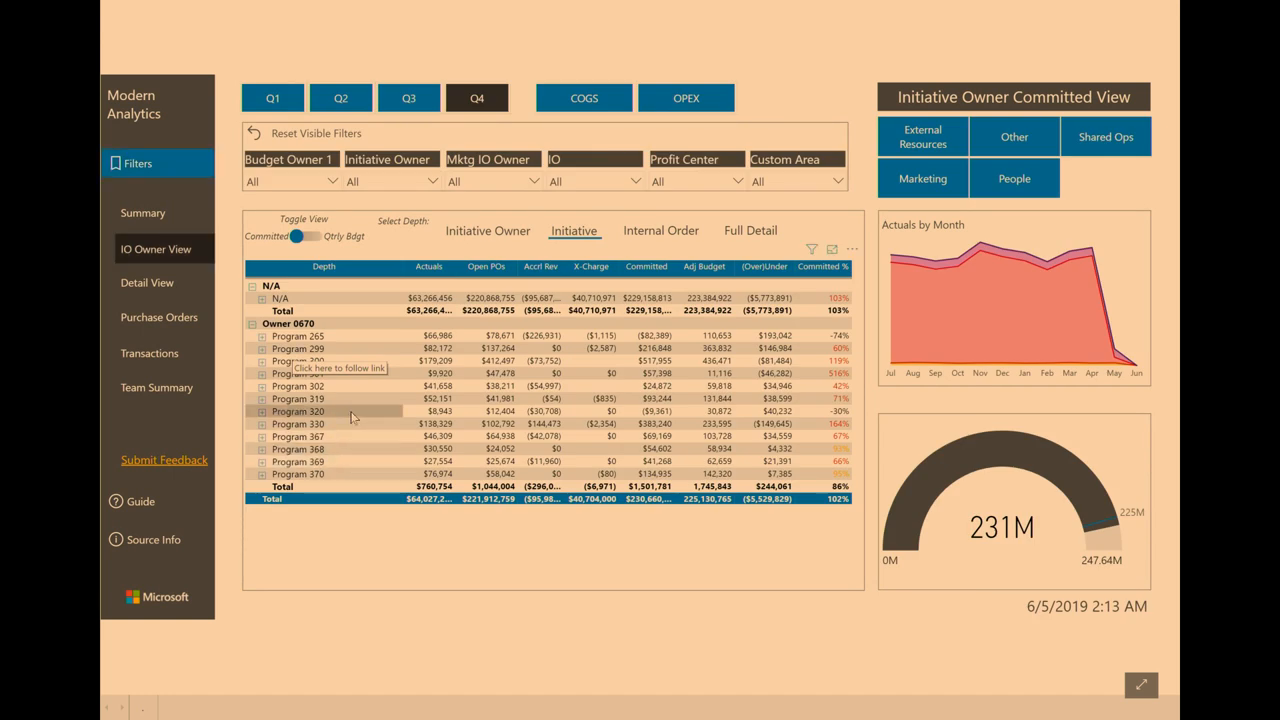
mouse_move(350, 416)
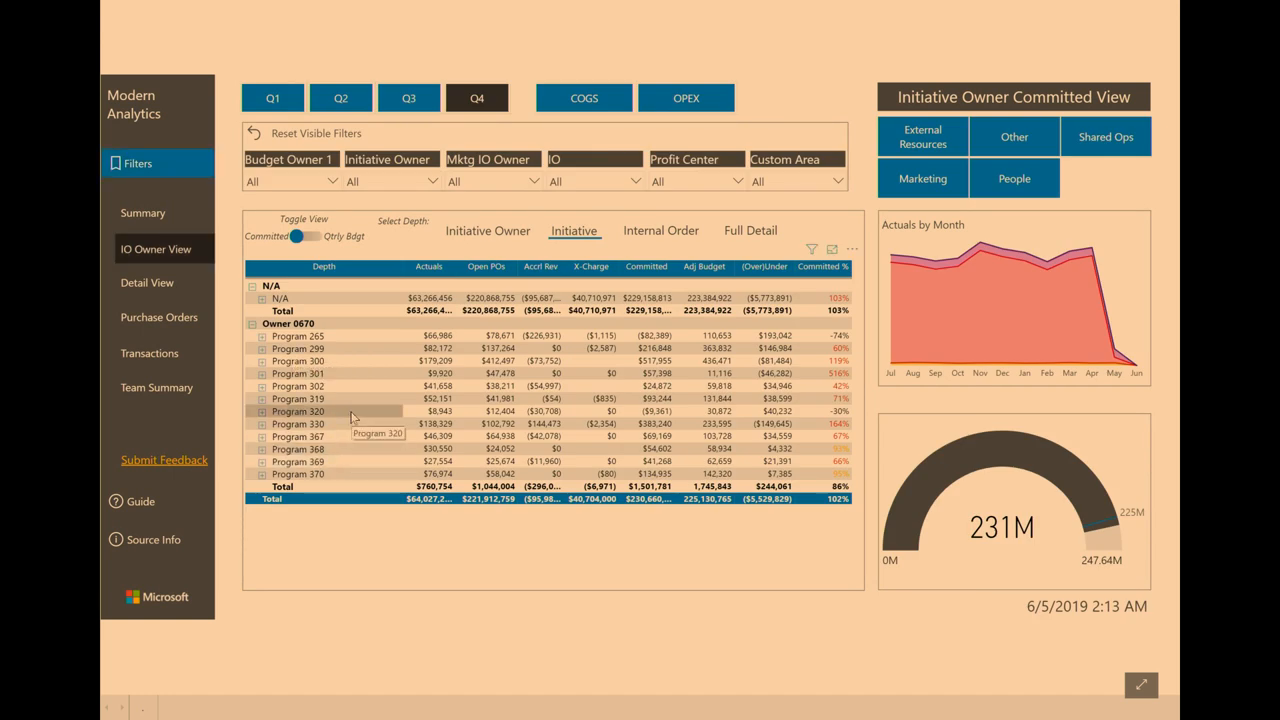
mouse_move(320, 420)
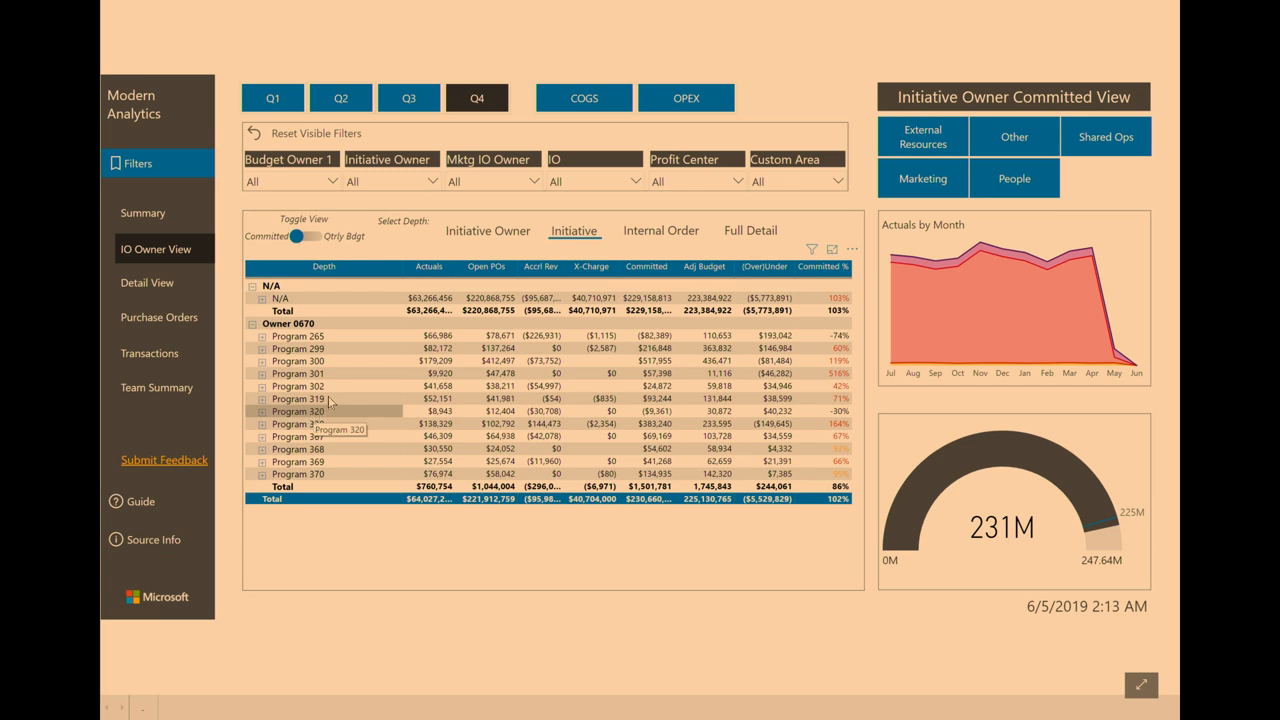
mouse_move(300, 348)
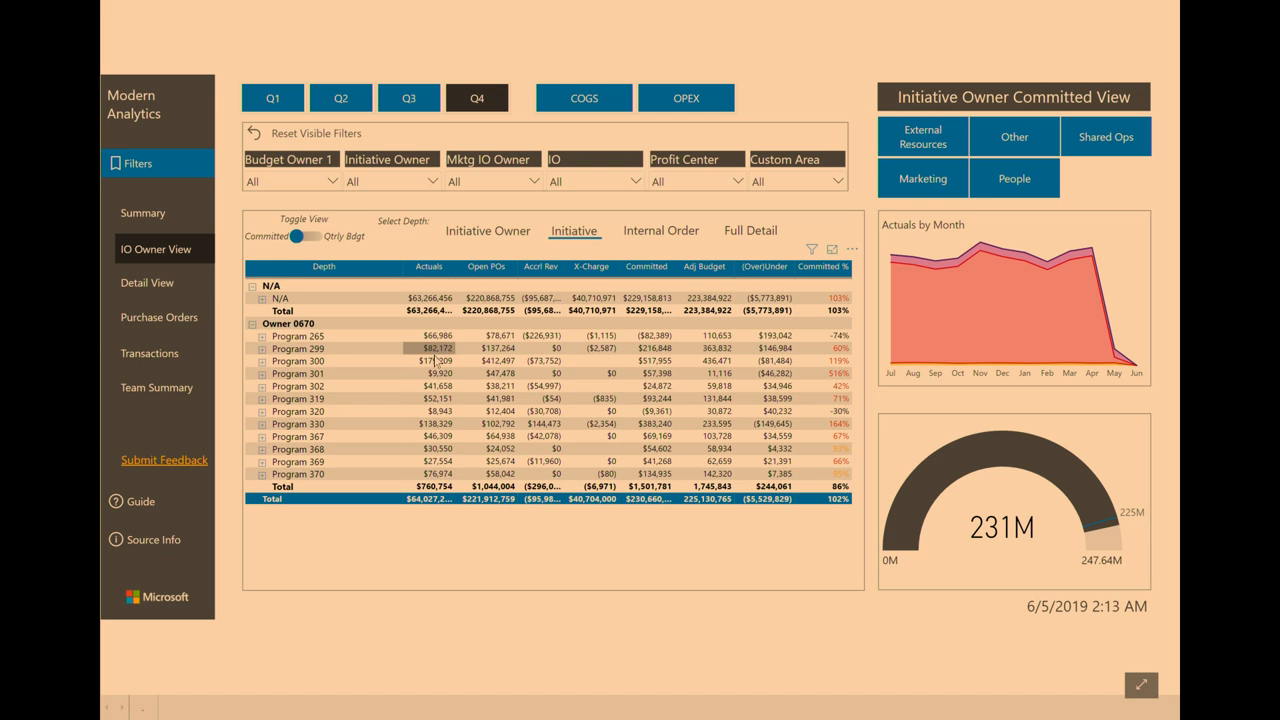
right_click(436, 348)
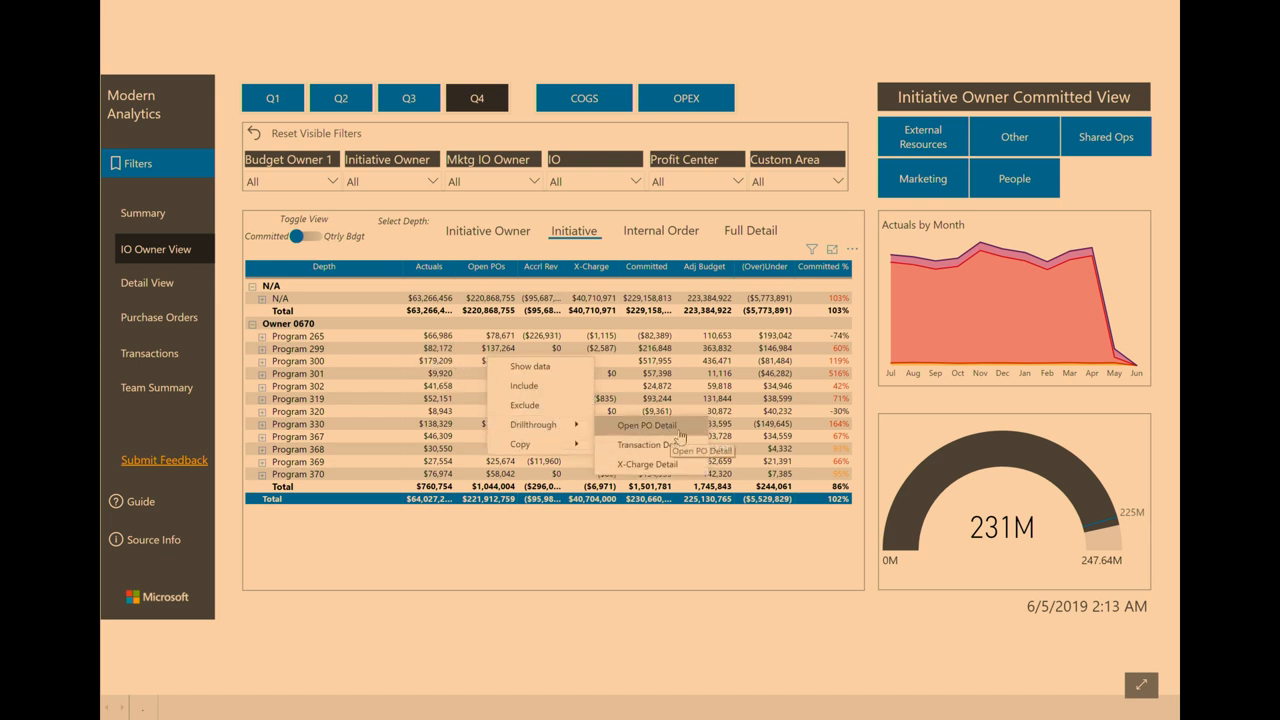
left_click(647, 425)
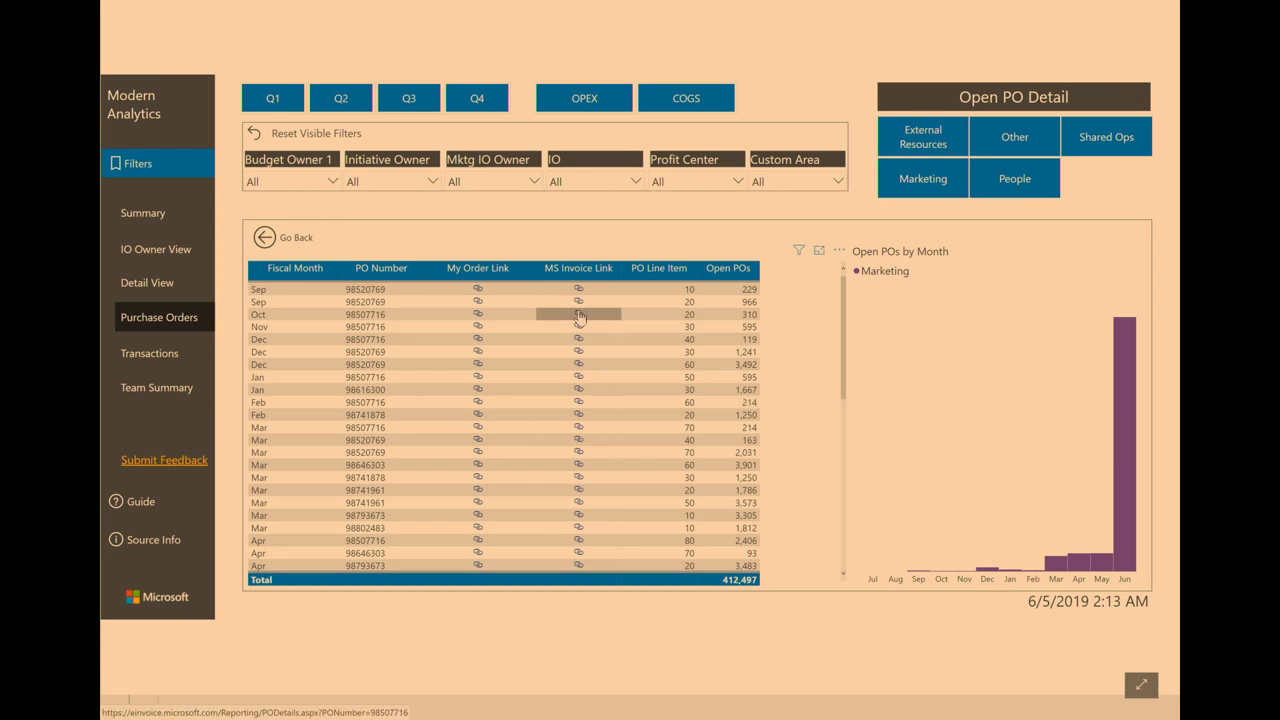
mouse_move(578, 314)
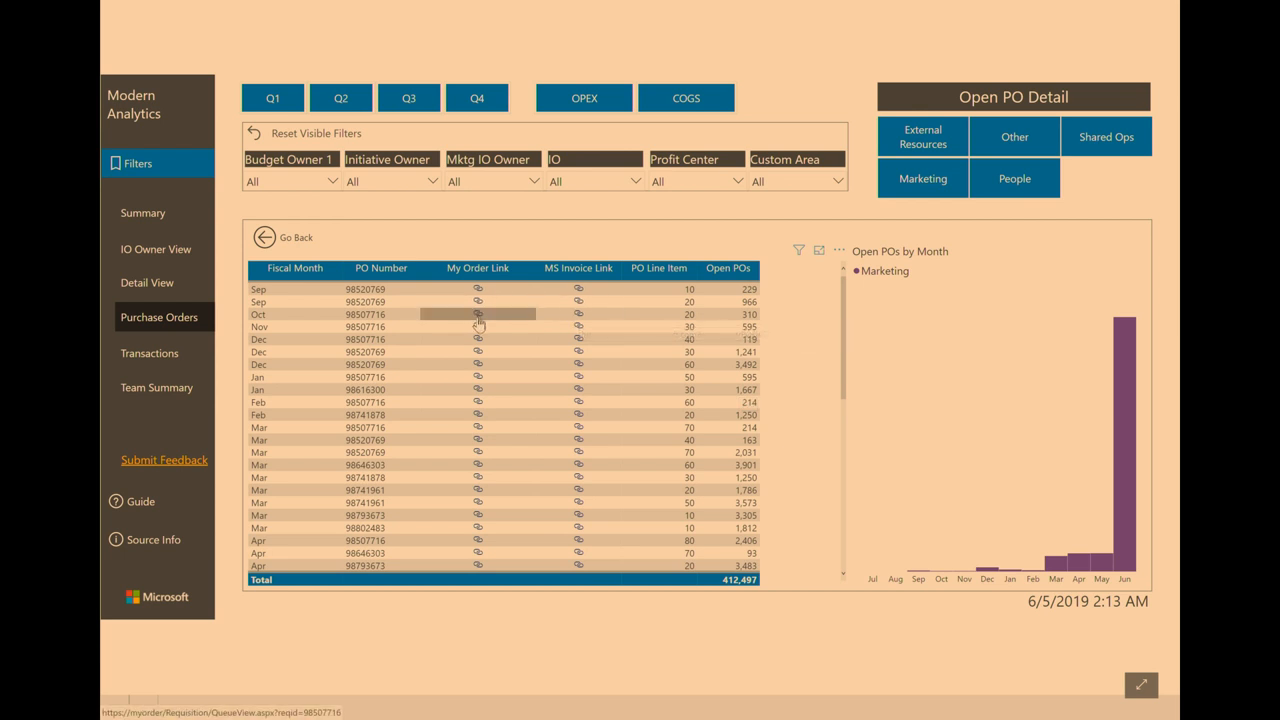
mouse_move(478, 320)
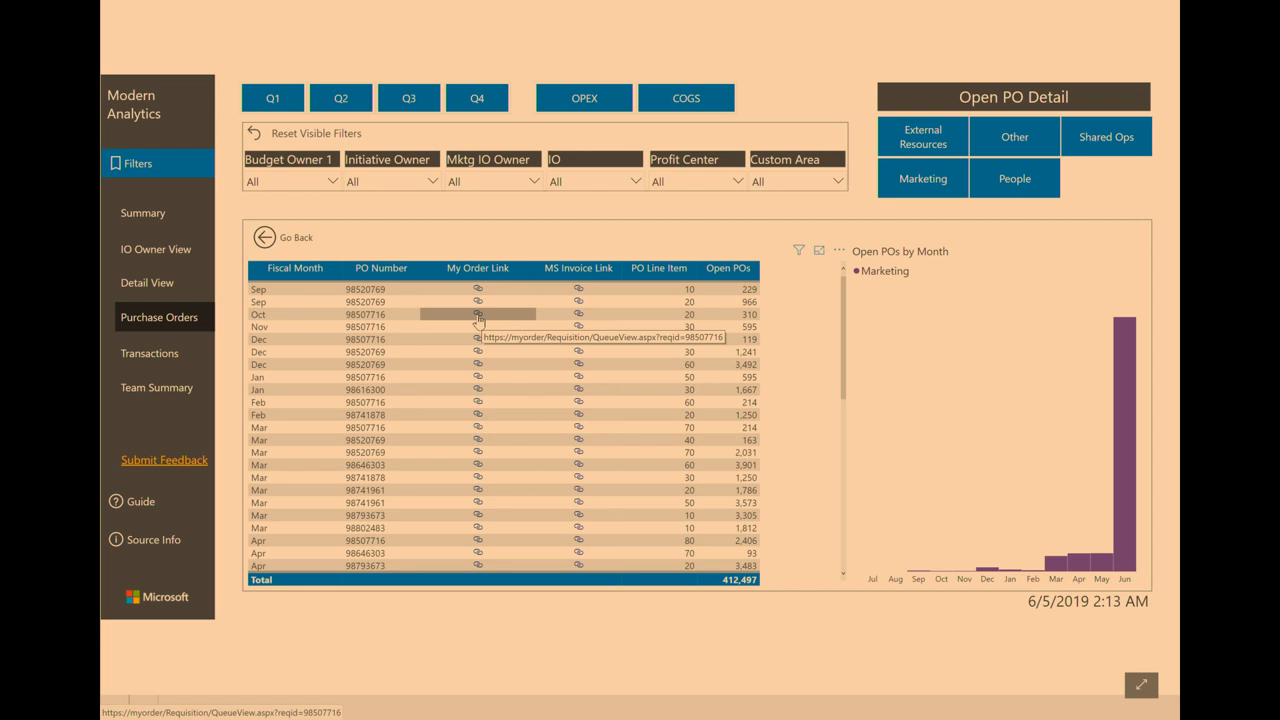
mouse_move(285, 216)
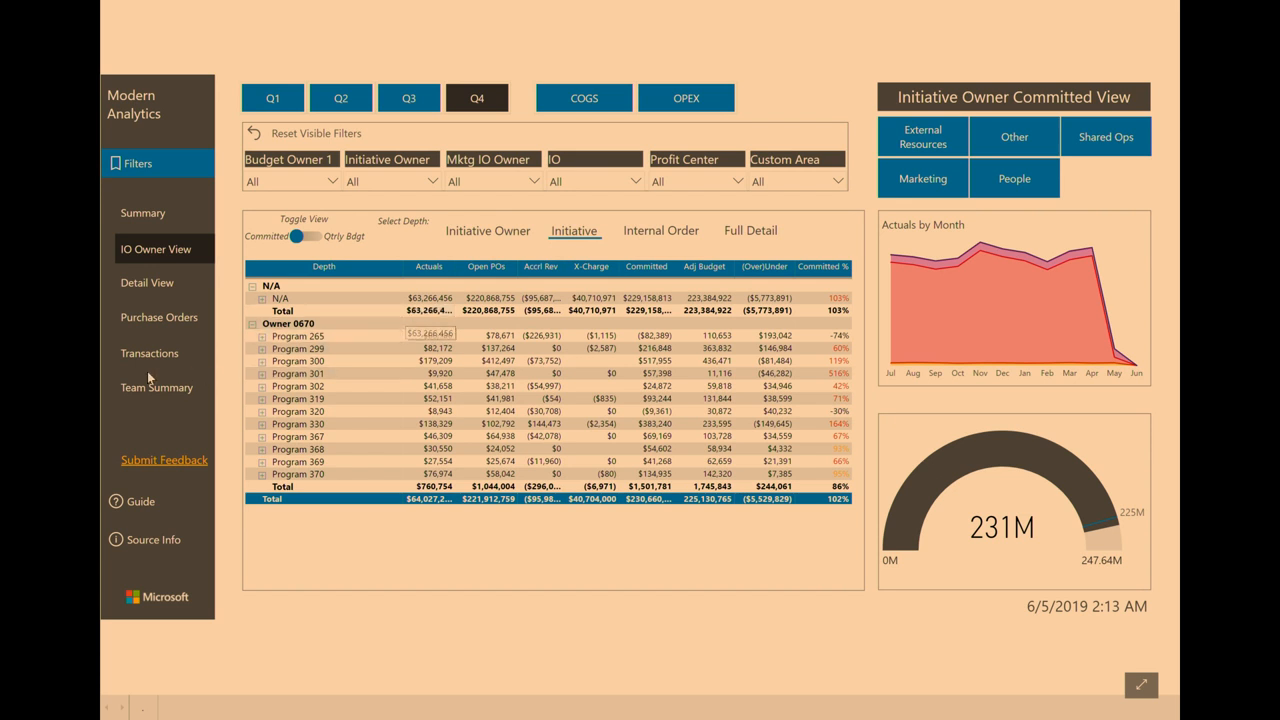
Step: On Team Summary, set depth to Team Lvl3 and expand Team 026 into its sub-teams
left_click(156, 387)
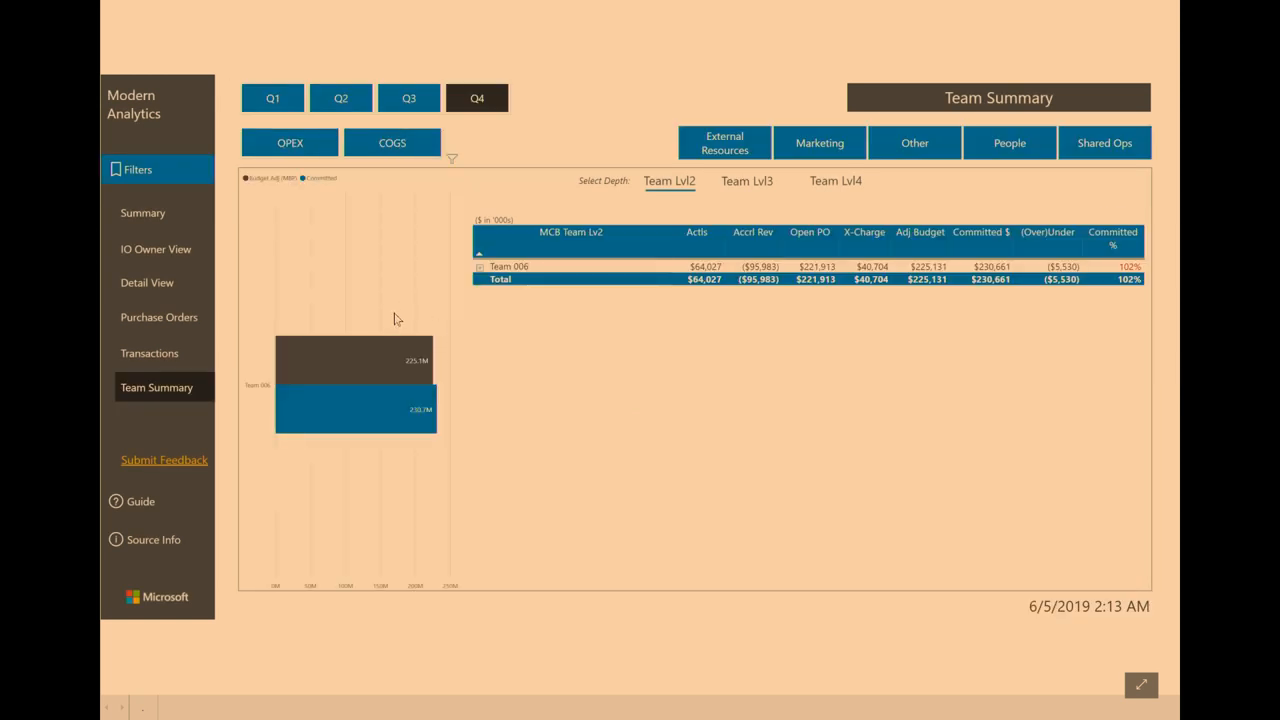
mouse_move(669, 181)
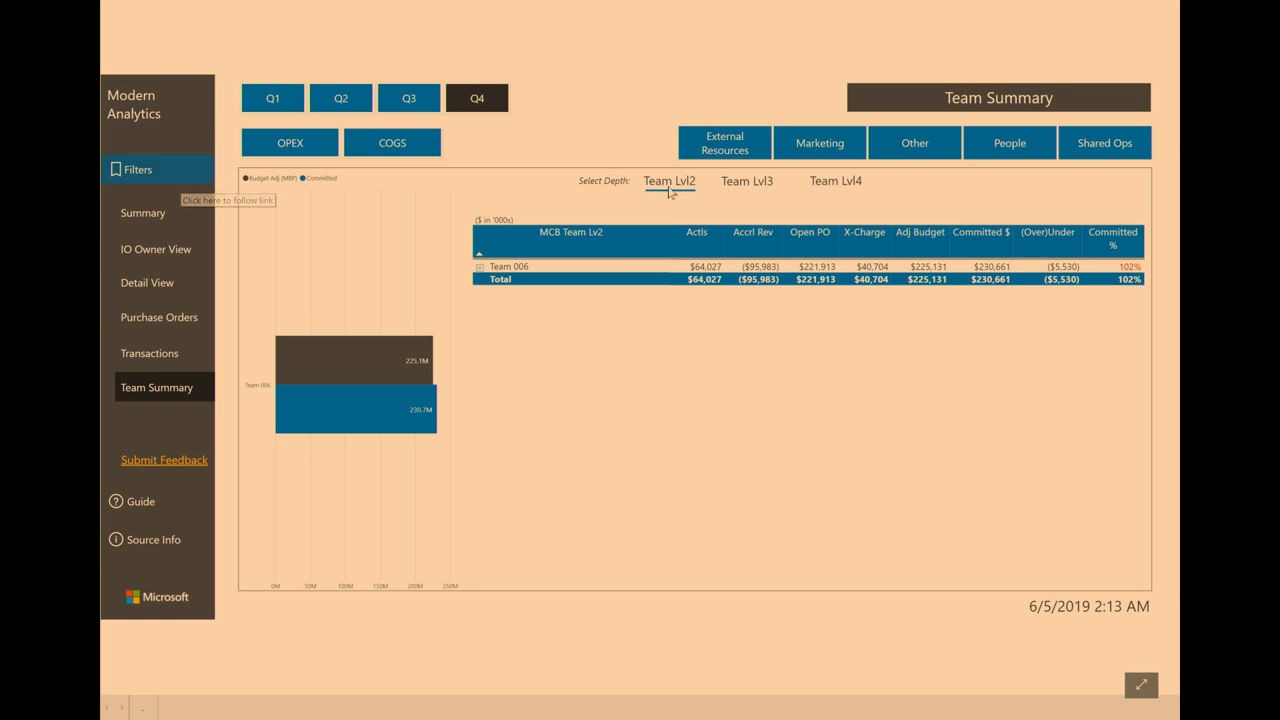
left_click(747, 181)
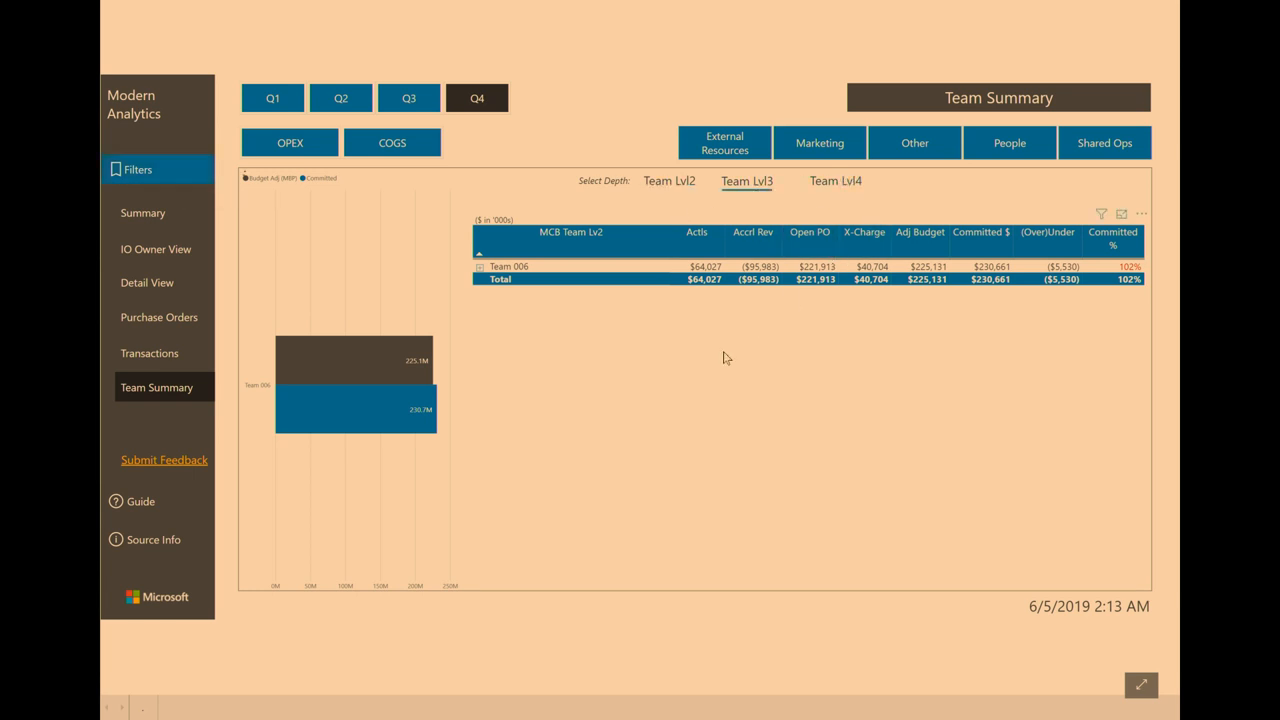
left_click(480, 266)
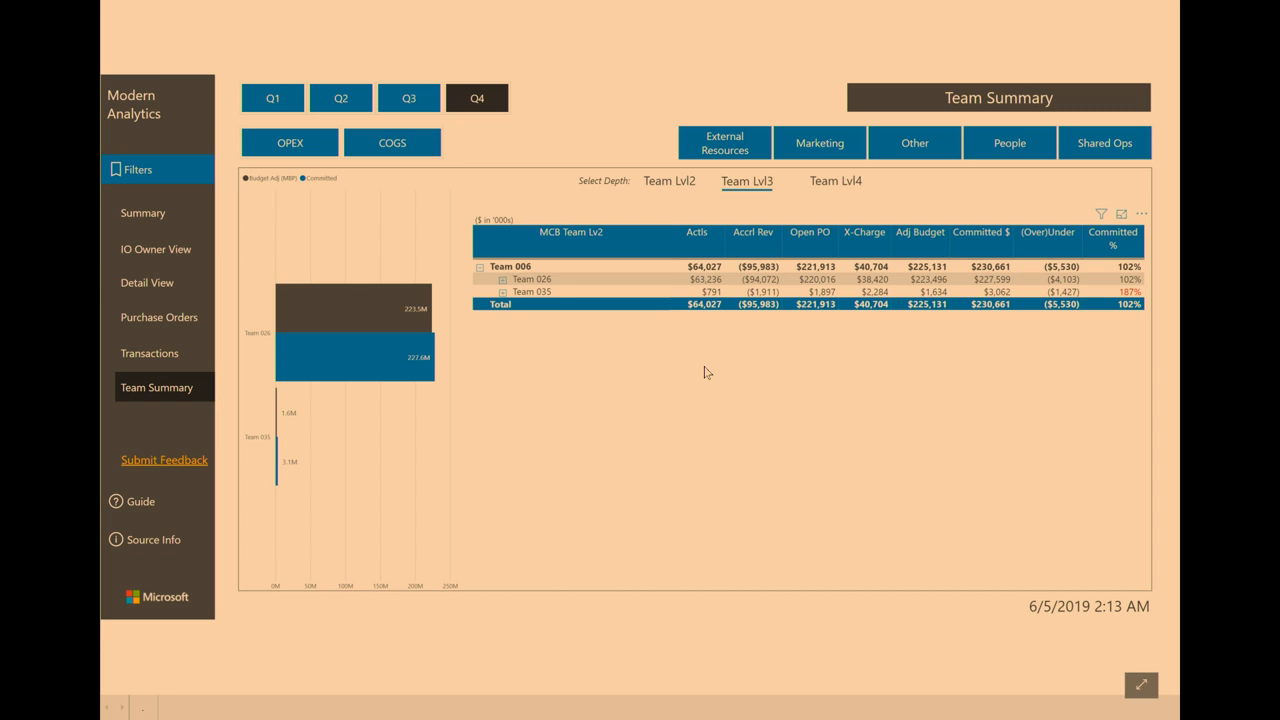
mouse_move(604, 353)
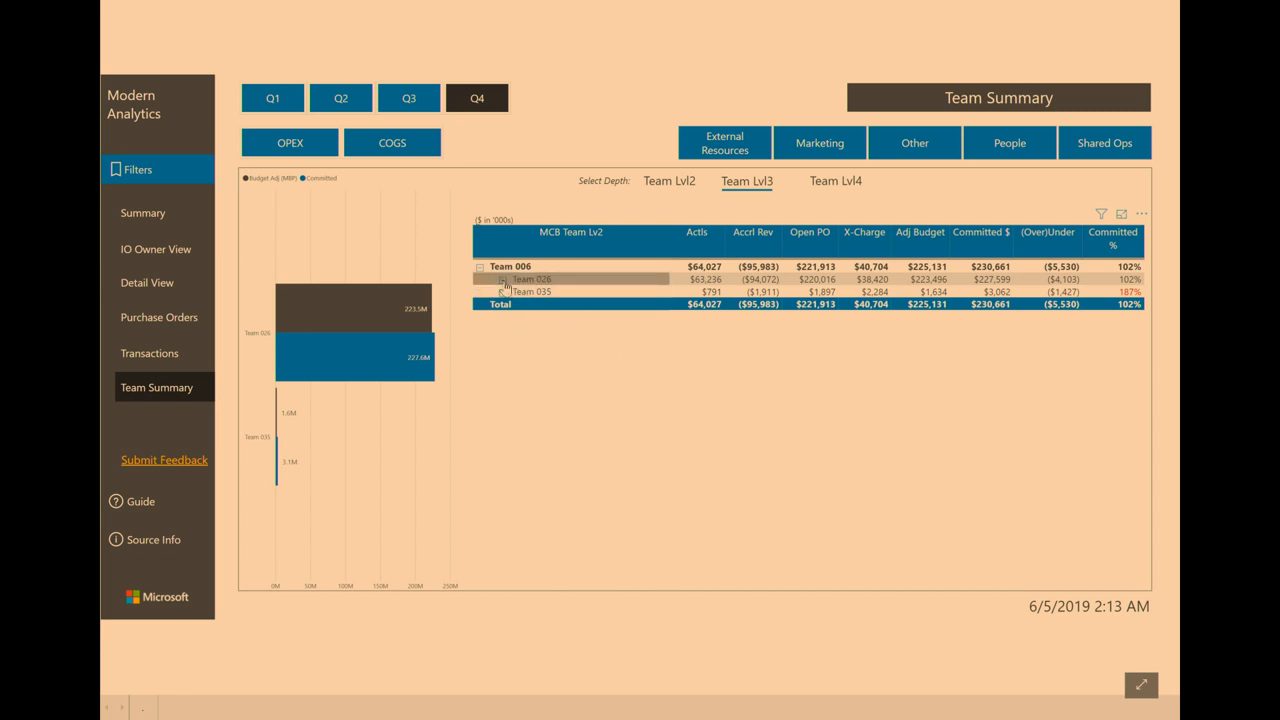
left_click(502, 278)
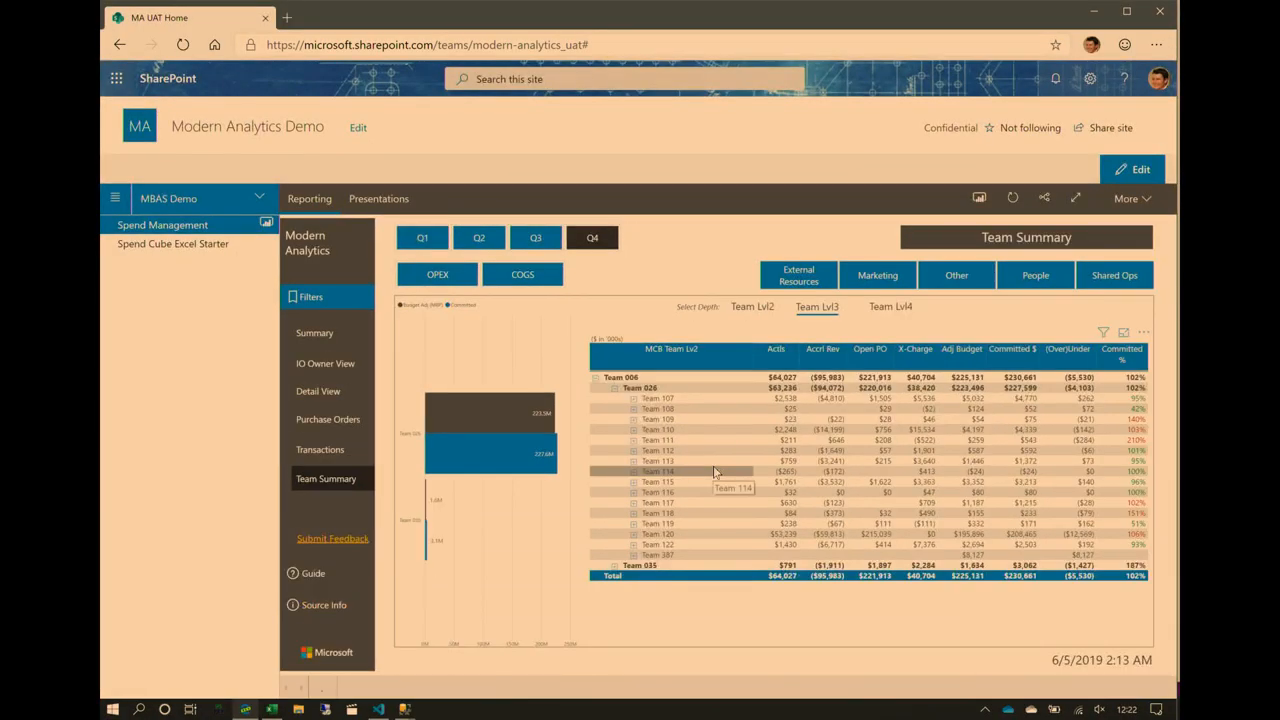
mouse_move(615, 531)
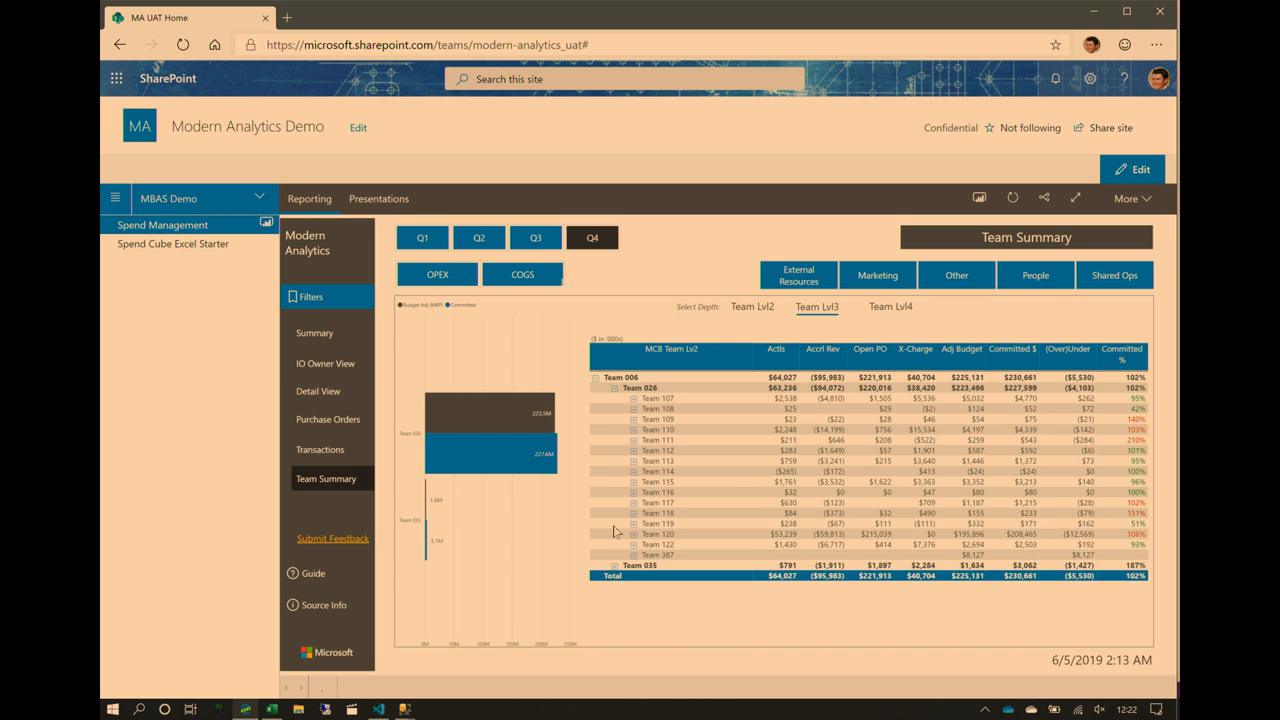
mouse_move(808, 340)
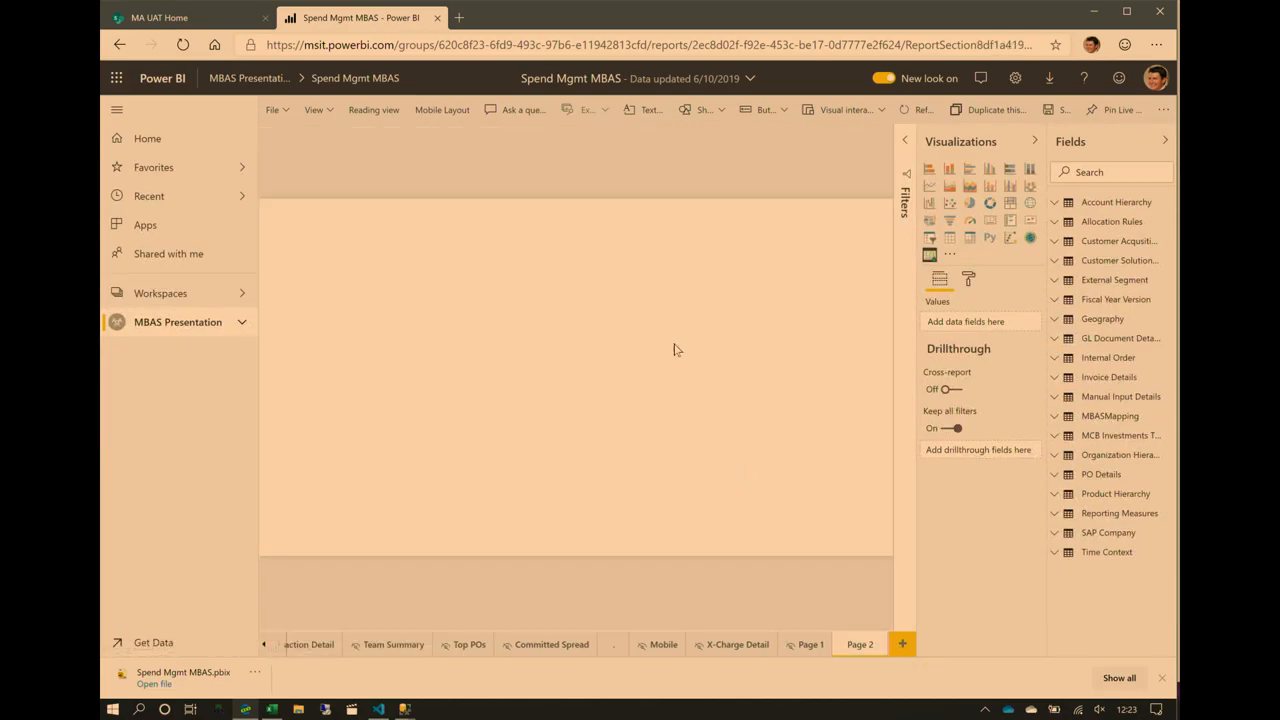
mouse_move(750, 283)
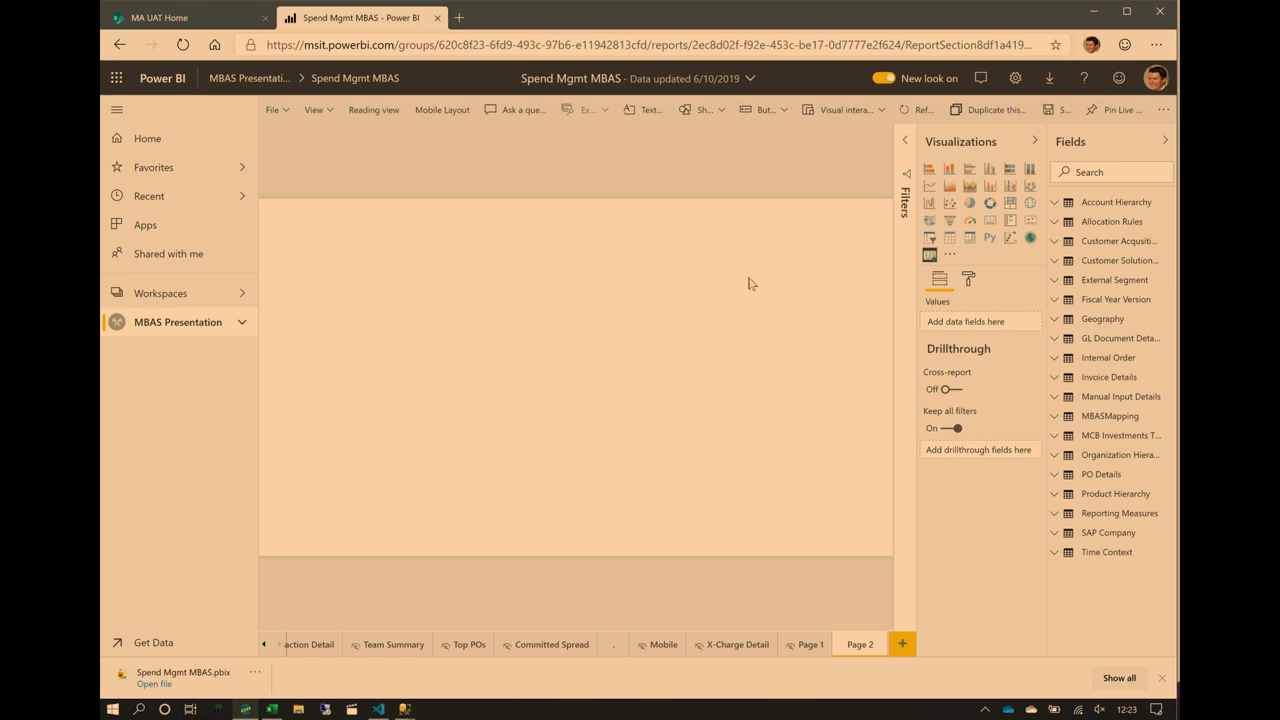
Step: Under Format > Page size, choose Custom and enter width 2560 and height 1440
left_click(967, 278)
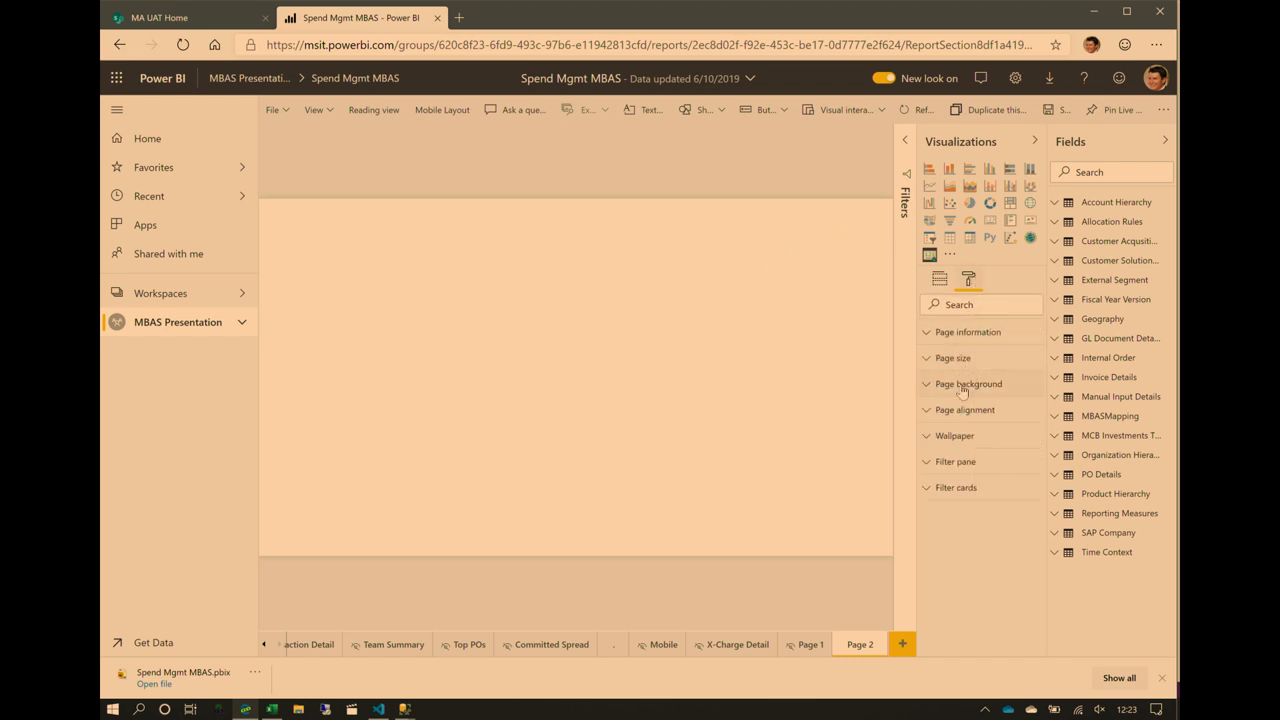
left_click(968, 384)
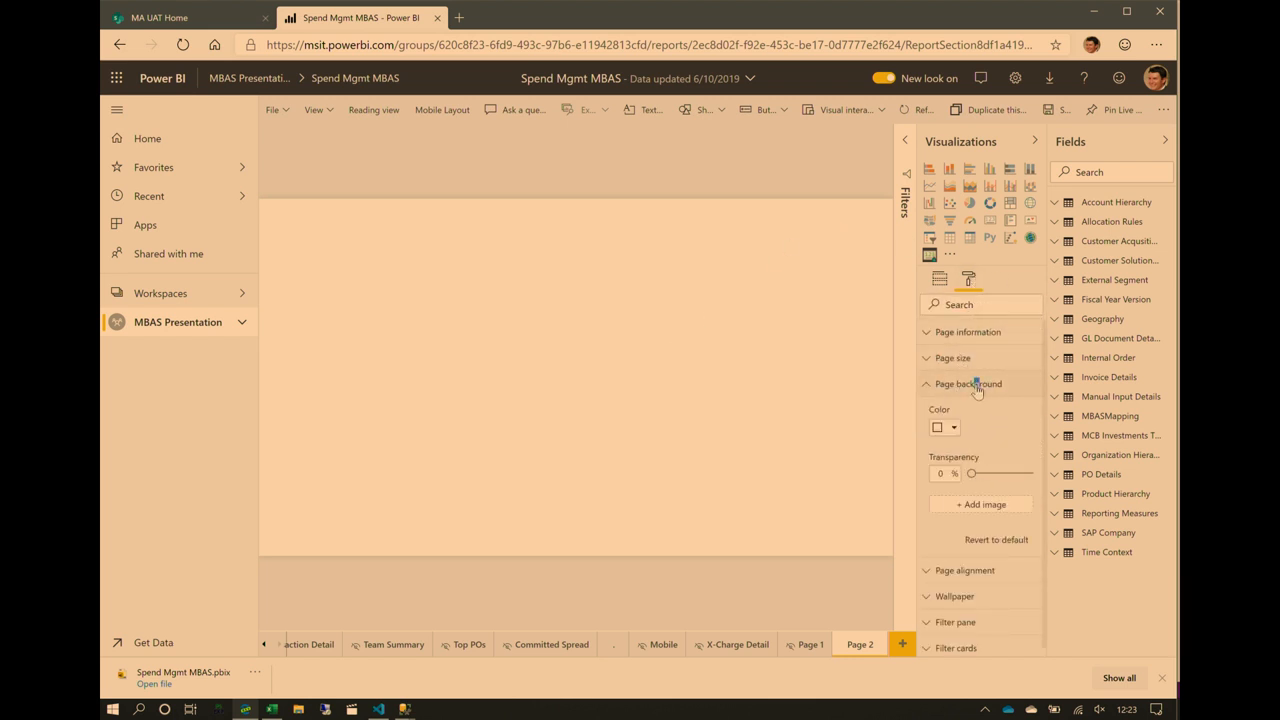
left_click(967, 331)
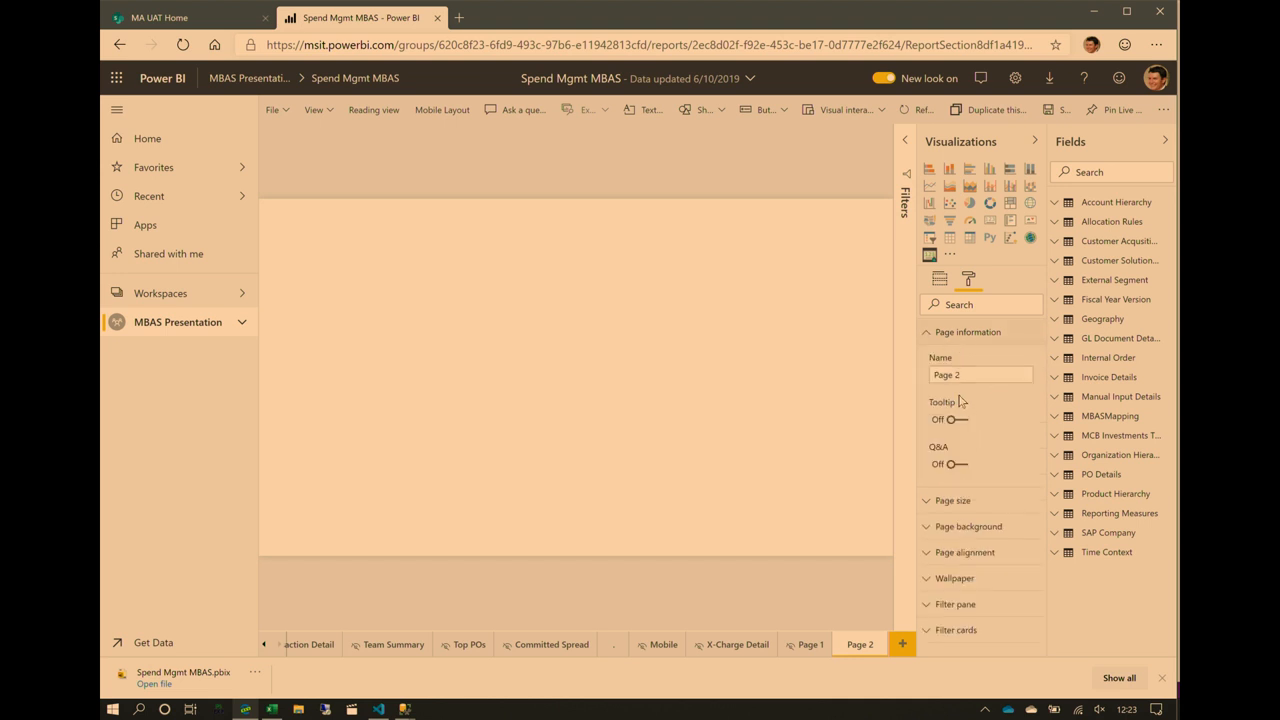
left_click(952, 500)
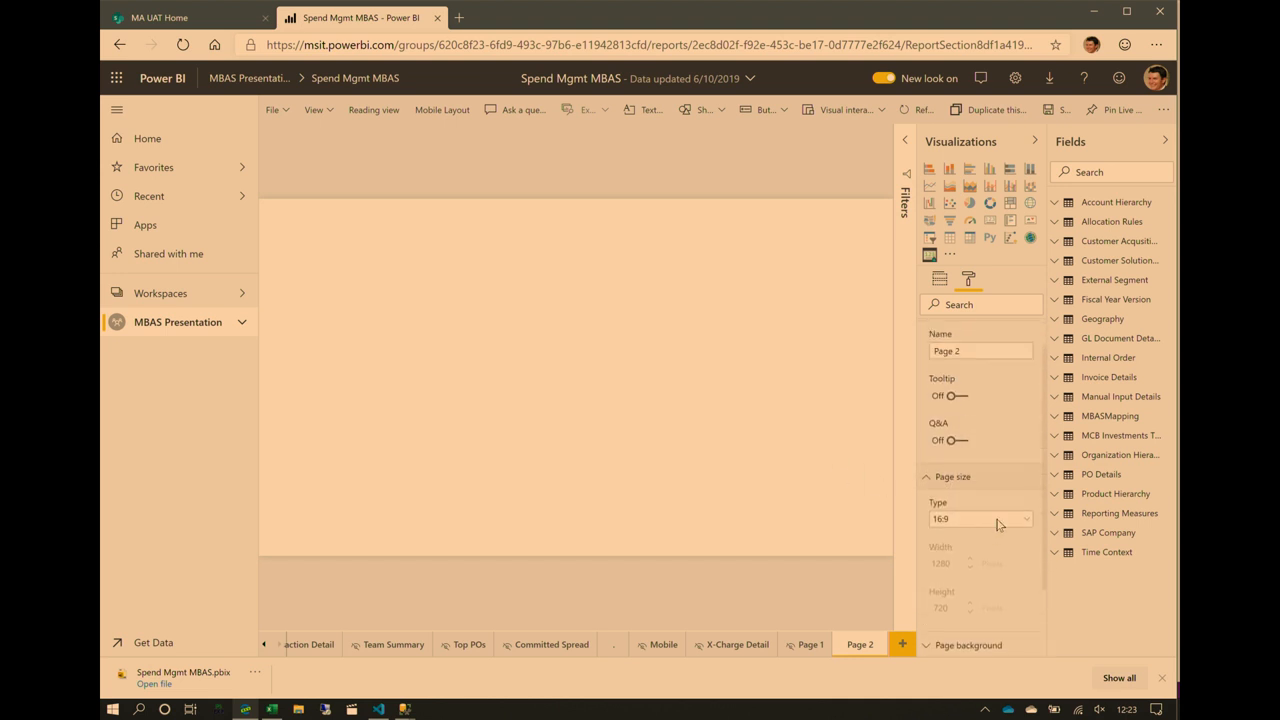
left_click(967, 332)
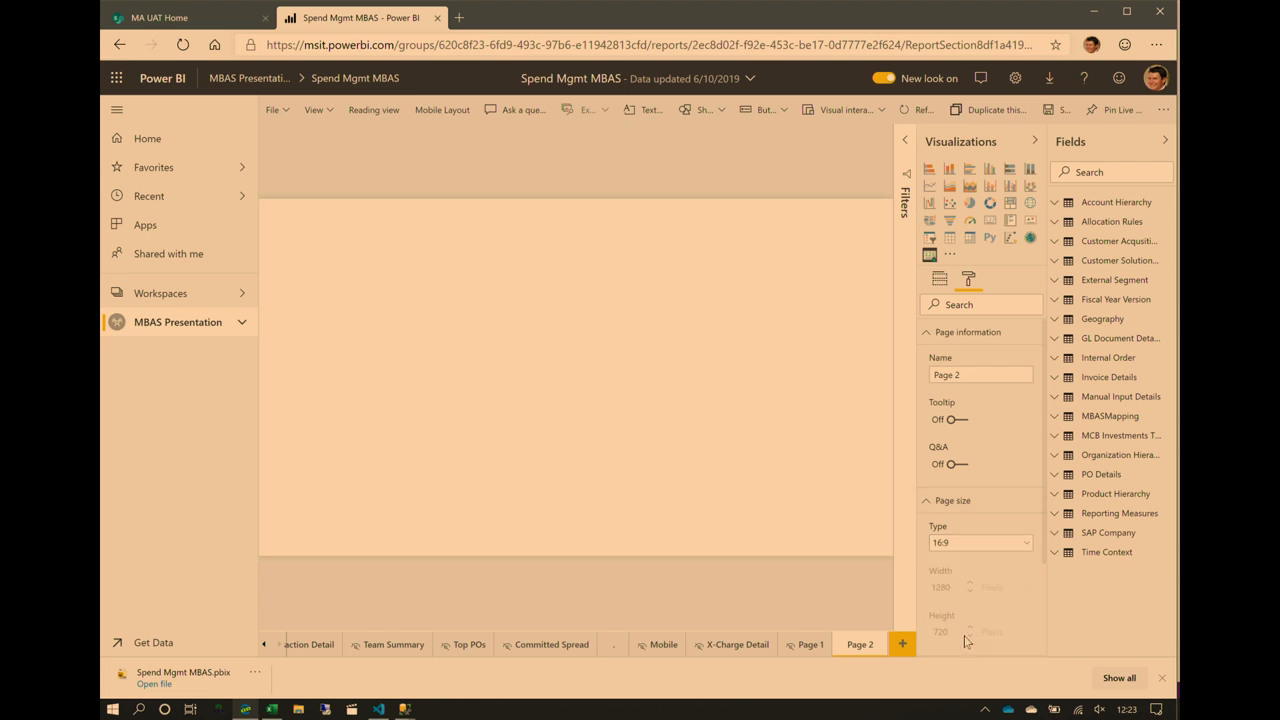
left_click(980, 542)
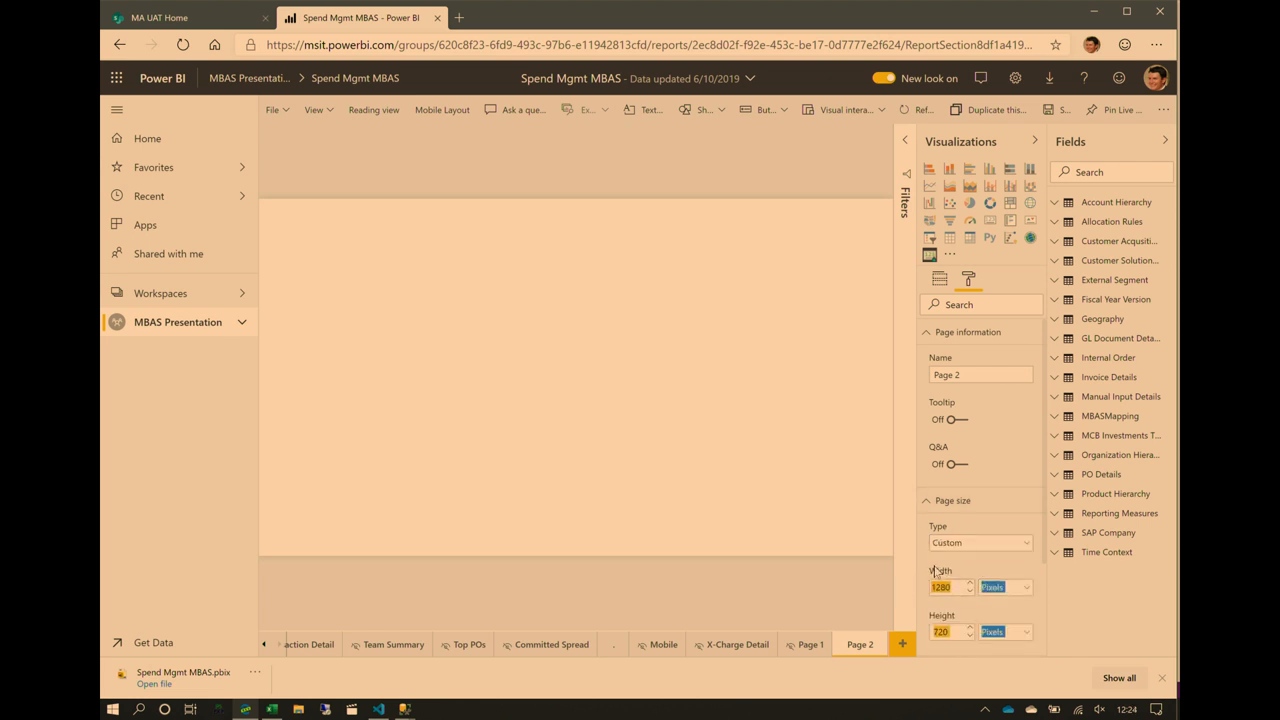
left_click(950, 587)
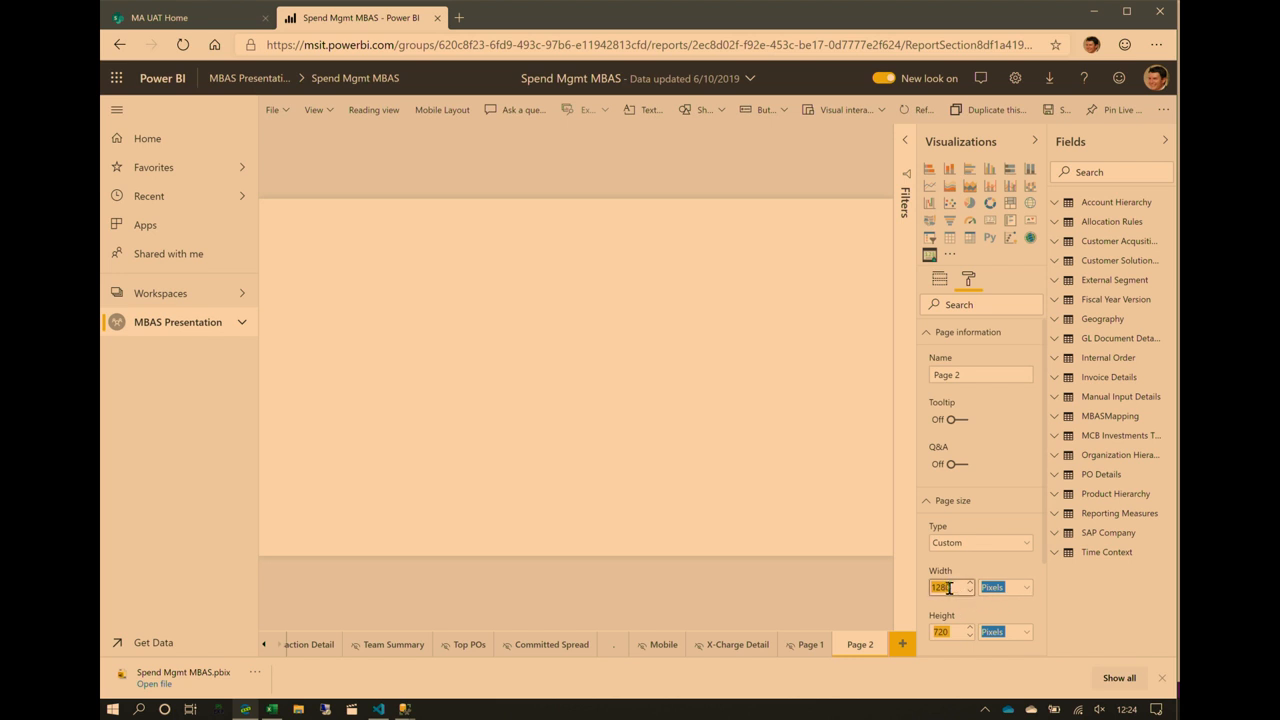
type("0")
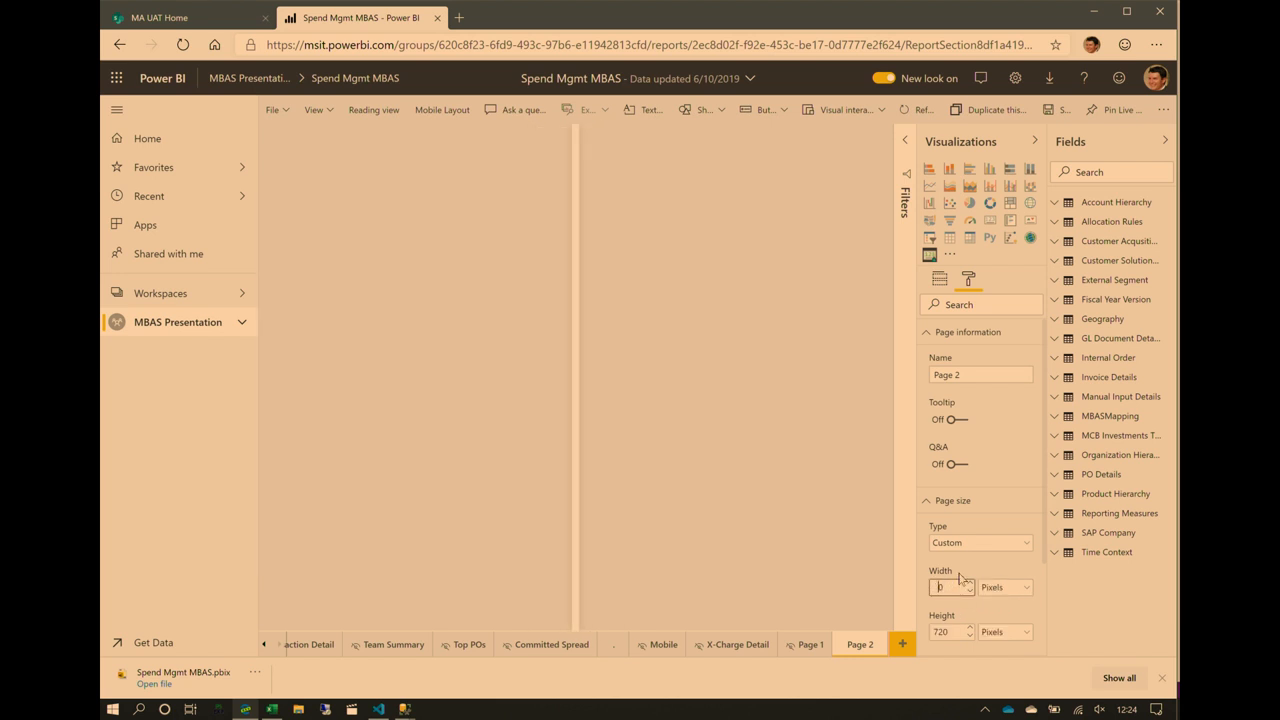
type("2560")
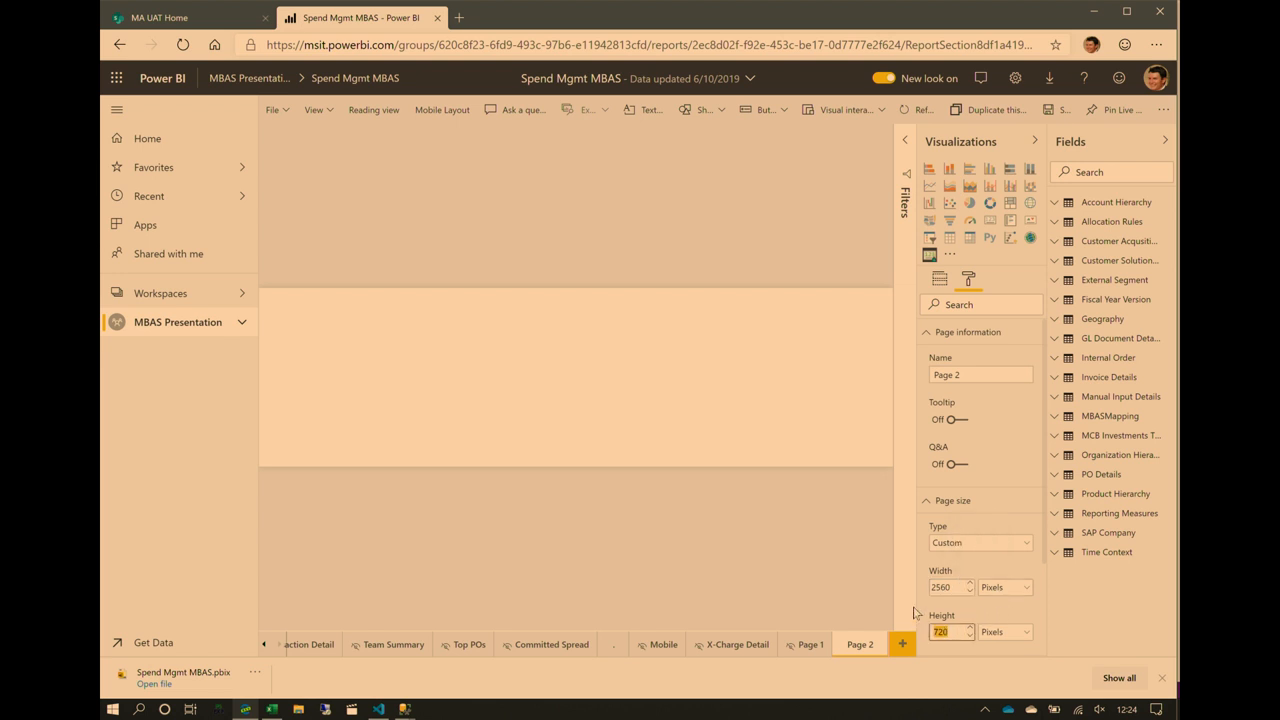
type("1440")
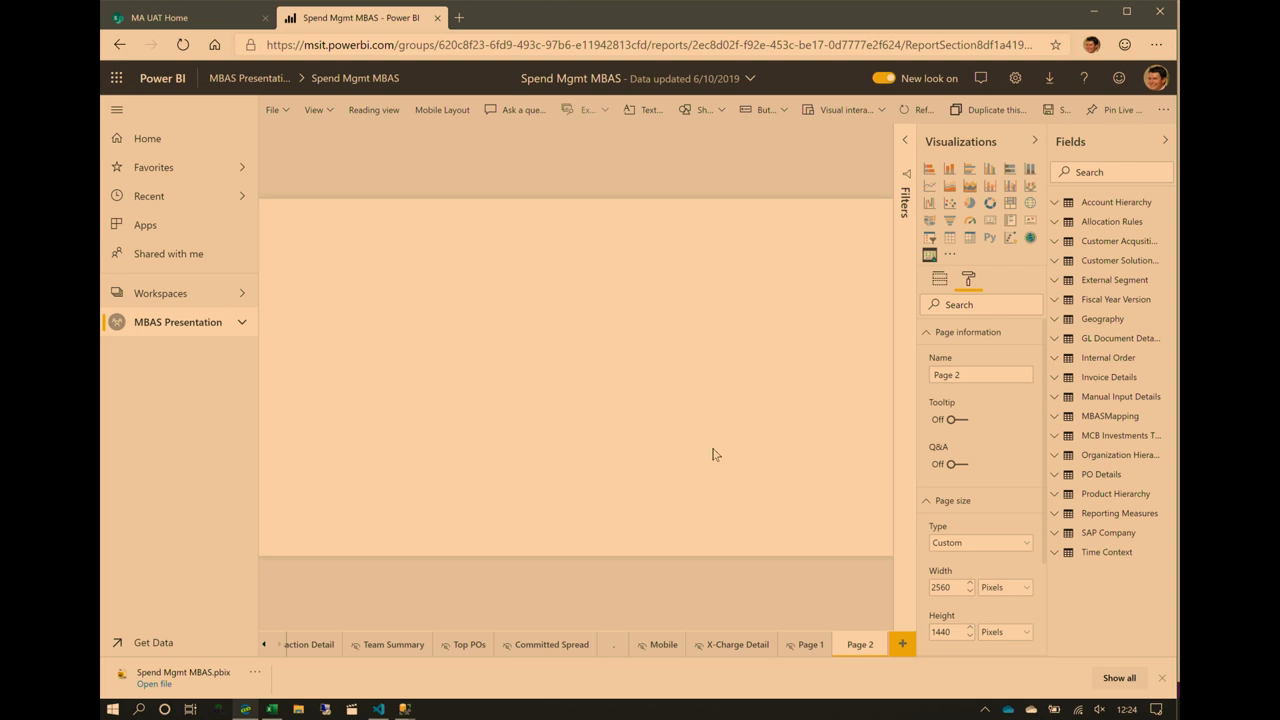
mouse_move(810, 404)
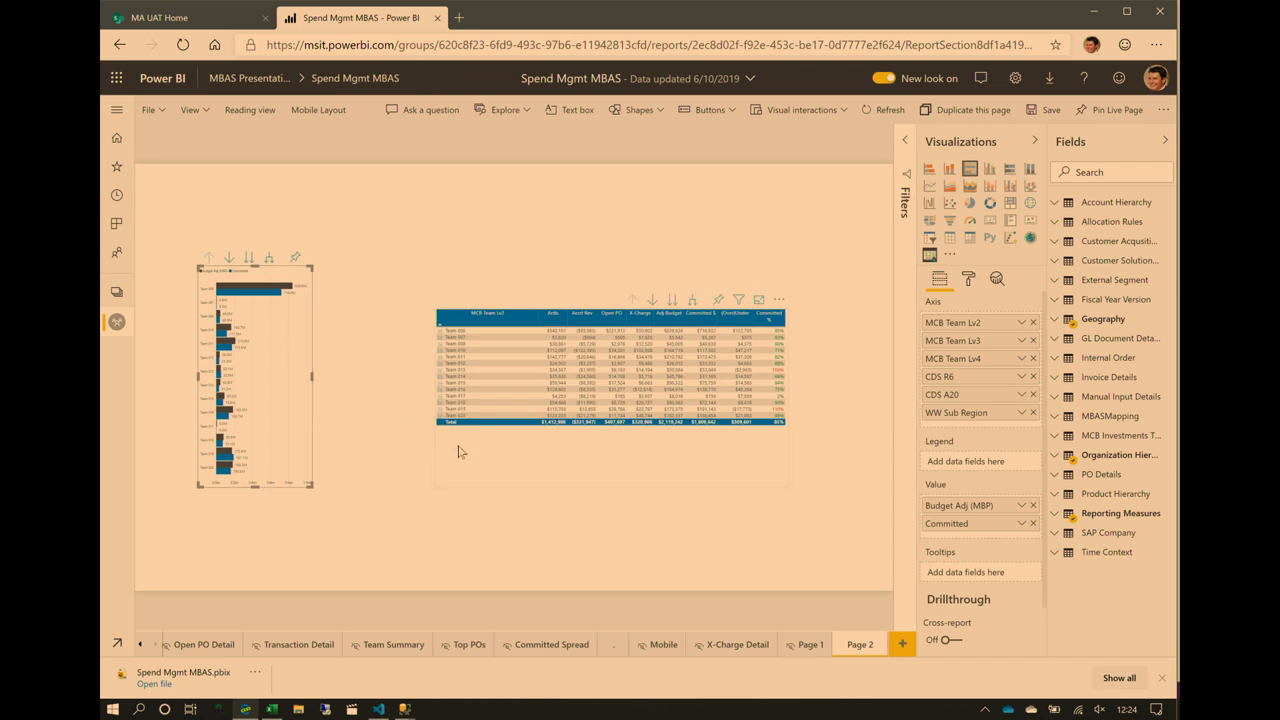
mouse_move(465, 453)
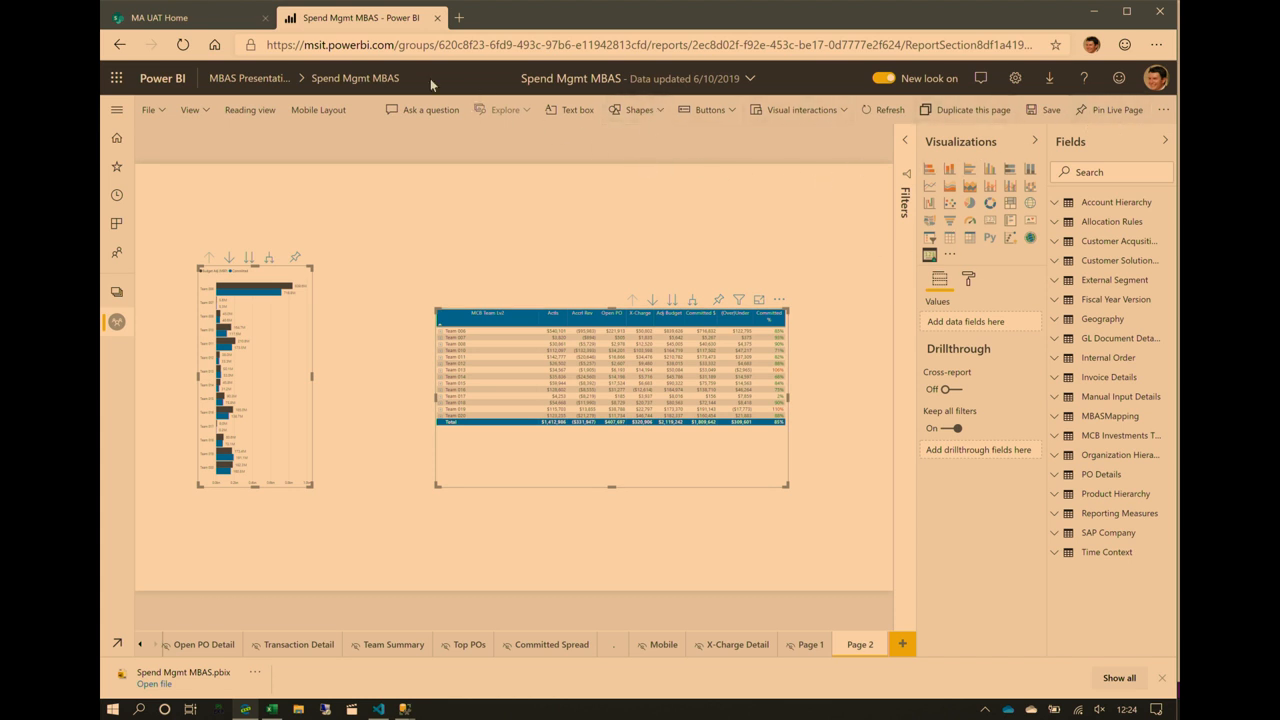
mouse_move(190, 109)
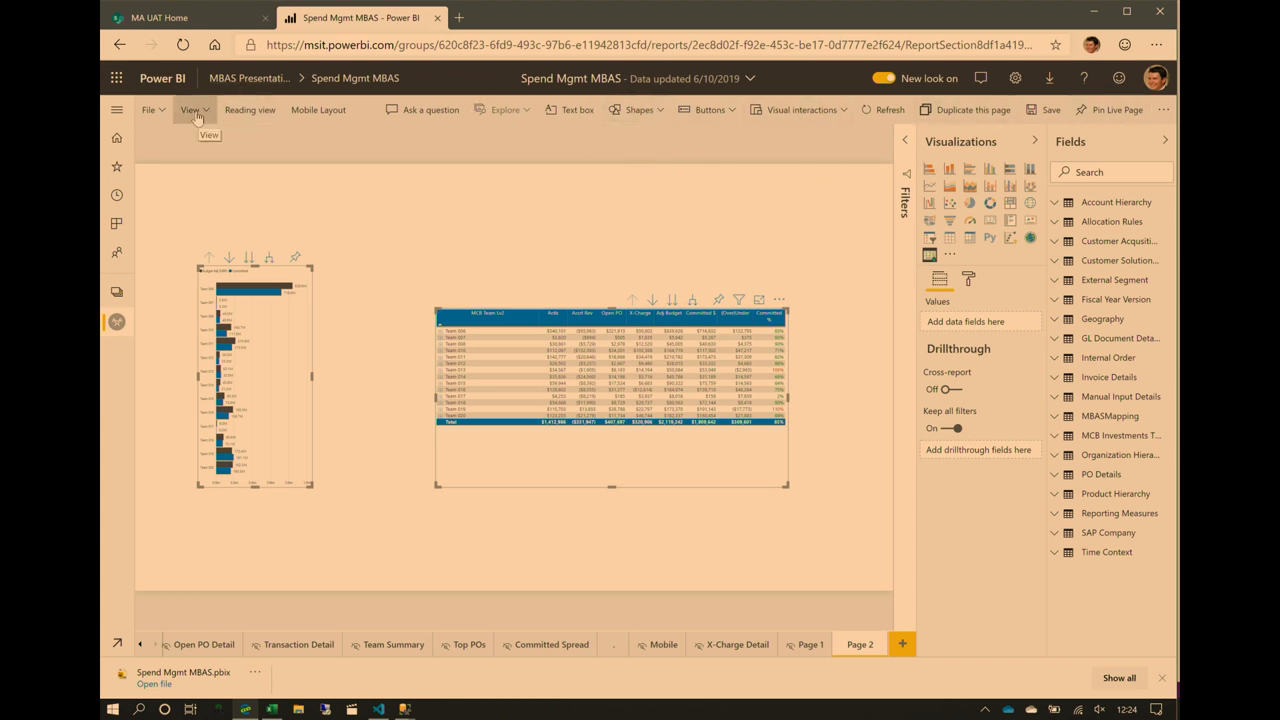
Step: Add Bookmark 28 from the Bookmarks pane and set it to Selected visuals
left_click(190, 109)
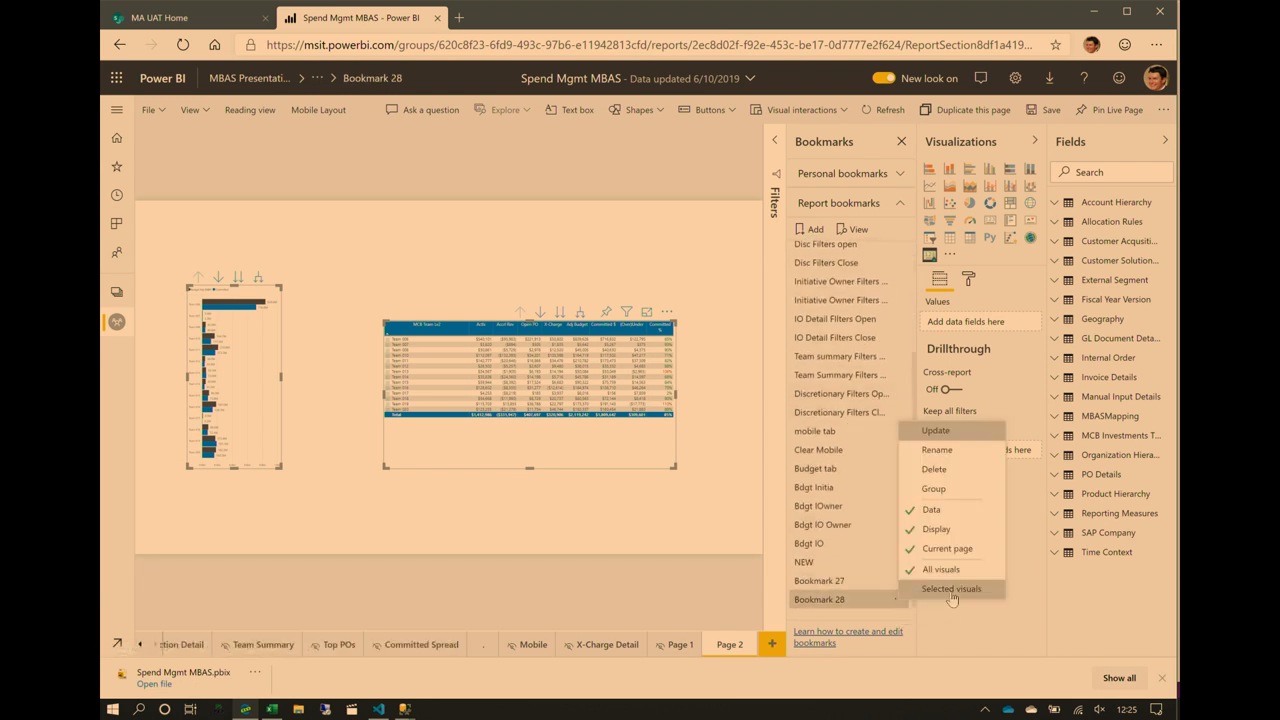
mouse_move(951, 588)
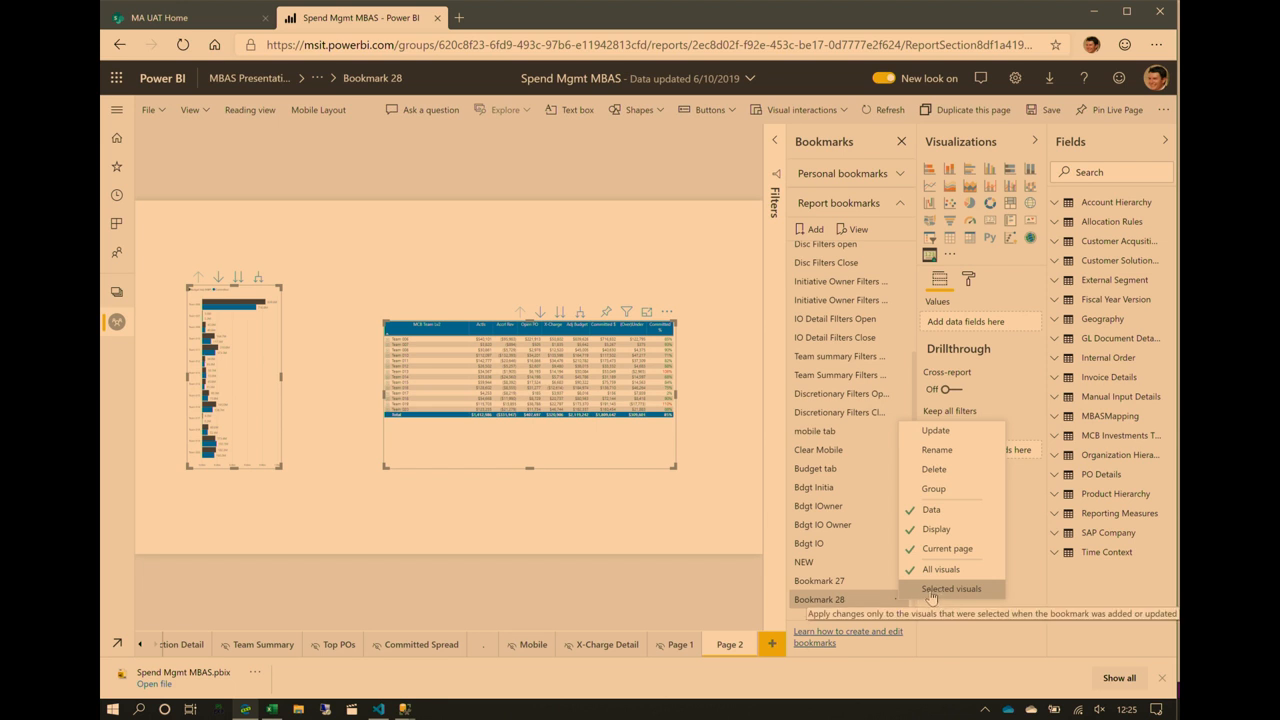
mouse_move(935, 595)
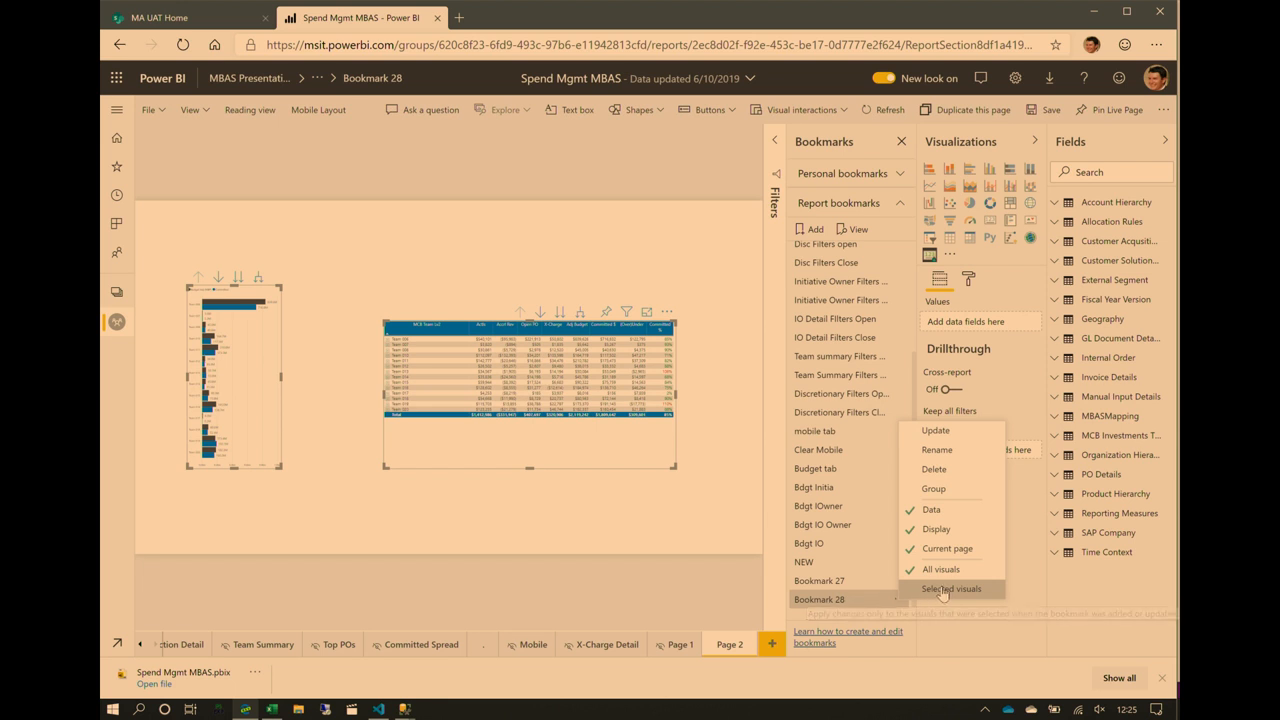
left_click(950, 588)
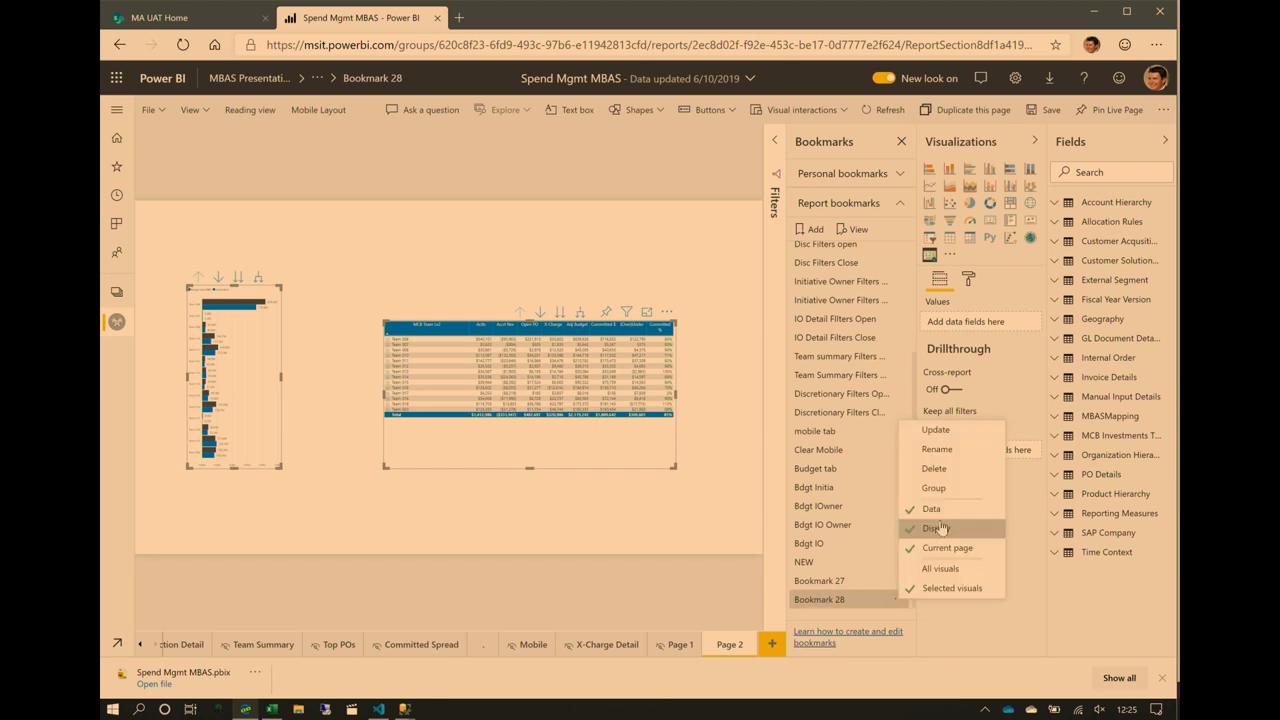
mouse_move(931, 509)
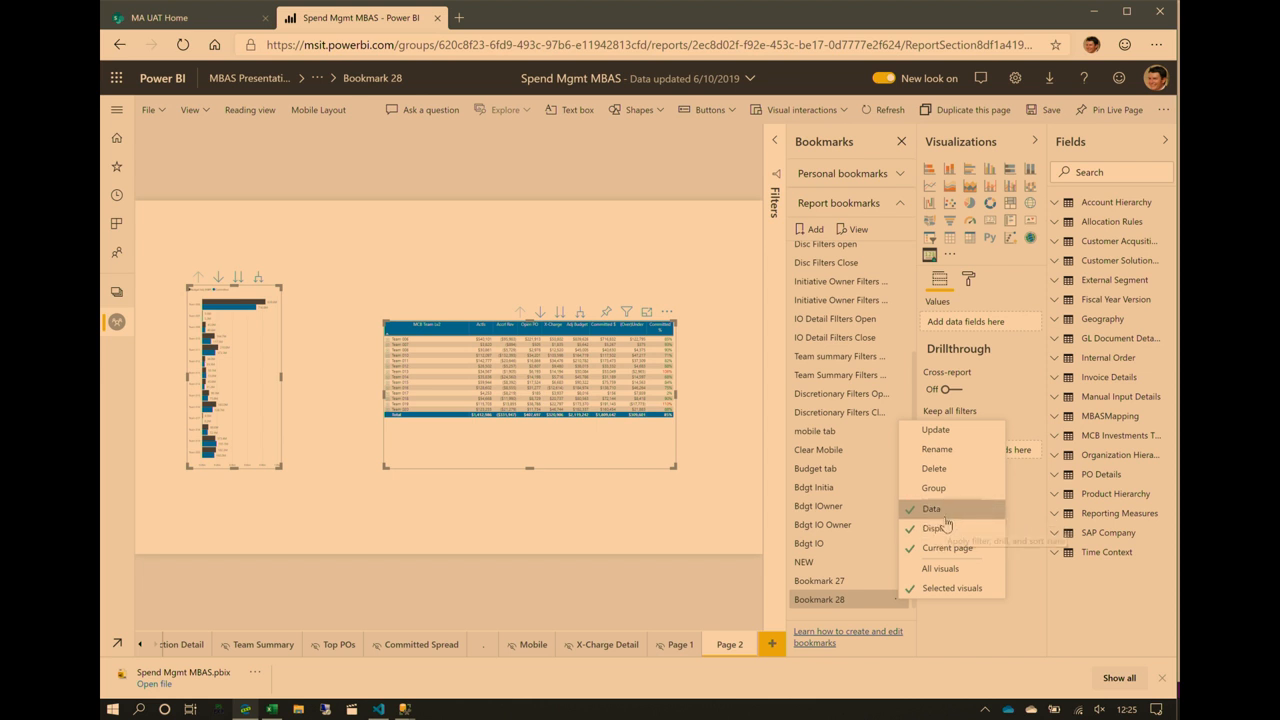
mouse_move(685, 519)
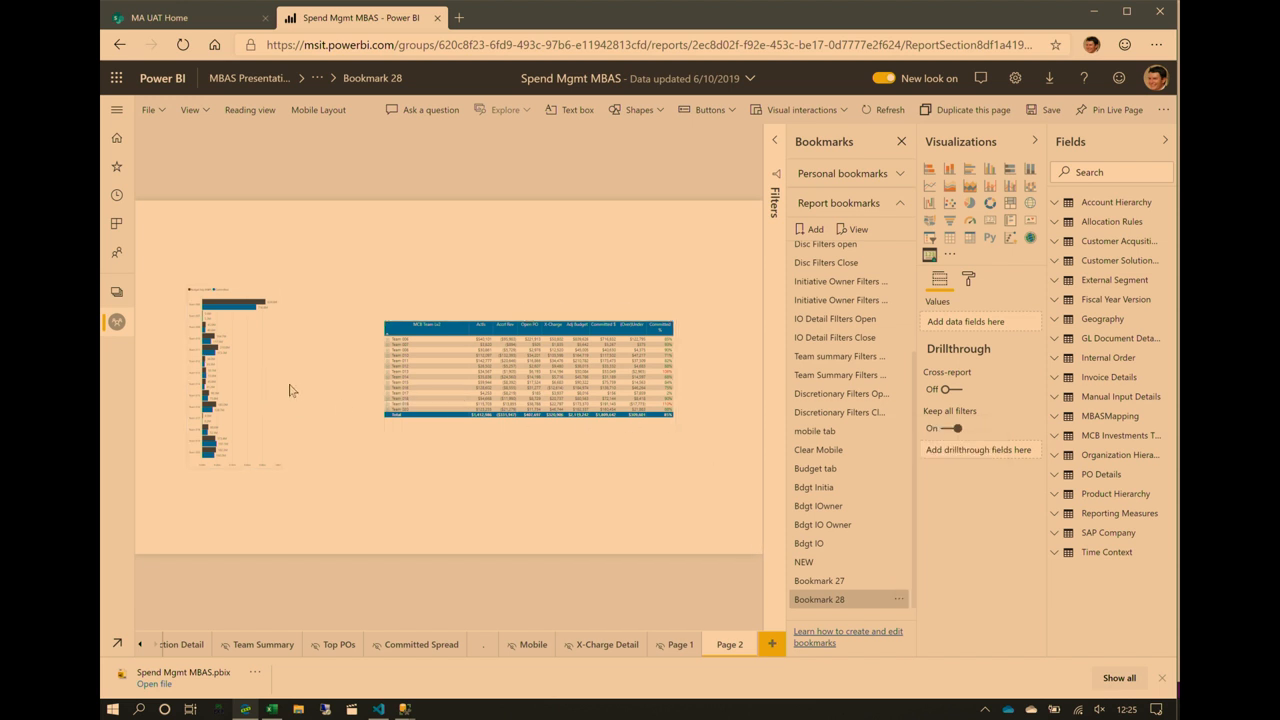
Step: Select the bar chart and team matrix, add Bookmark 29, and open its options
left_click(230, 375)
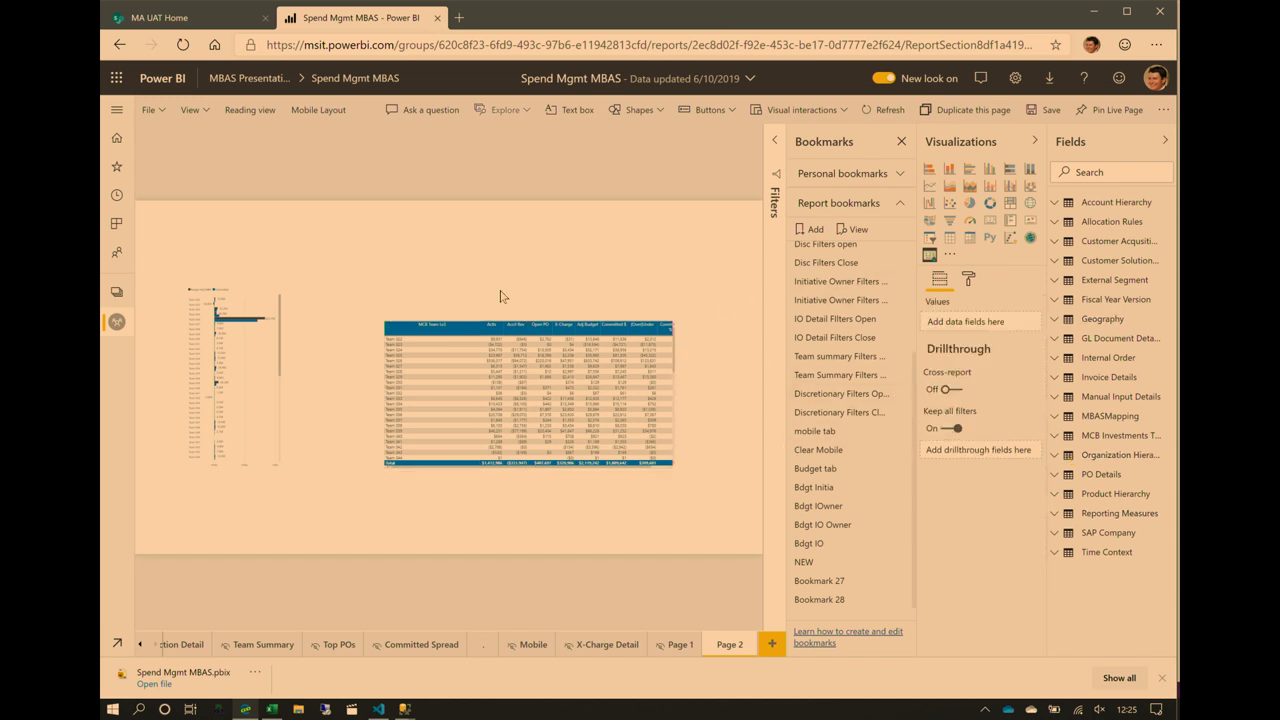
left_click(233, 375)
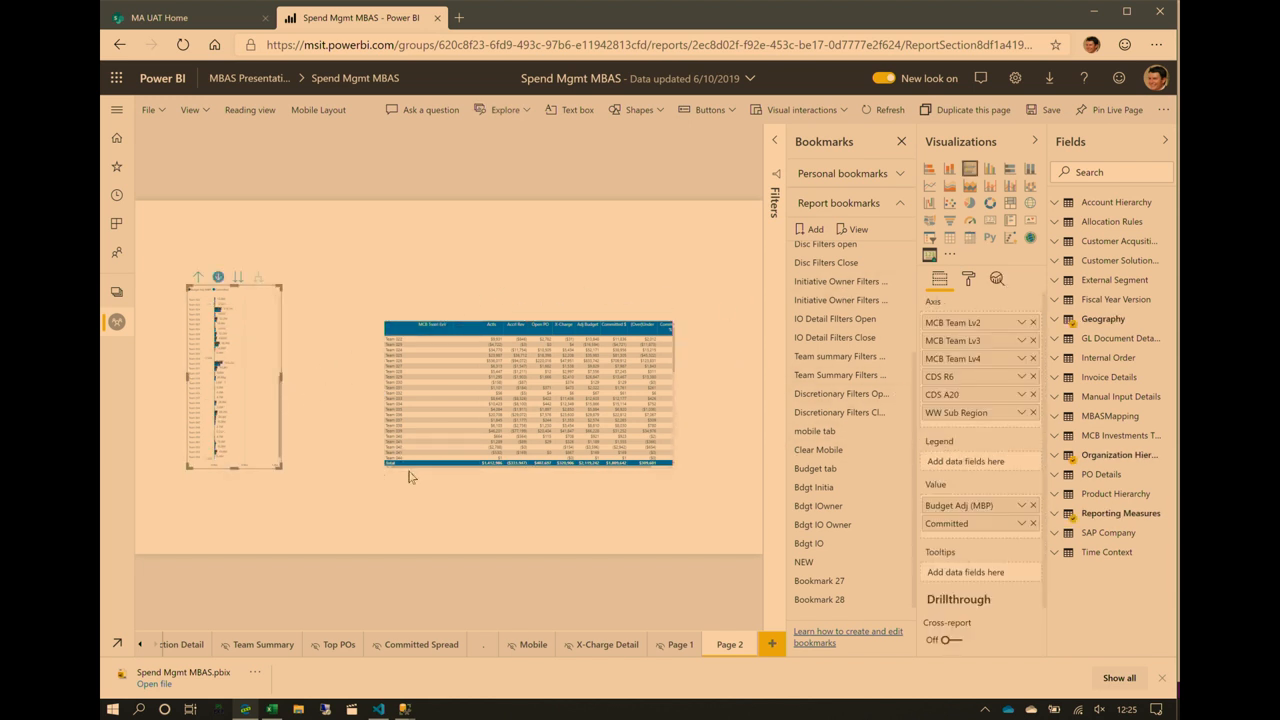
left_click(528, 390)
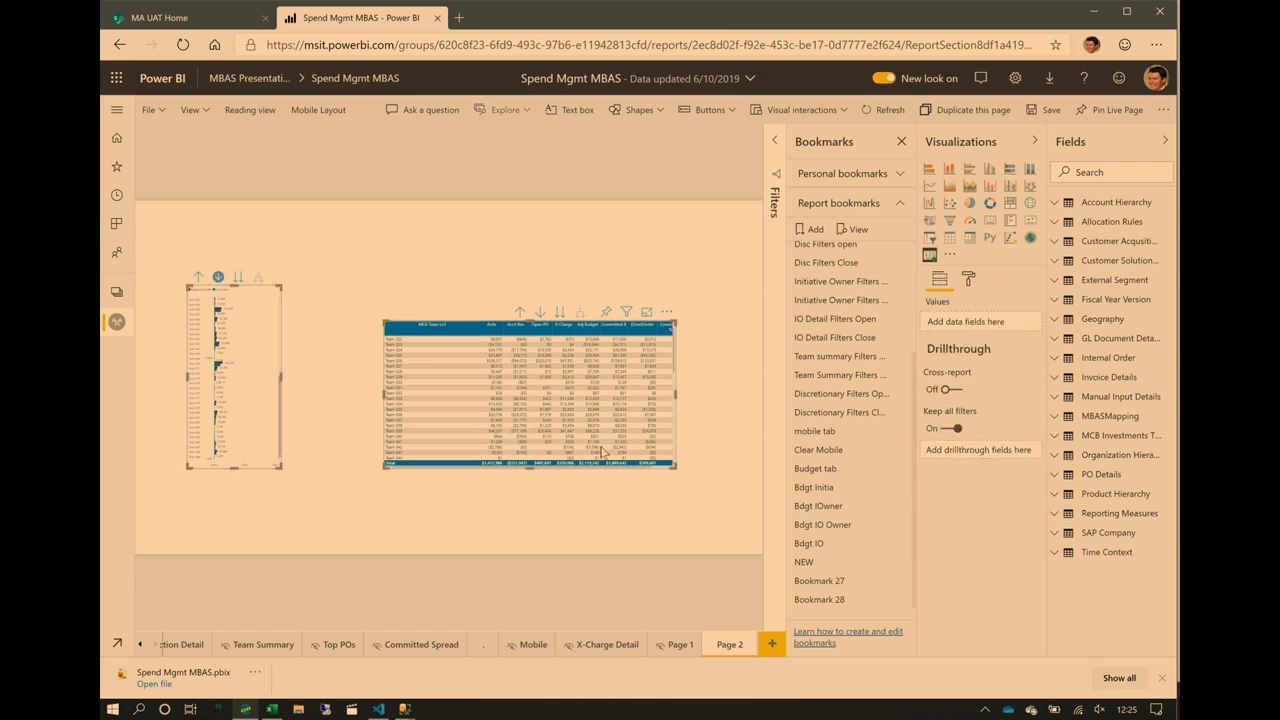
left_click(819, 599)
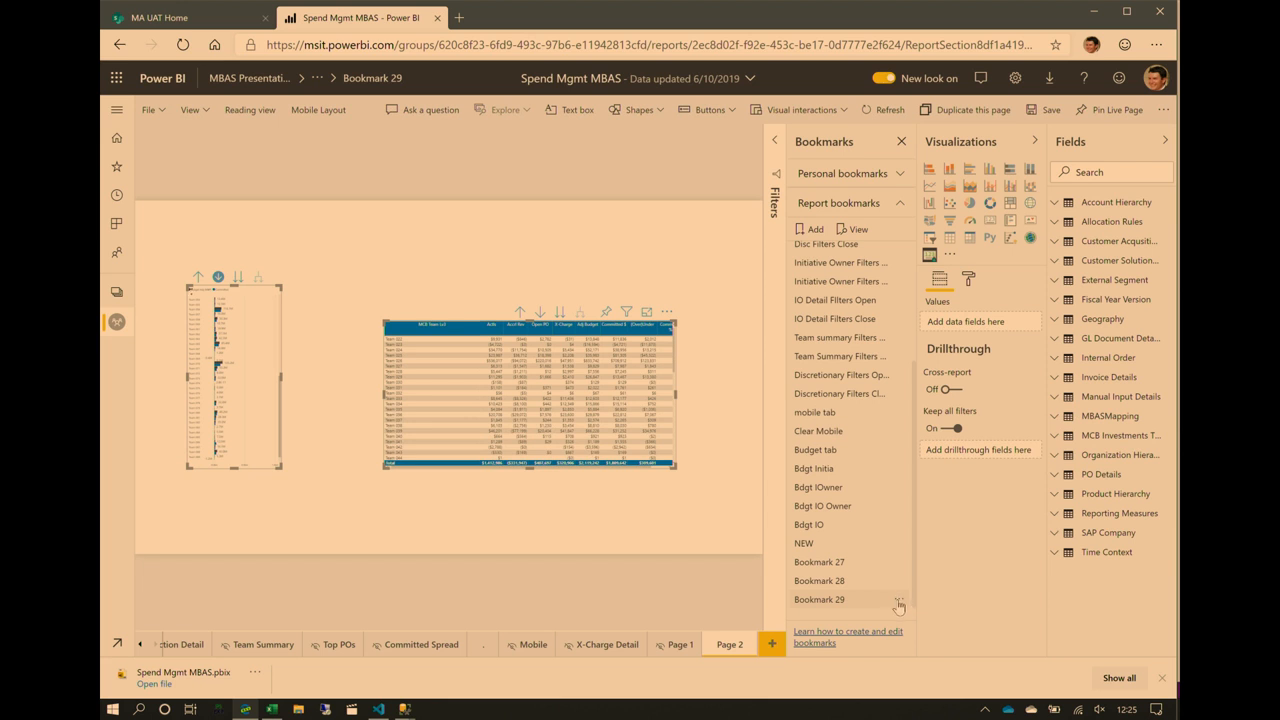
left_click(898, 604)
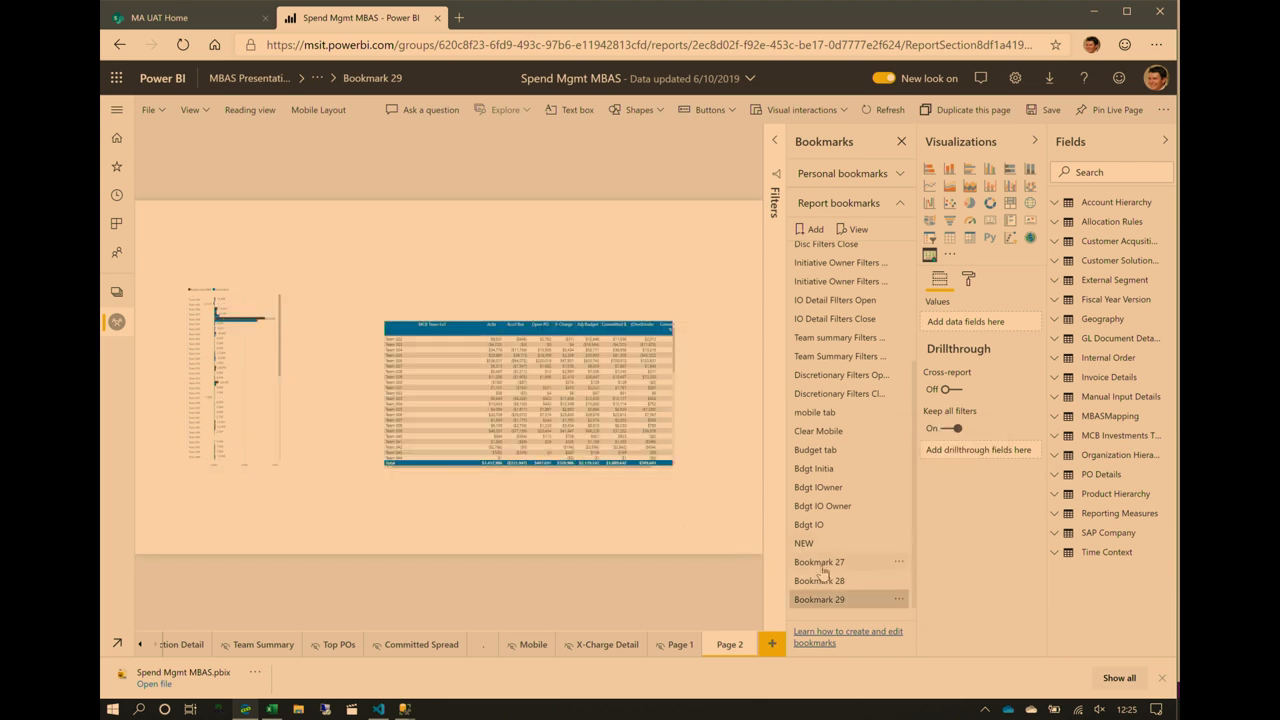
Step: Toggle between Bookmark 28 and Bookmark 29 to test the collapsed and expanded matrix
left_click(819, 580)
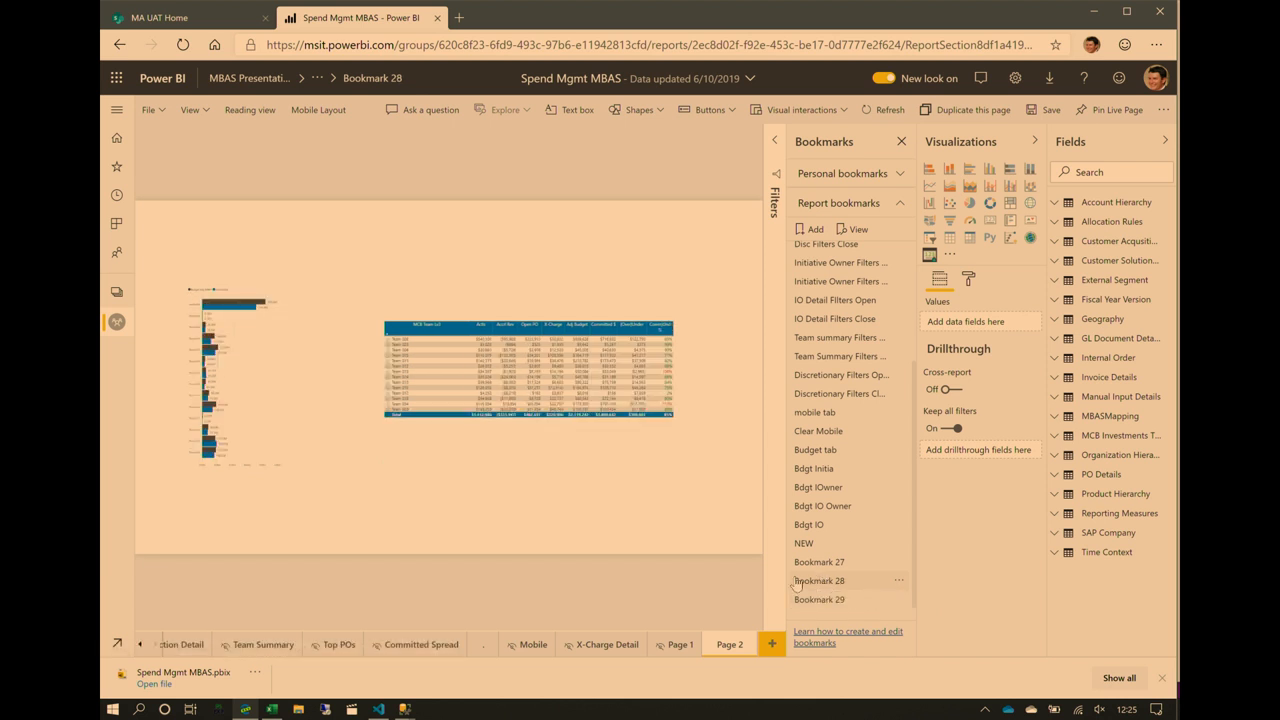
left_click(819, 599)
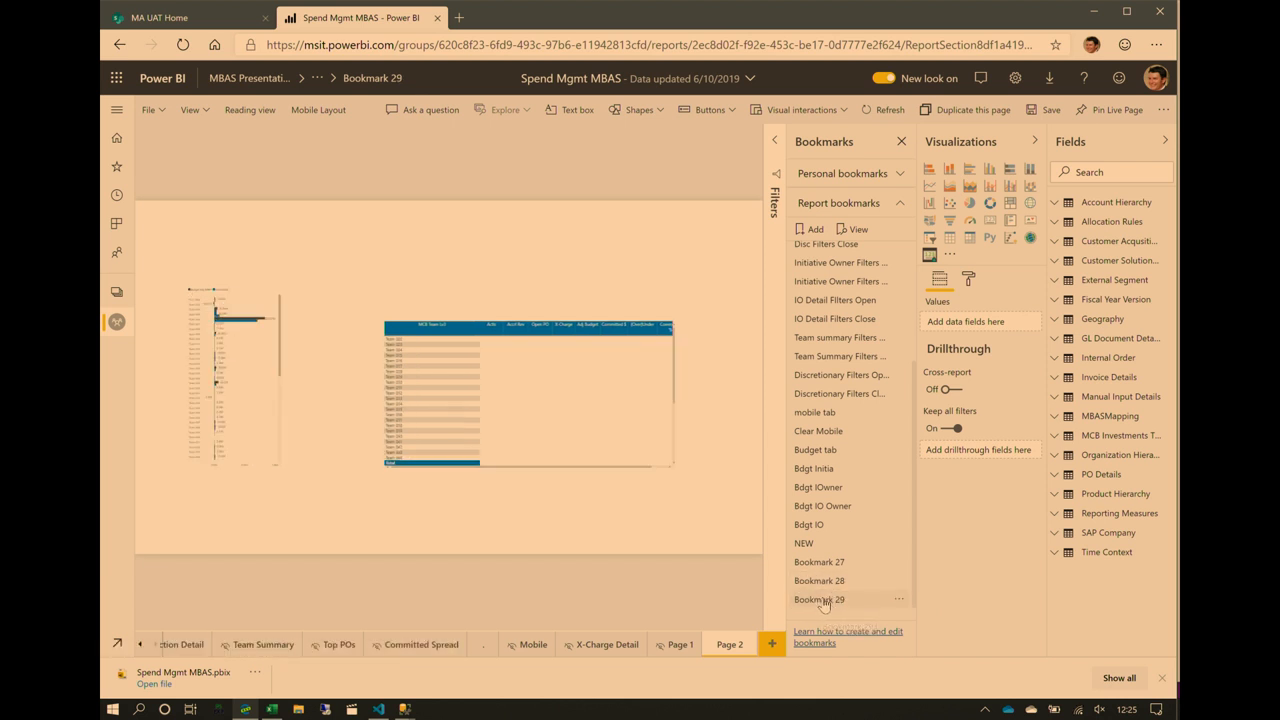
left_click(818, 599)
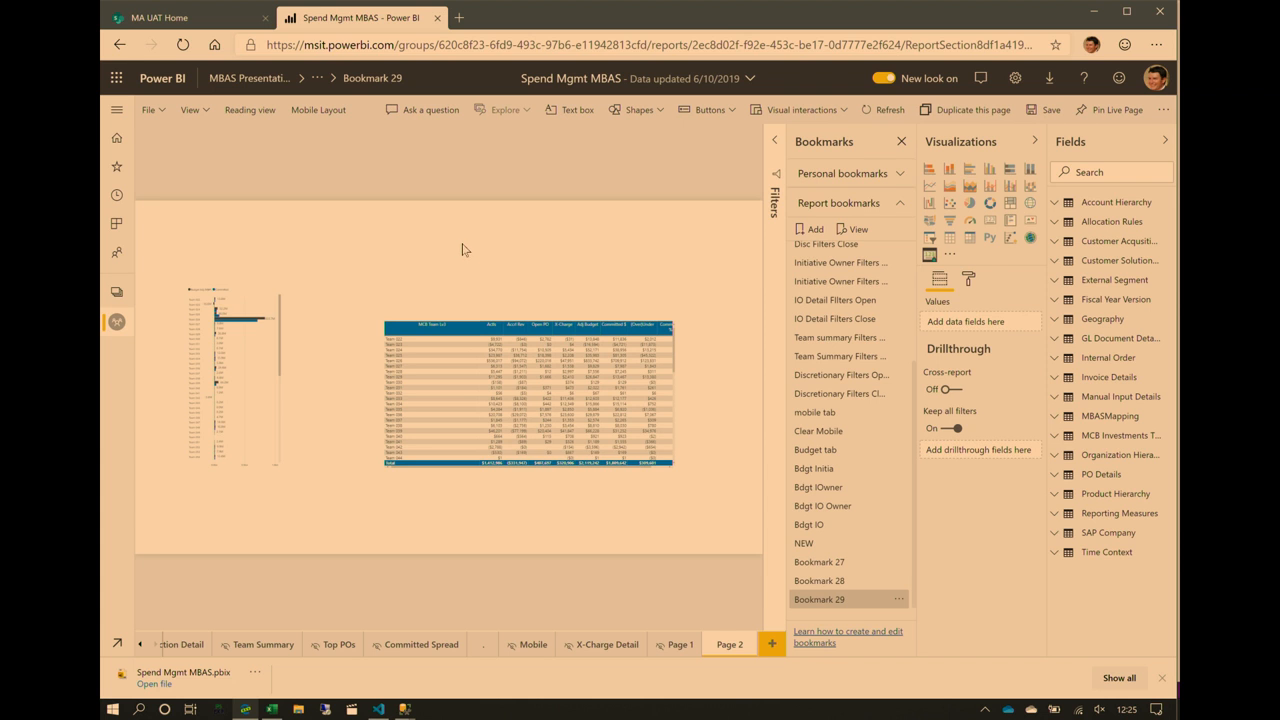
mouse_move(500, 275)
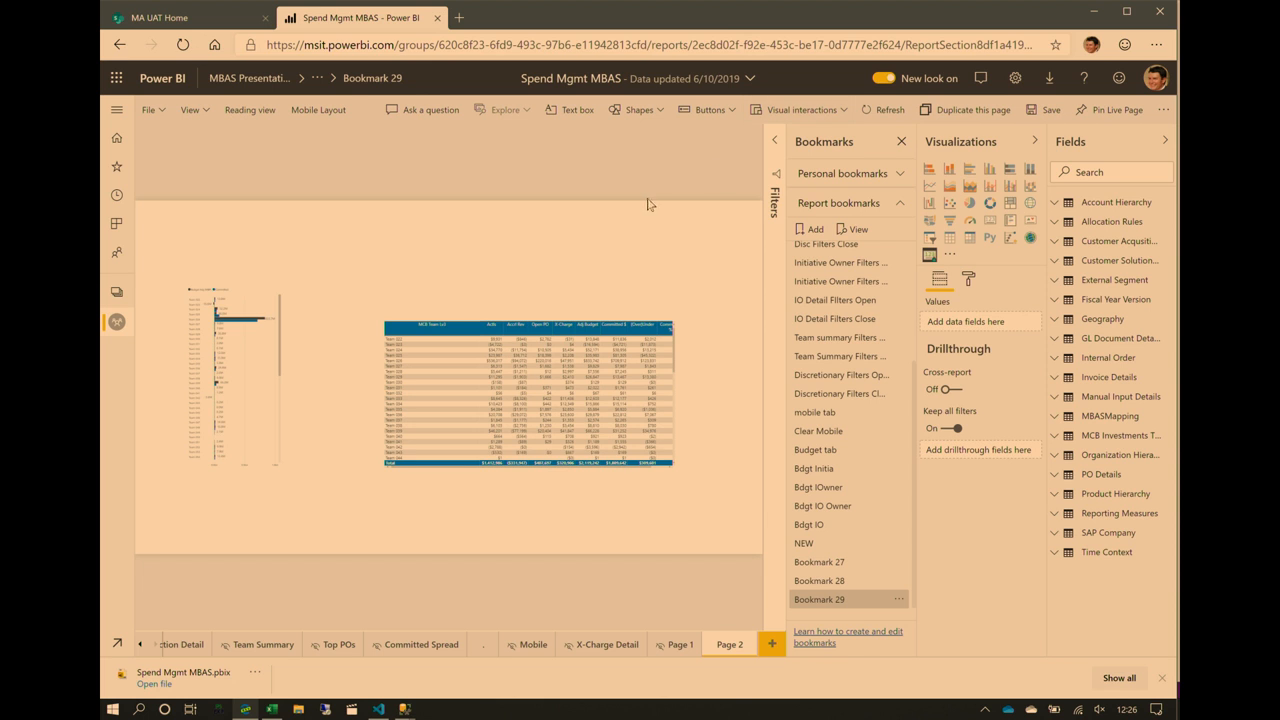
Step: Stretch a rectangle across the top of Page 2 and add an MCB Team slicer on it
left_click(638, 109)
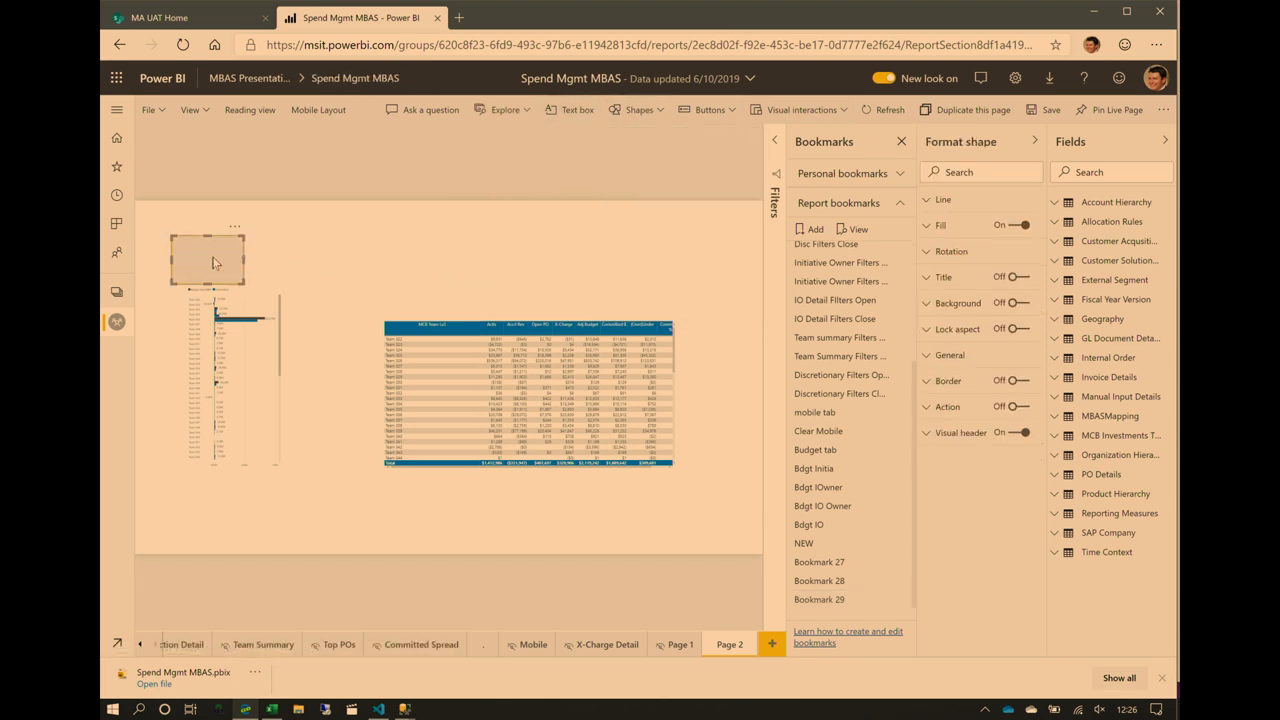
left_click_drag(207, 260, 170, 270)
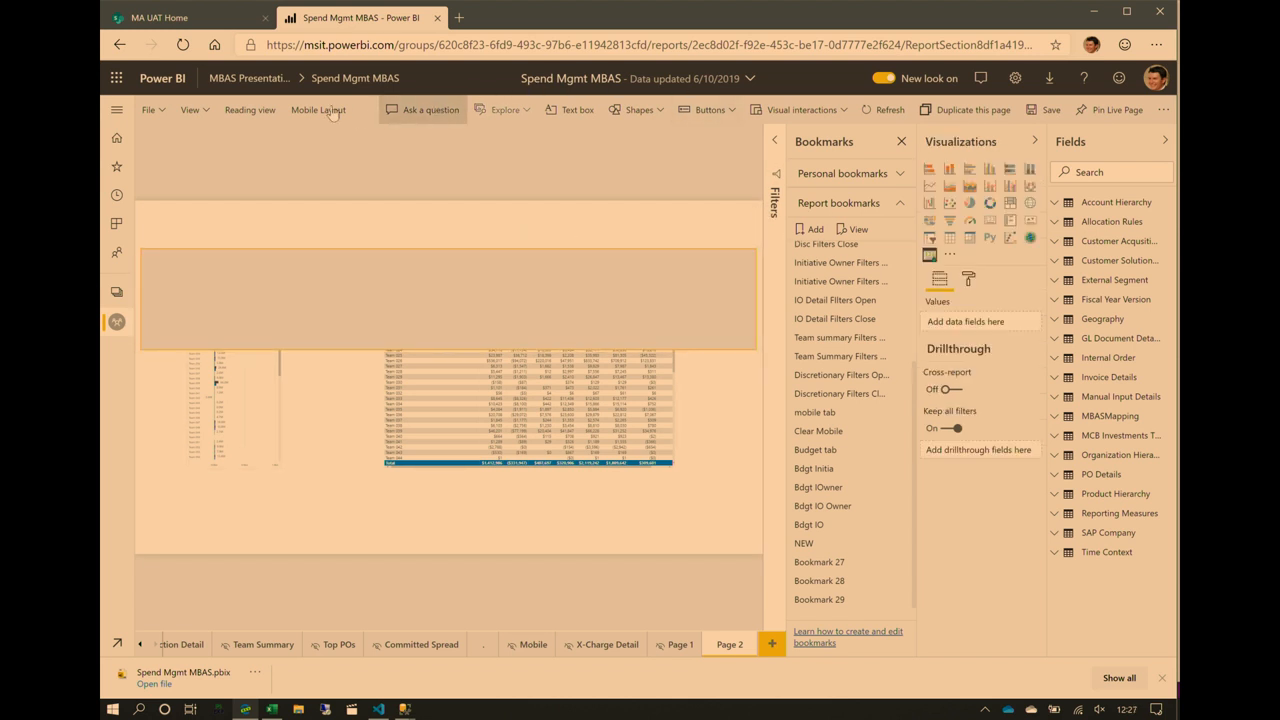
mouse_move(593, 139)
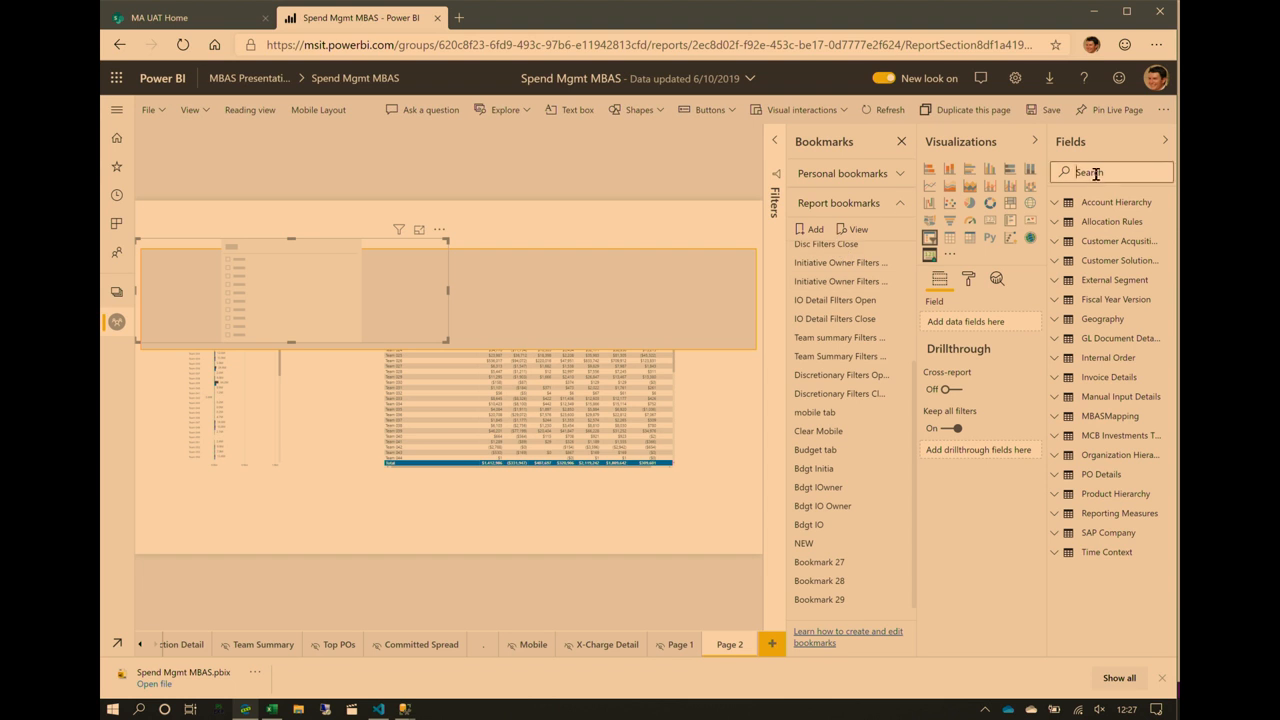
type("team")
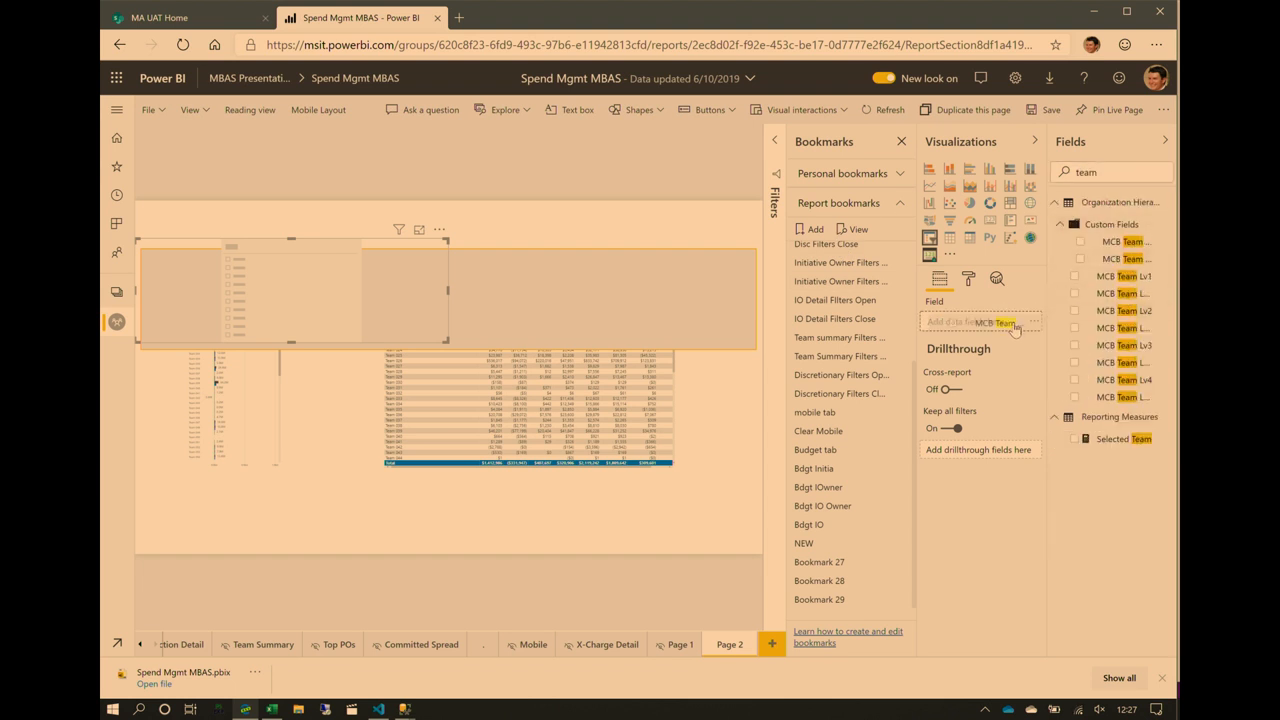
left_click(1080, 276)
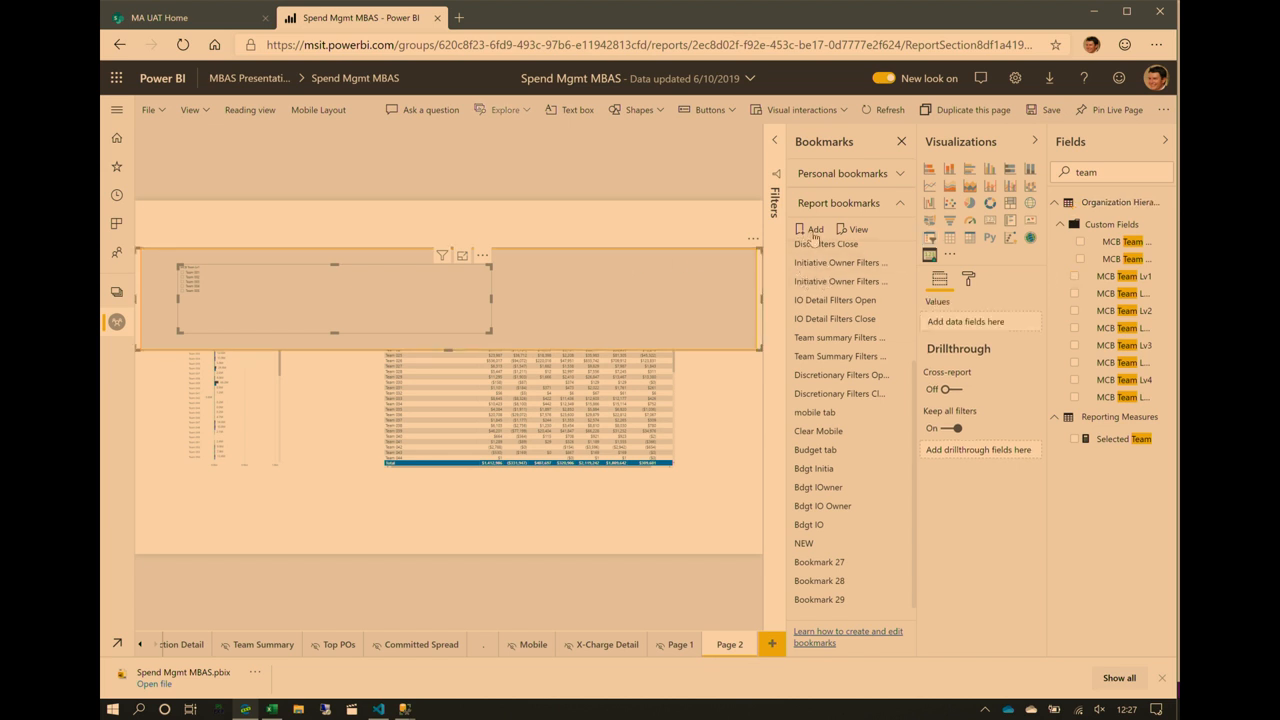
Step: Add Bookmark 30 for the popup-showing view and change its Data option
left_click(811, 229)
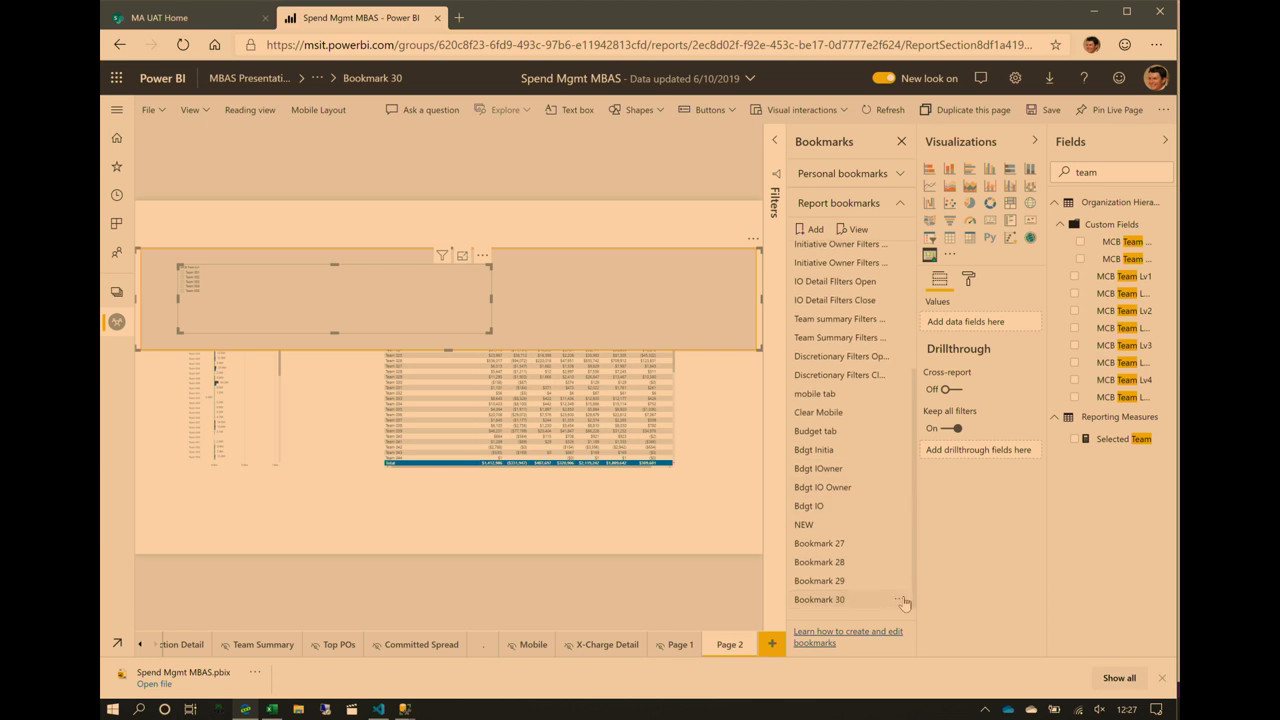
mouse_move(957, 591)
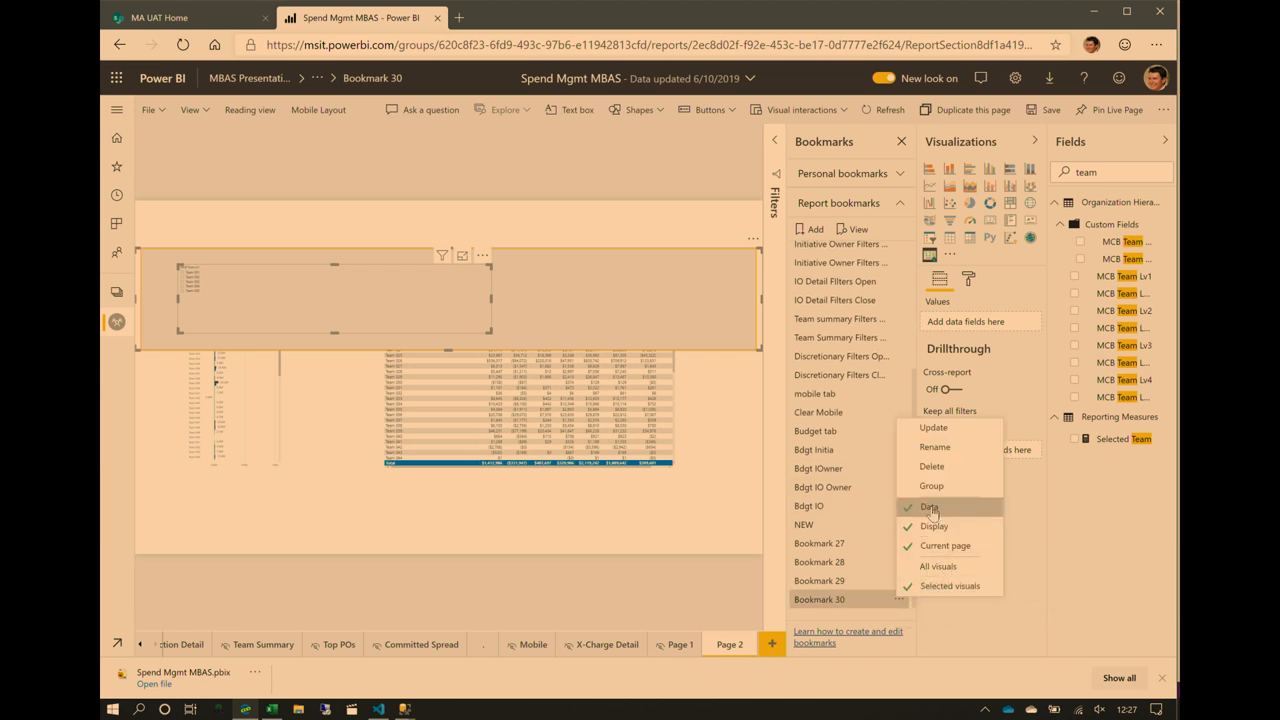
mouse_move(933, 526)
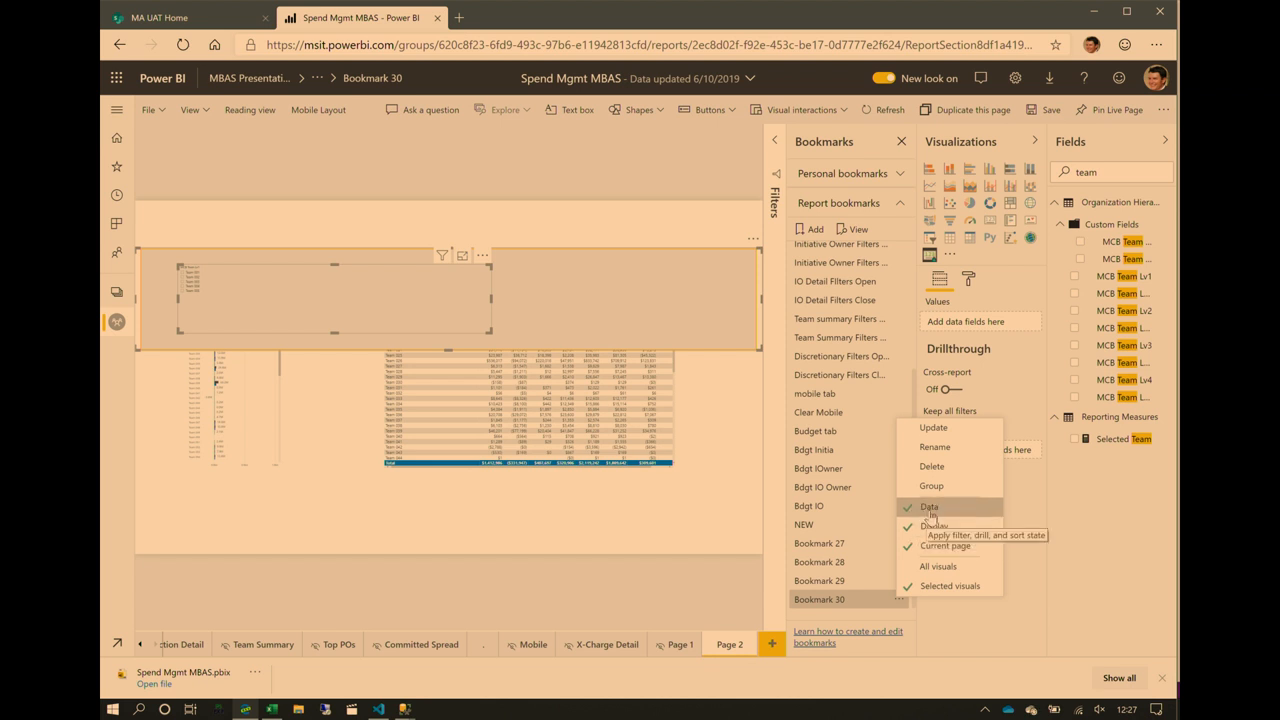
left_click(946, 428)
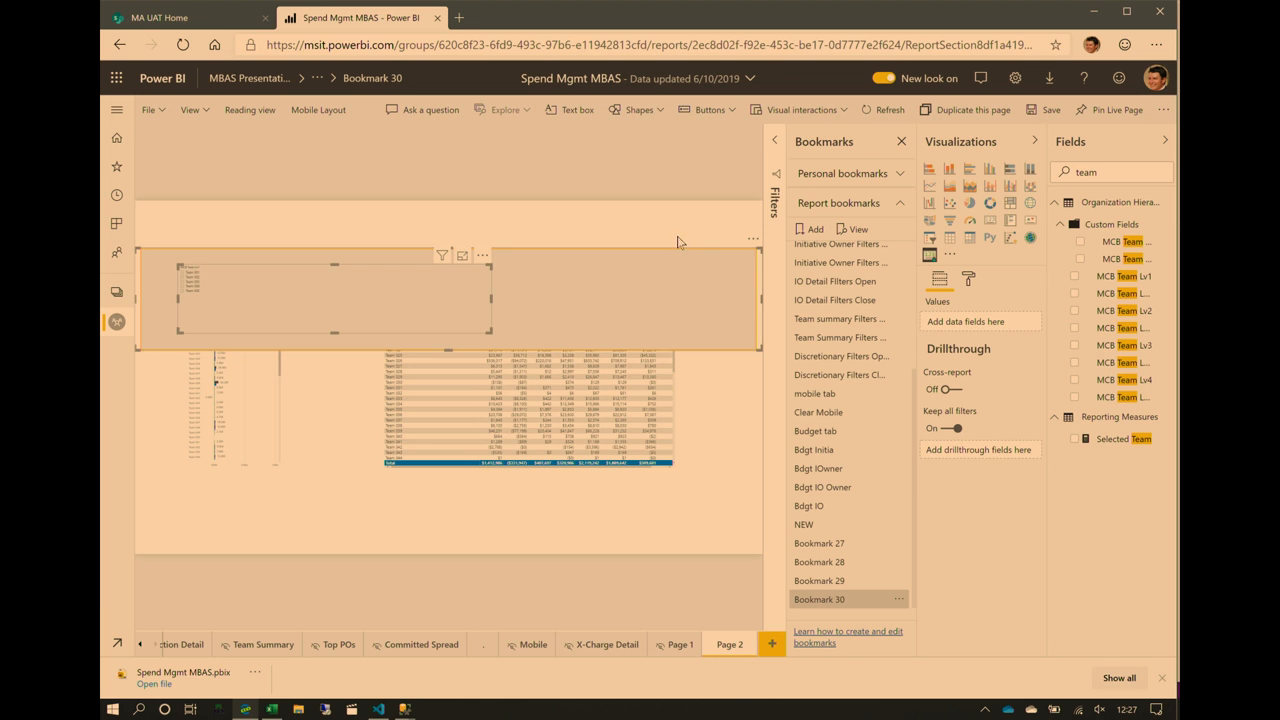
mouse_move(580, 263)
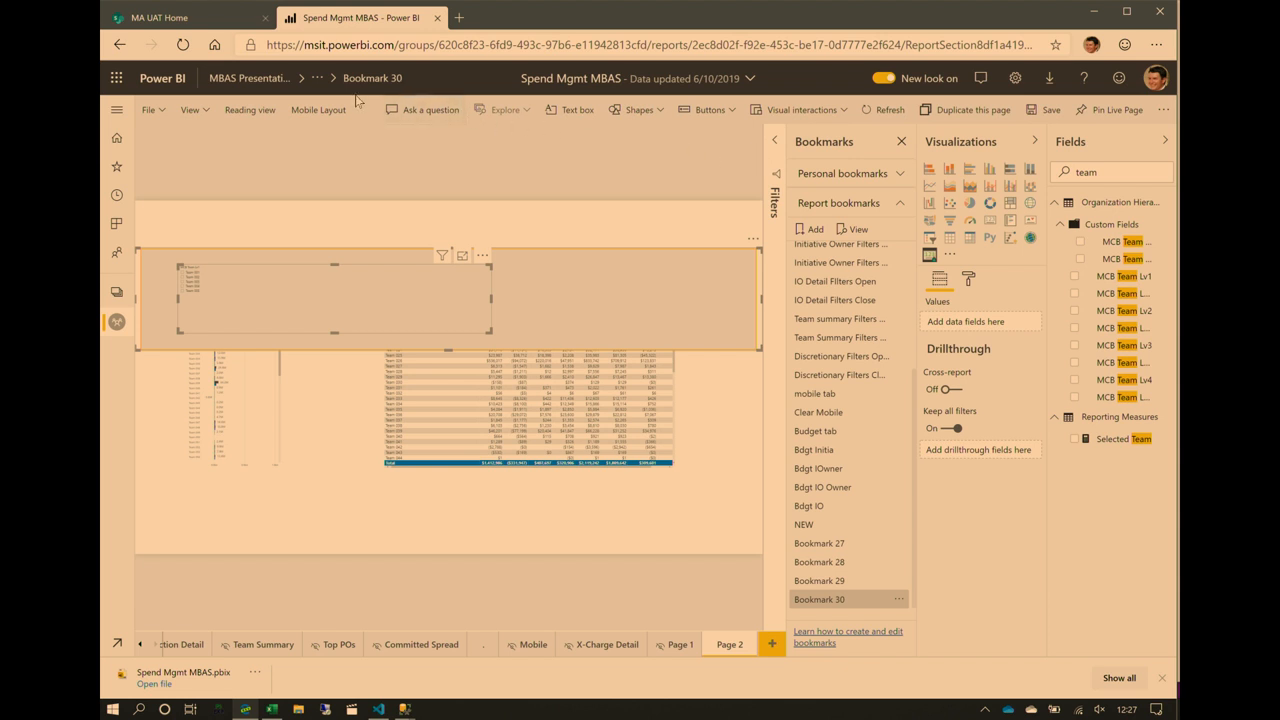
mouse_move(826, 123)
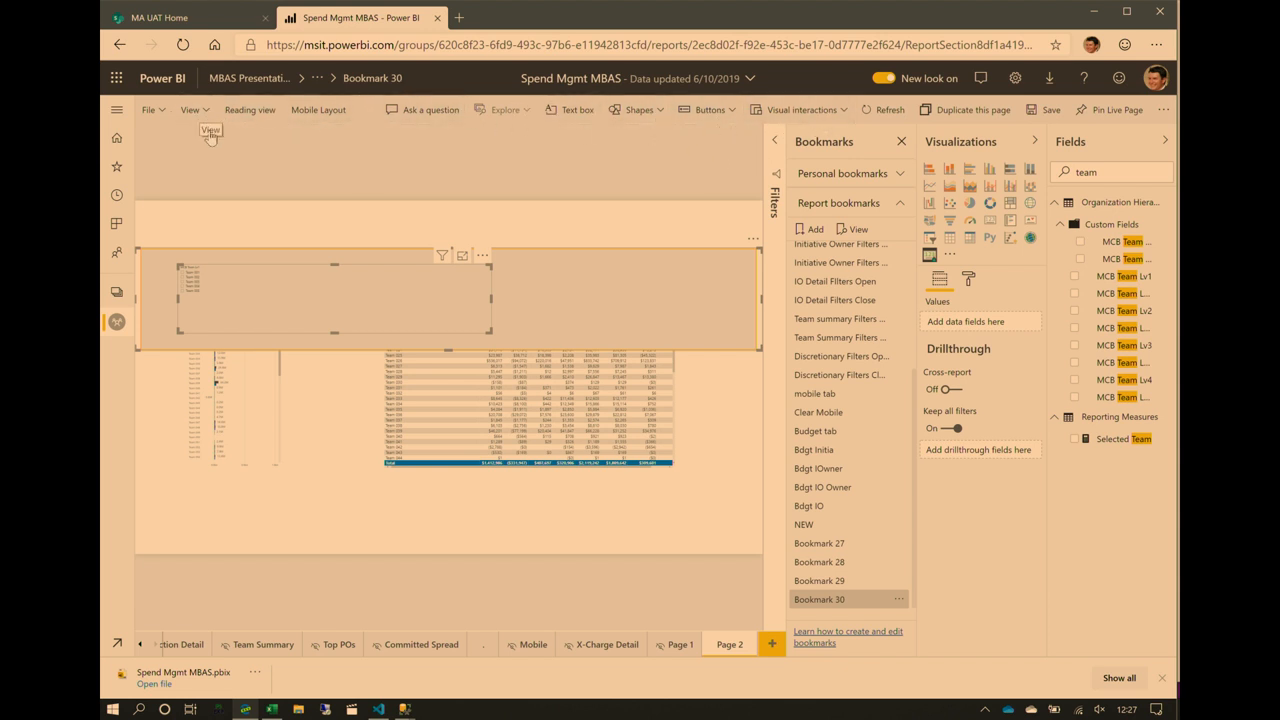
Step: Hide the slicer and rectangle, save Bookmark 31, then test toggling Bookmarks 30 and 31
left_click(189, 109)
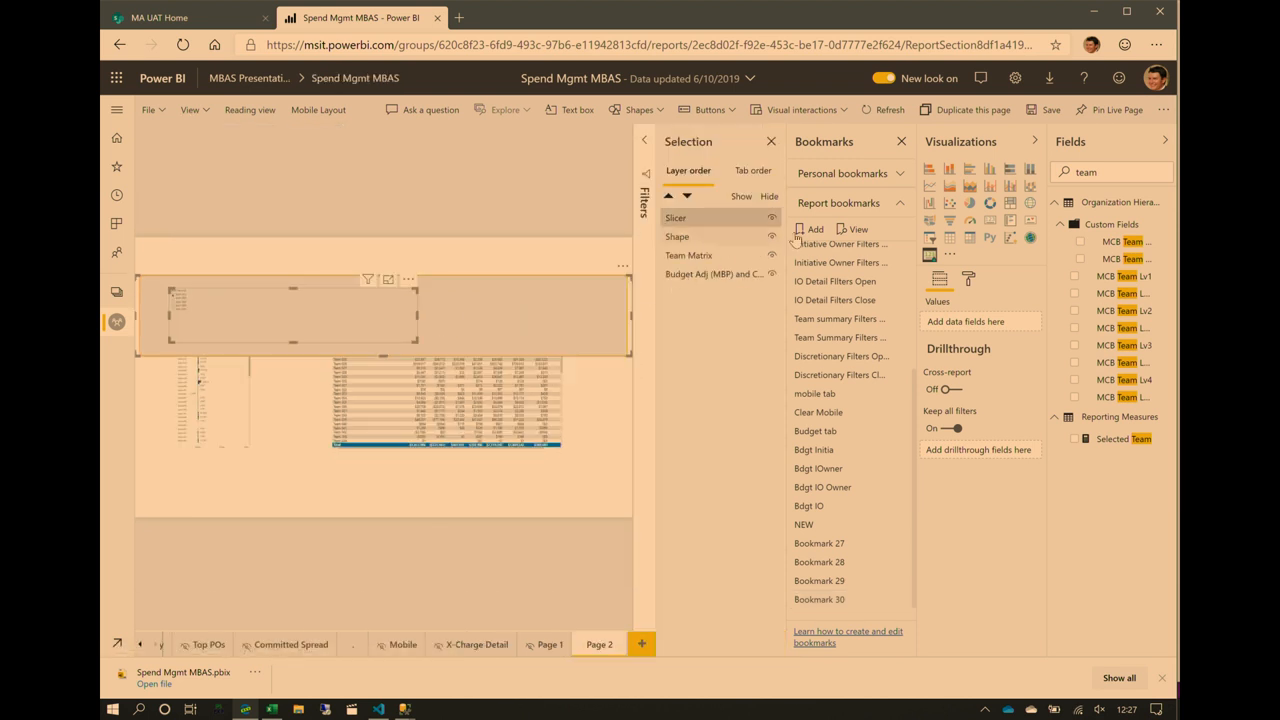
left_click(677, 236)
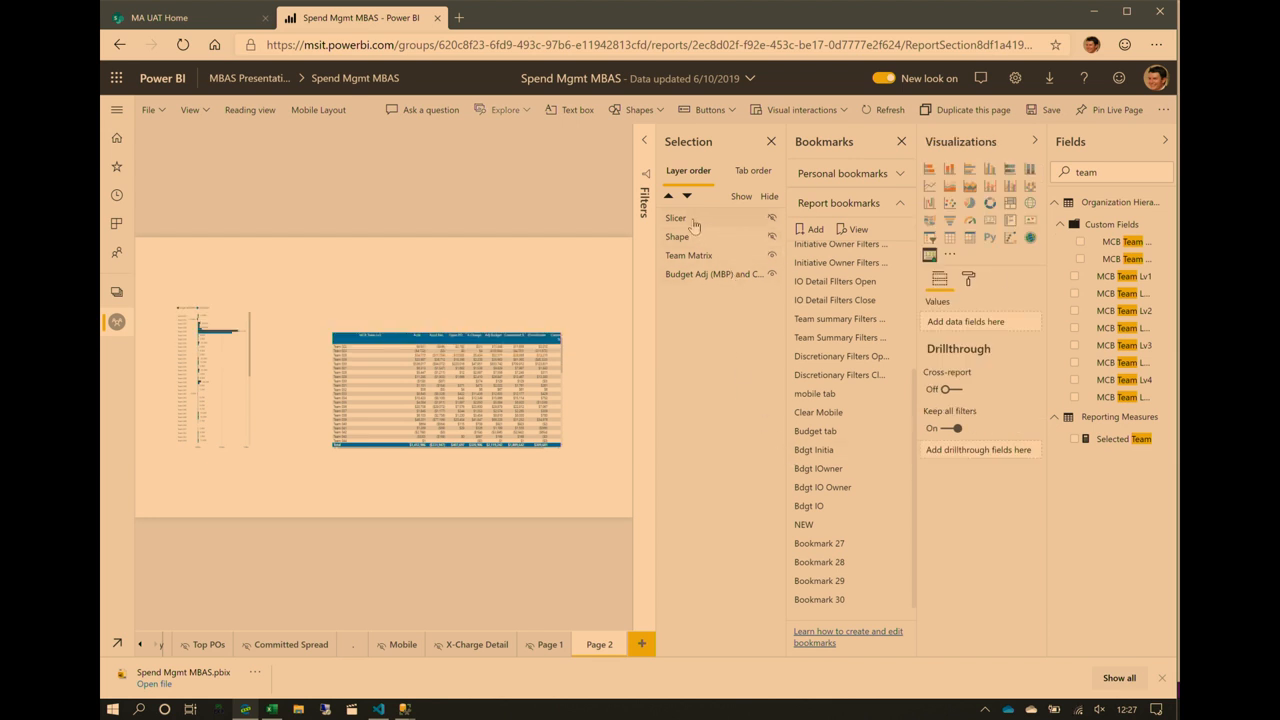
left_click(1081, 276)
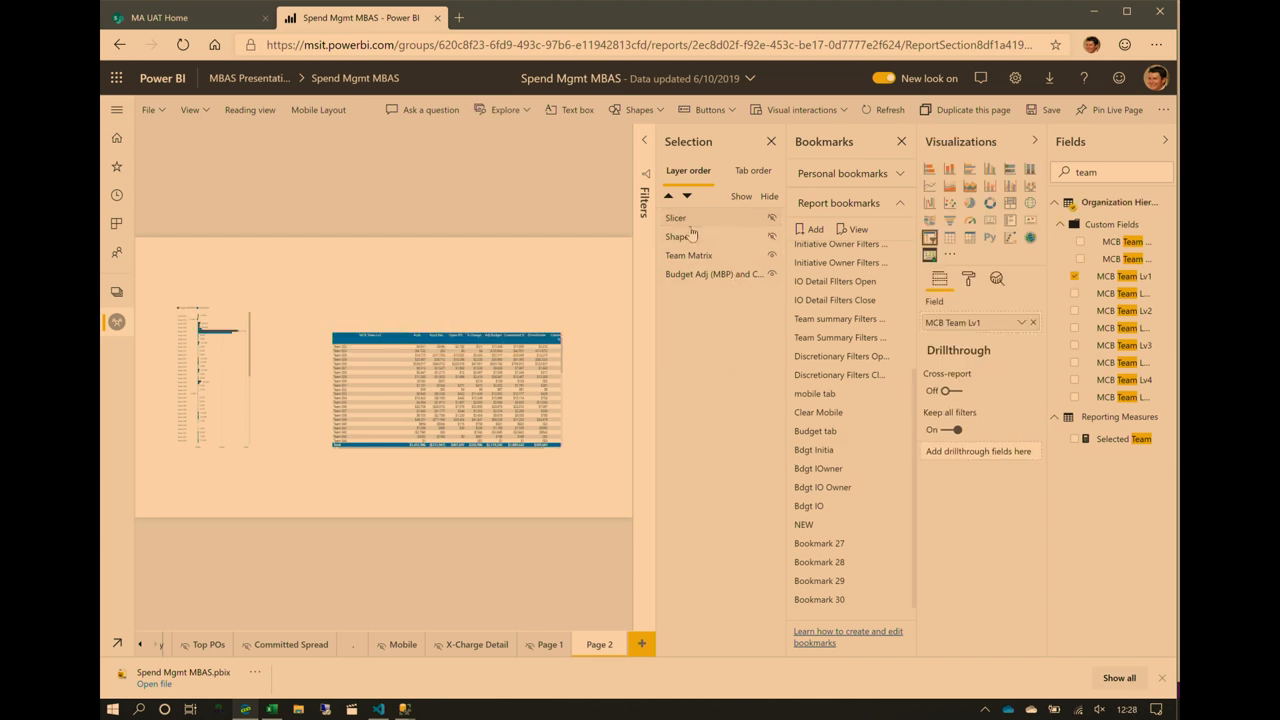
left_click(678, 236)
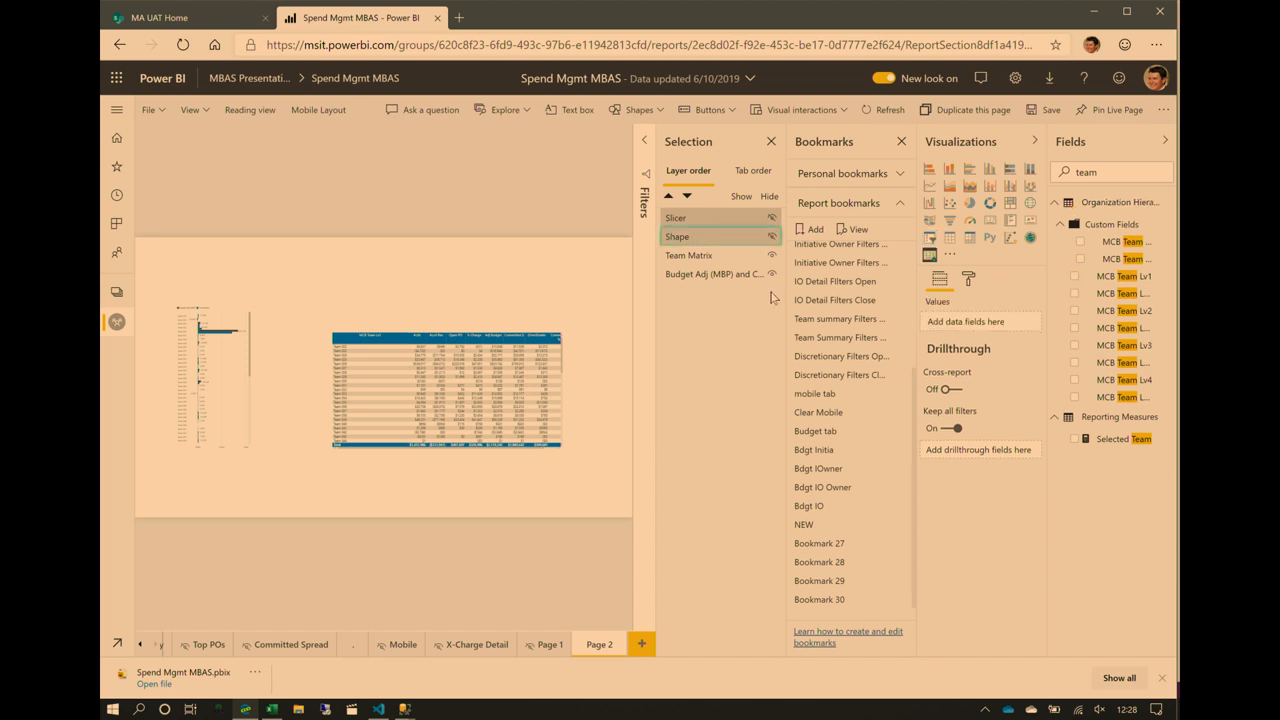
left_click(839, 337)
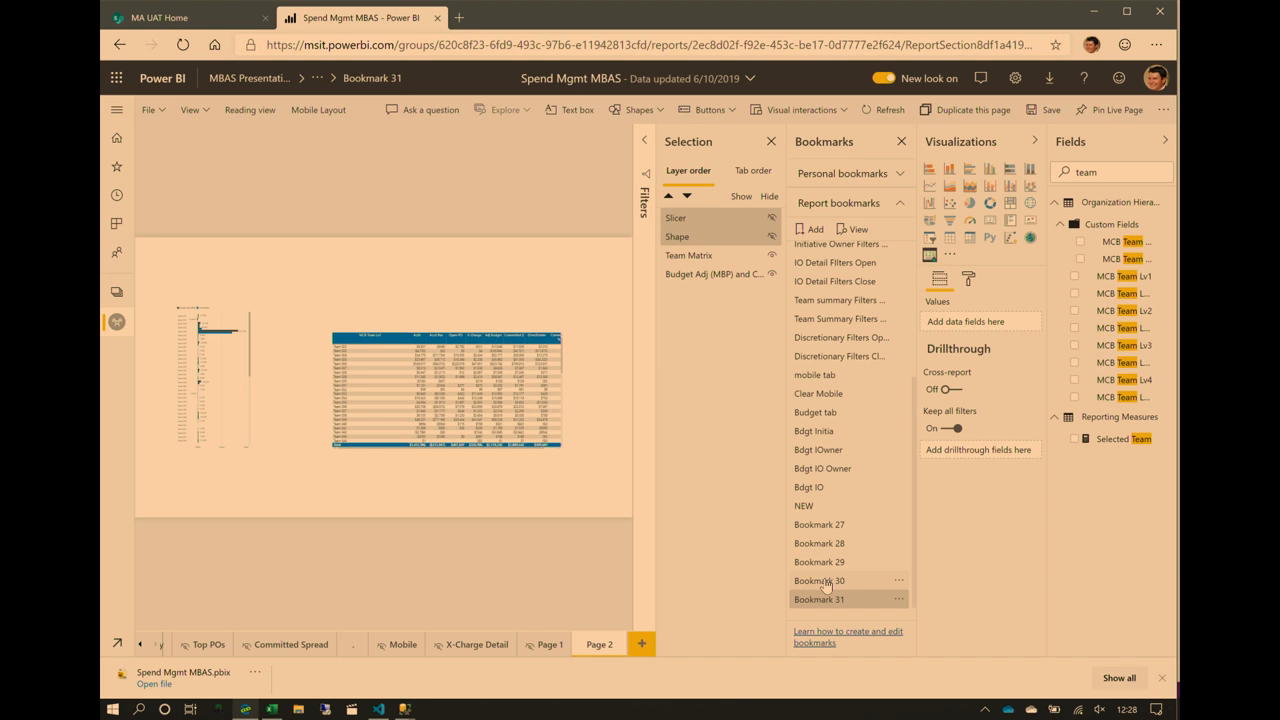
left_click(819, 580)
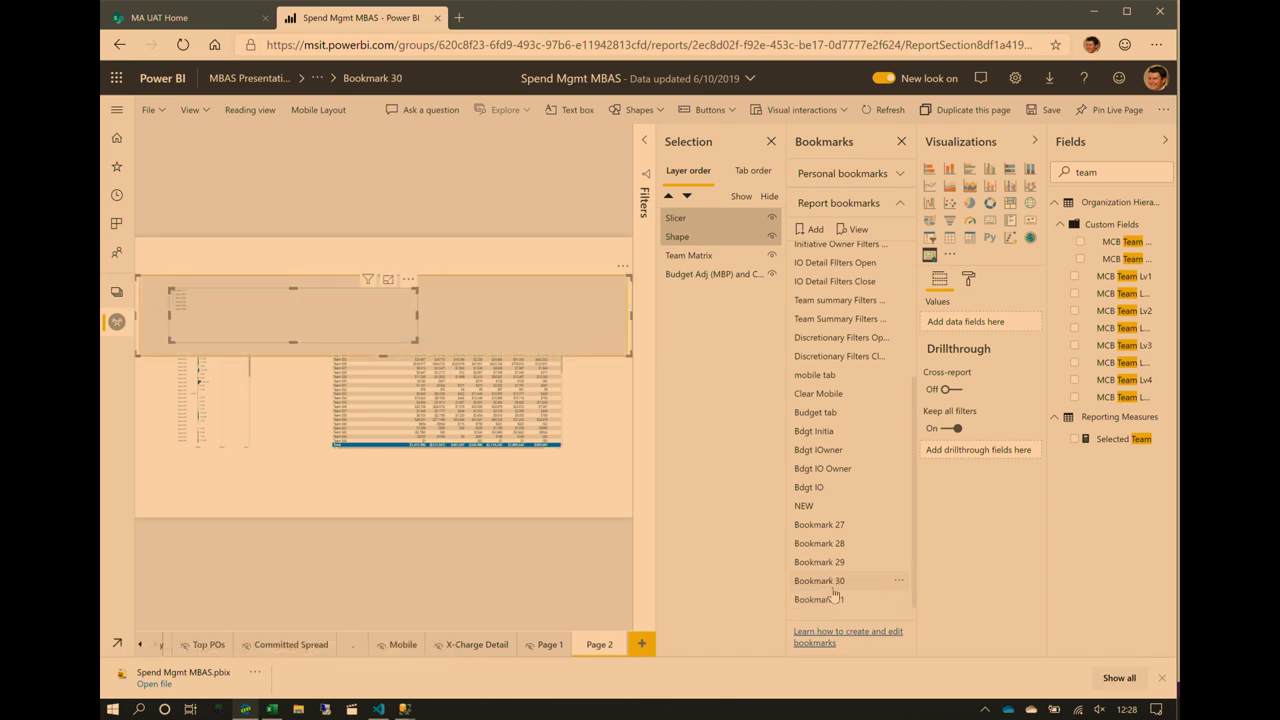
left_click(819, 599)
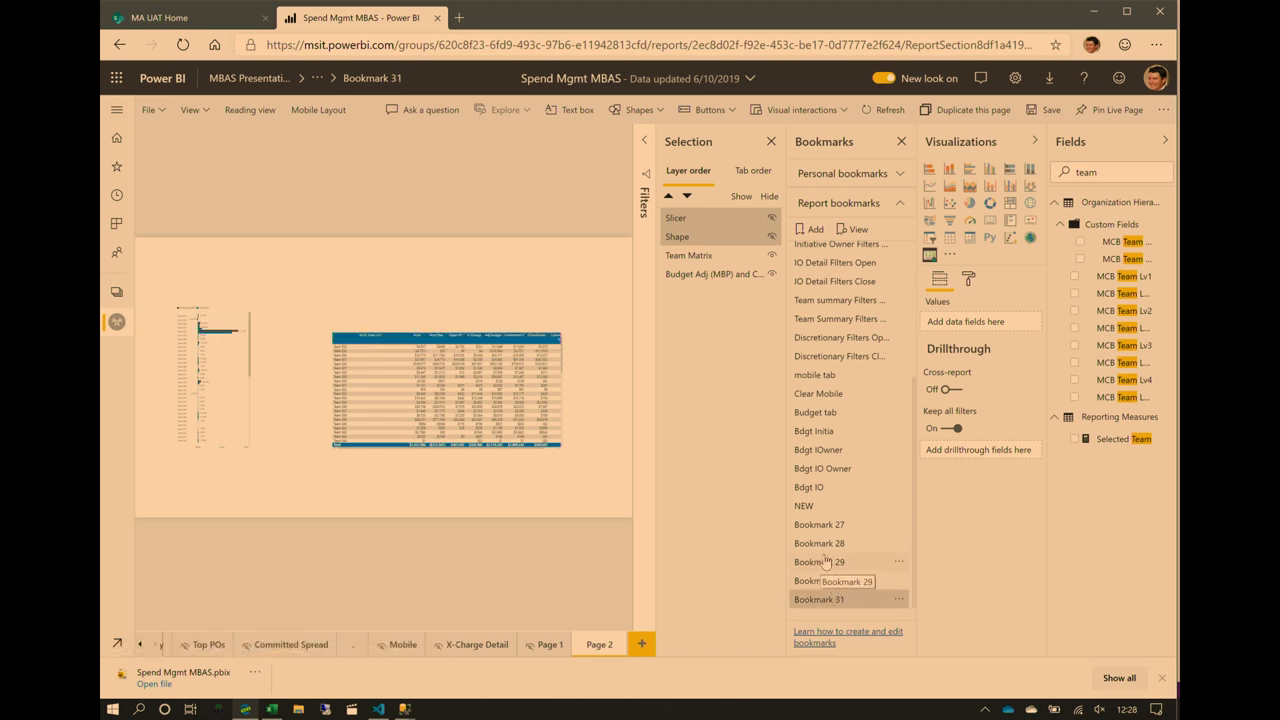